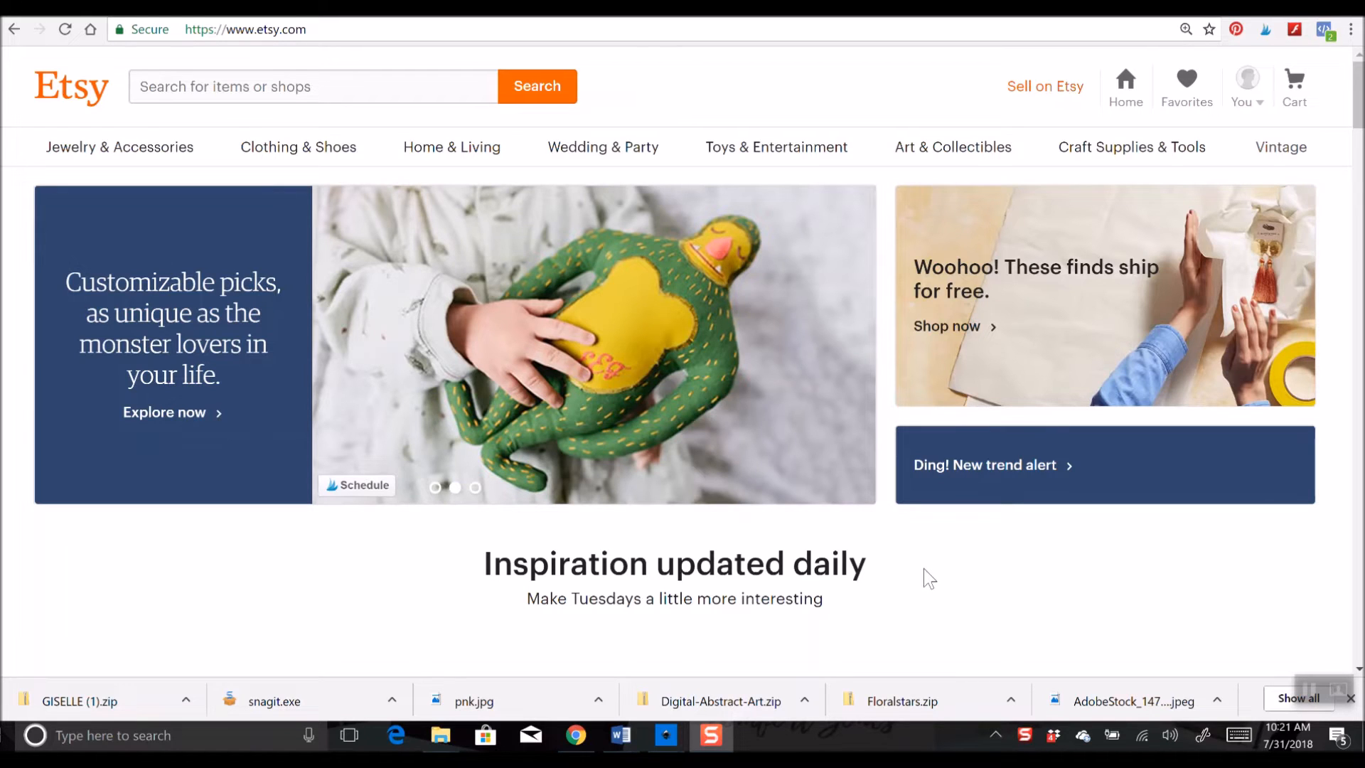
mouse_move(1207, 241)
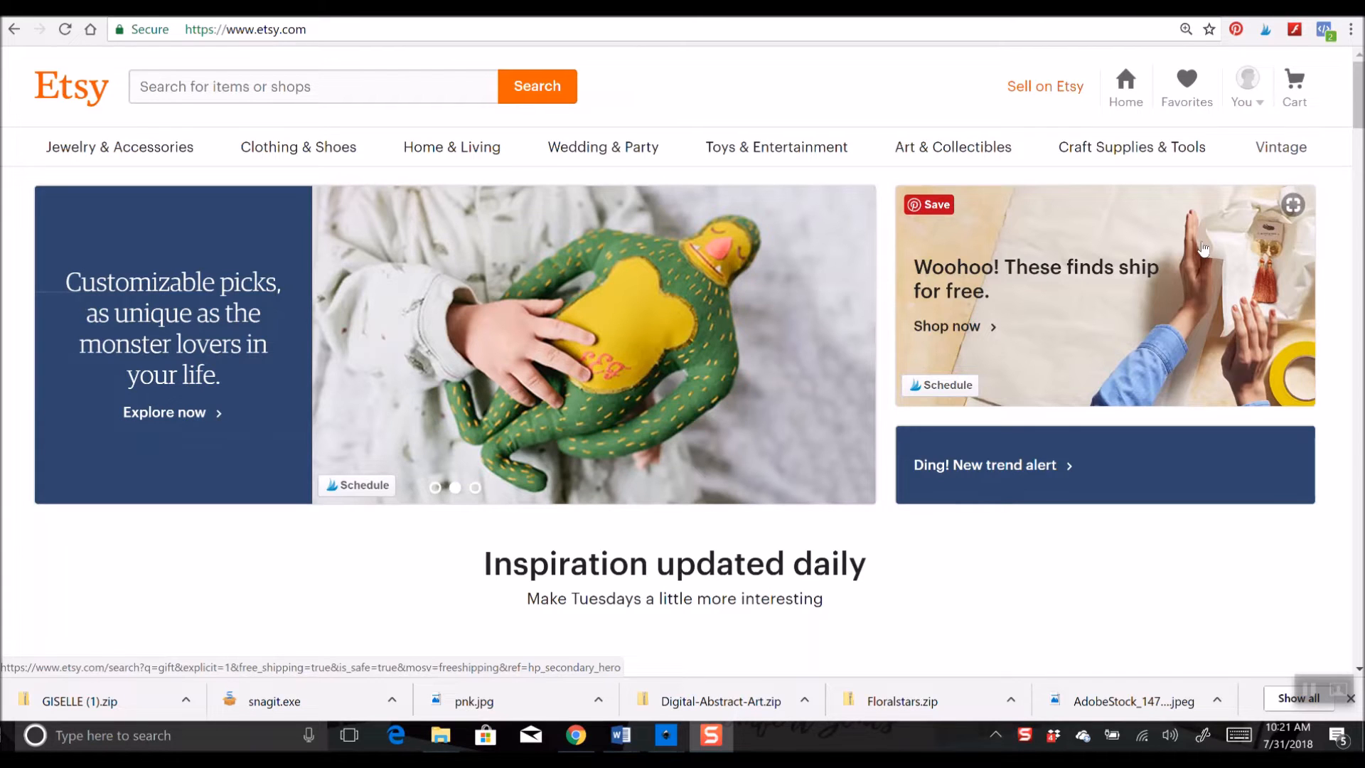
- Bring up the signed-in account menu from the You avatar in the Etsy header
left_click(475, 488)
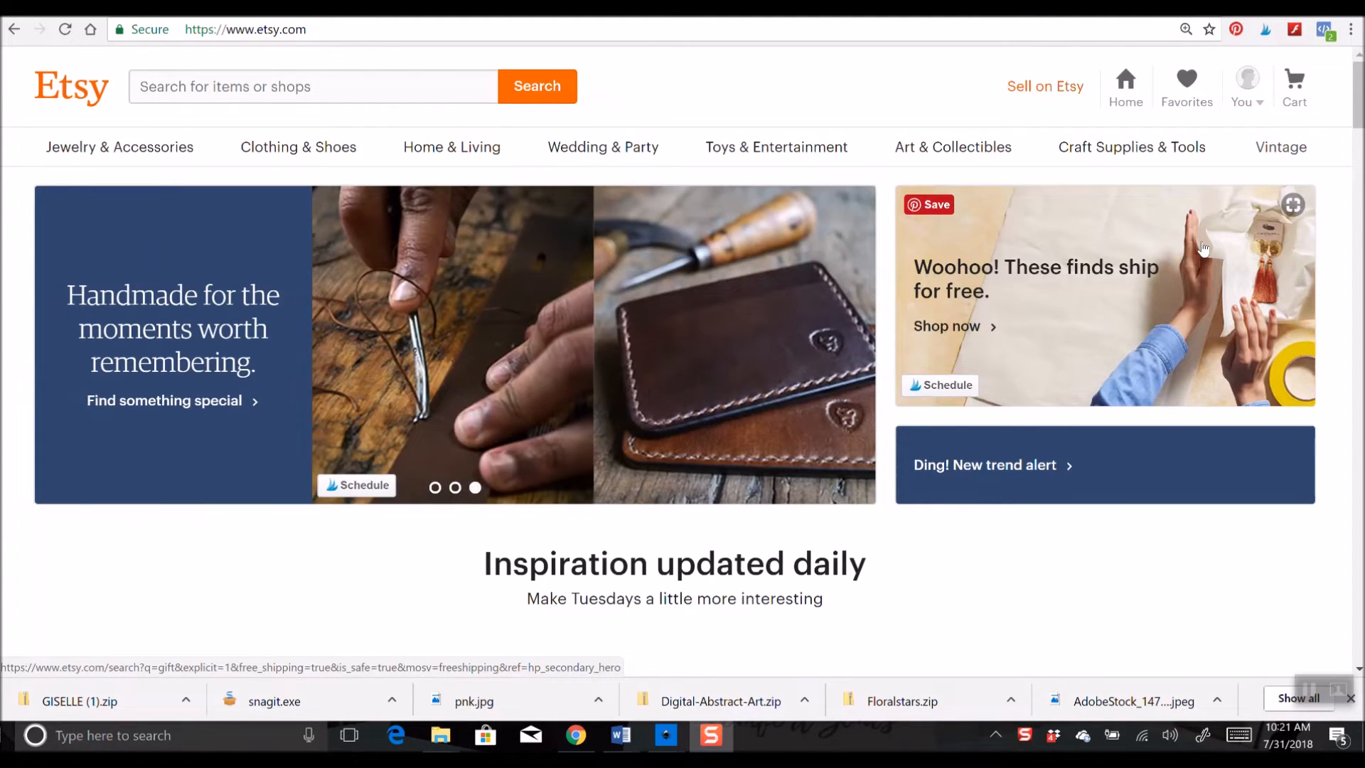
mouse_move(301, 55)
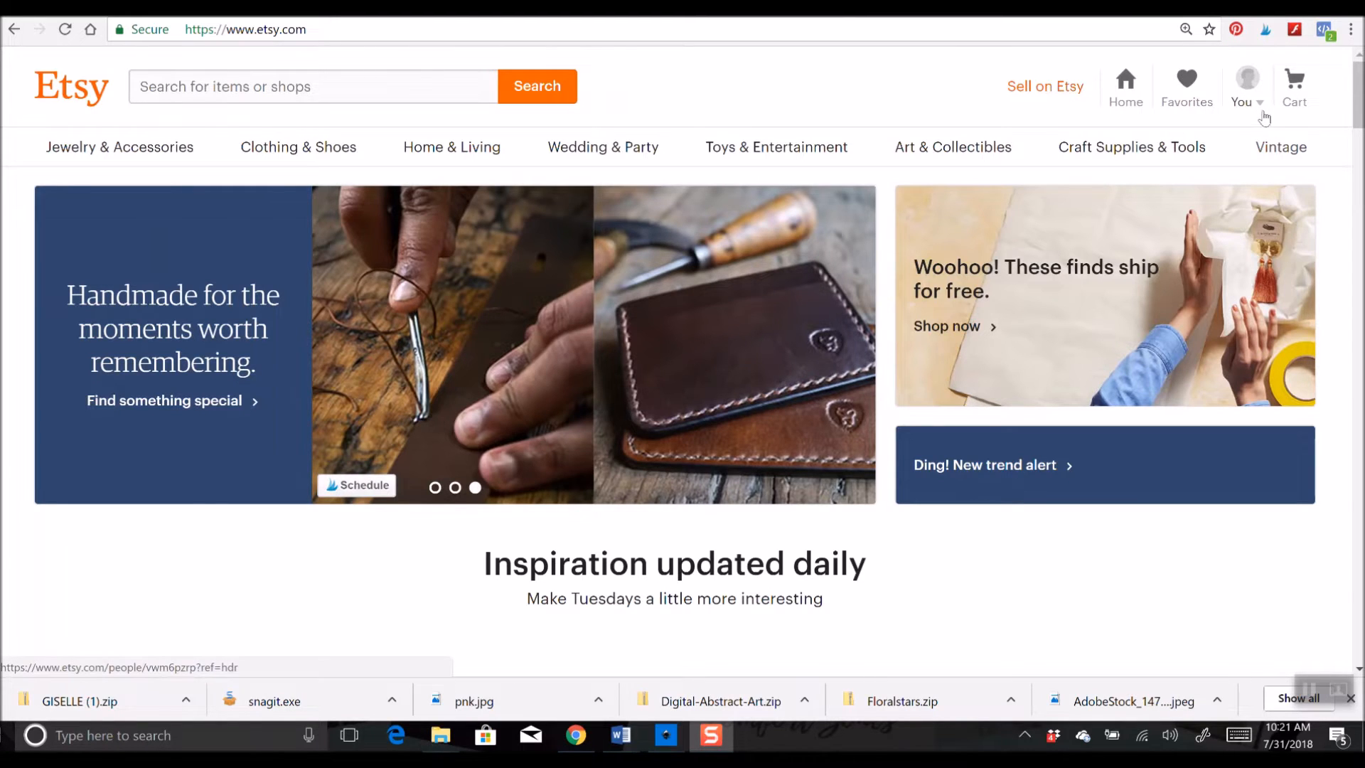
left_click(1246, 87)
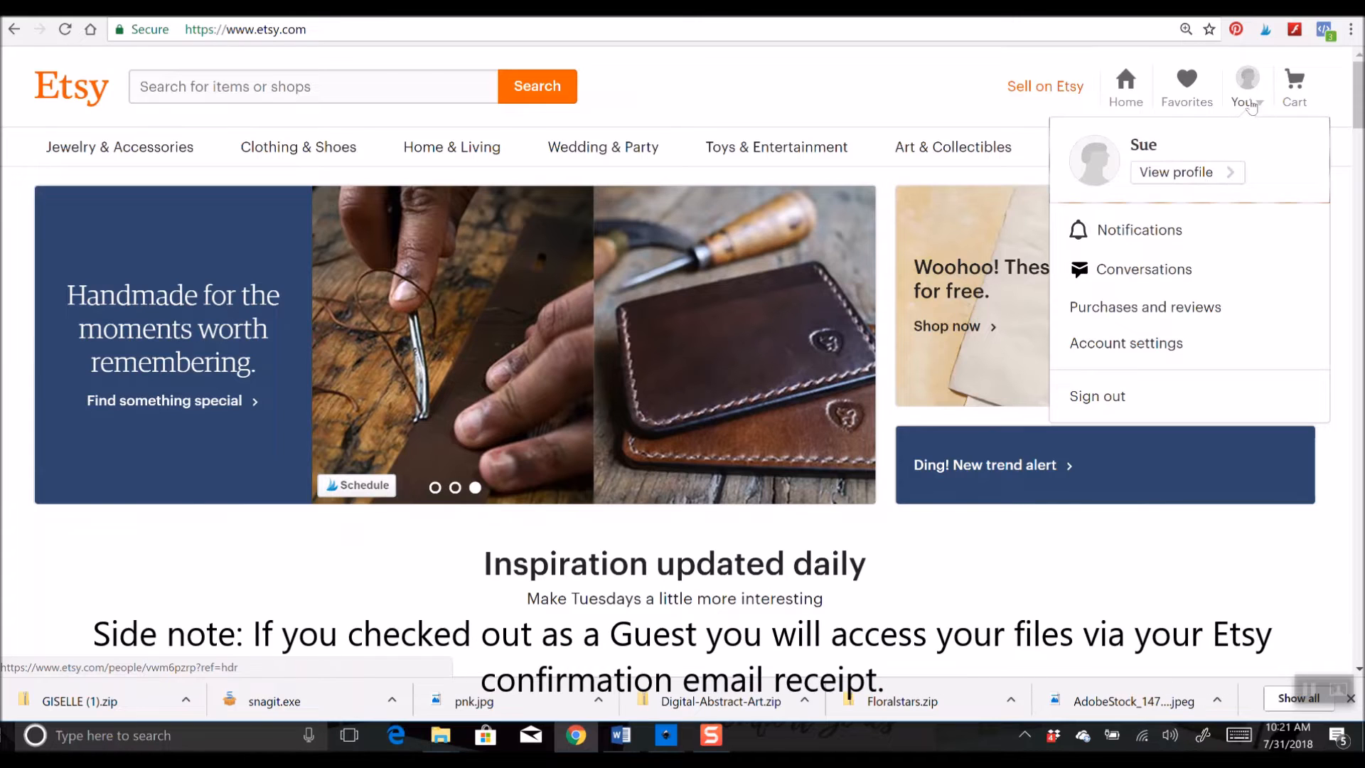
mouse_move(1210, 313)
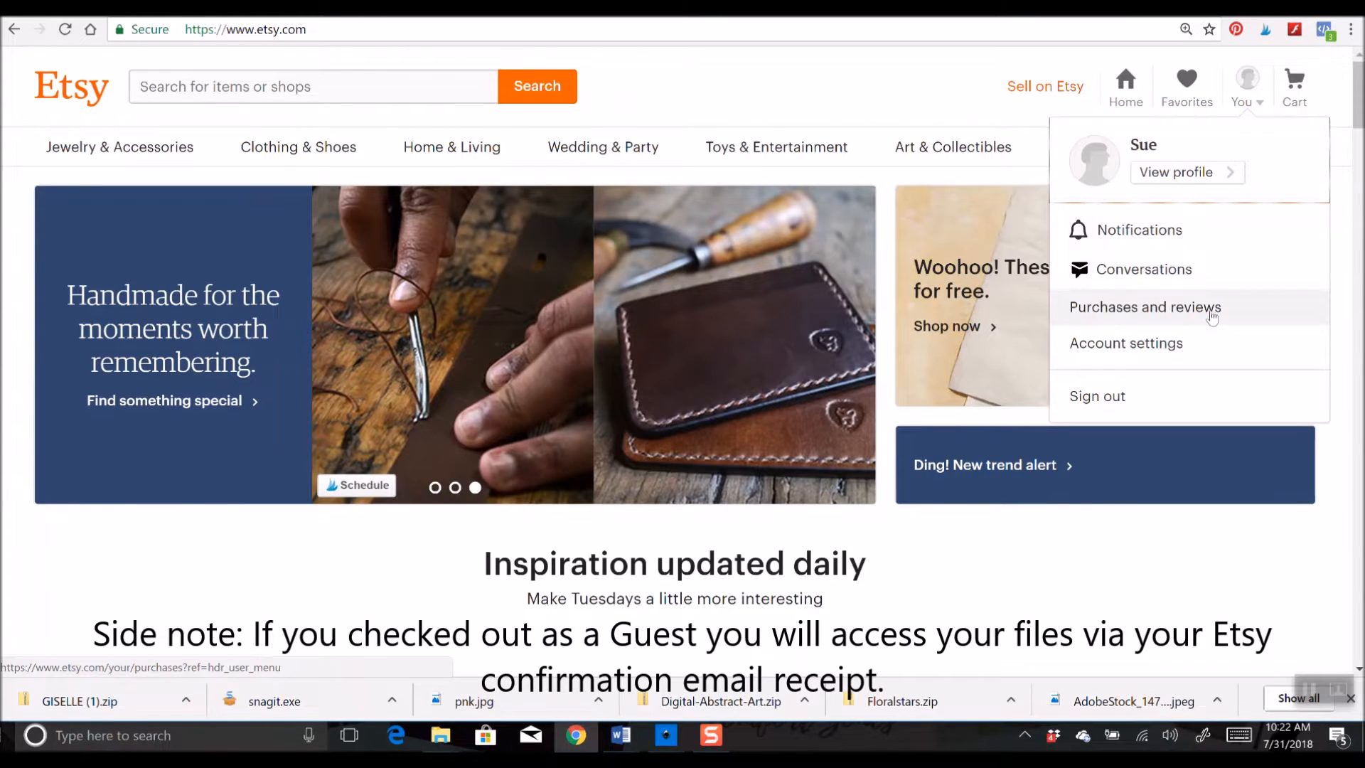
- Go to Purchases and reviews, listing the paper flower template orders ready to download
left_click(1145, 307)
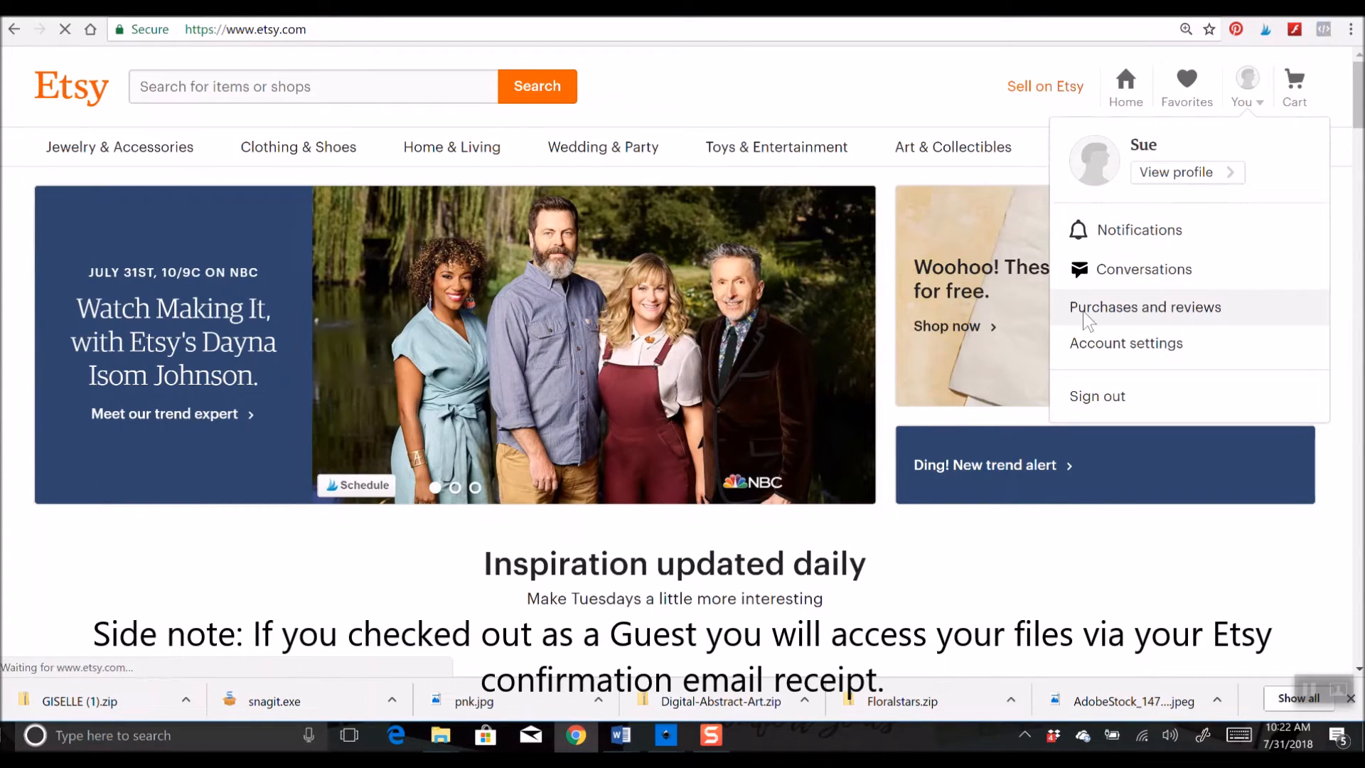
left_click(1146, 307)
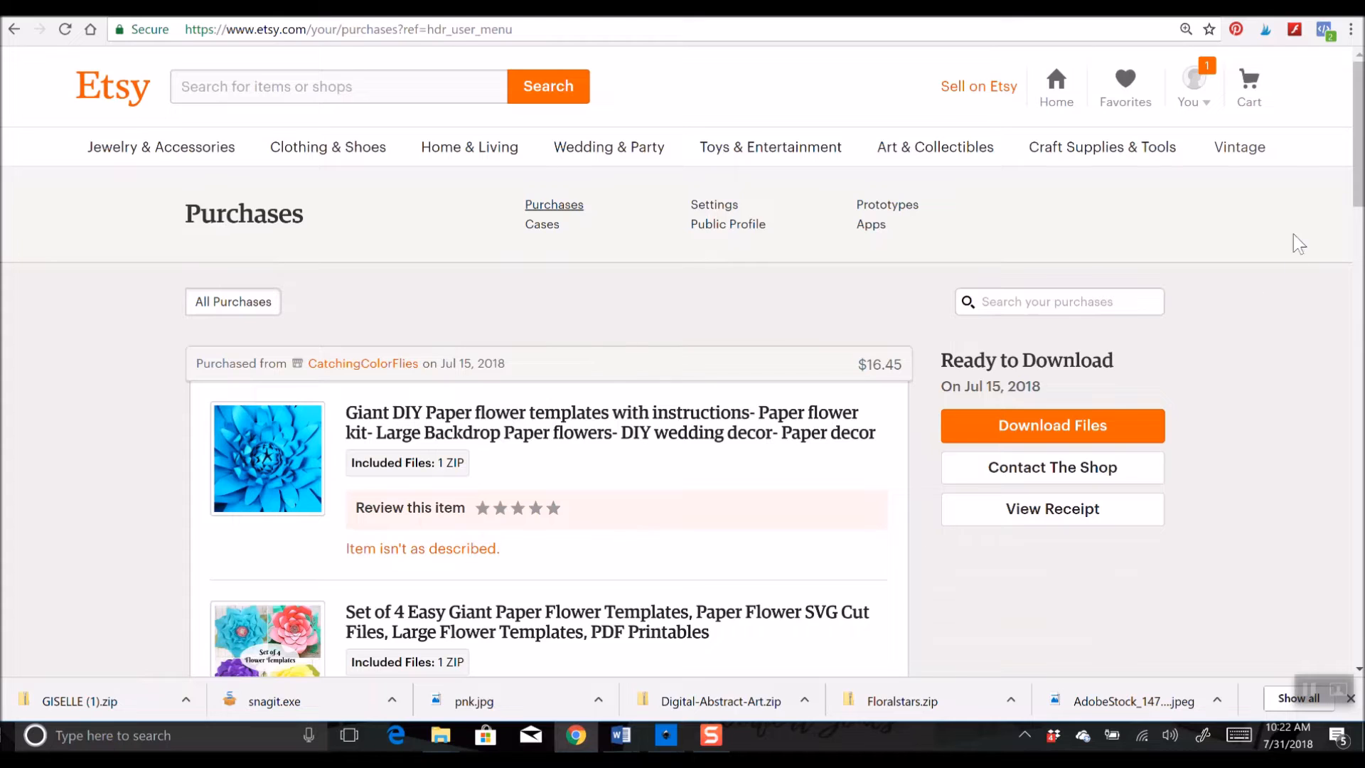
scroll("down", 3)
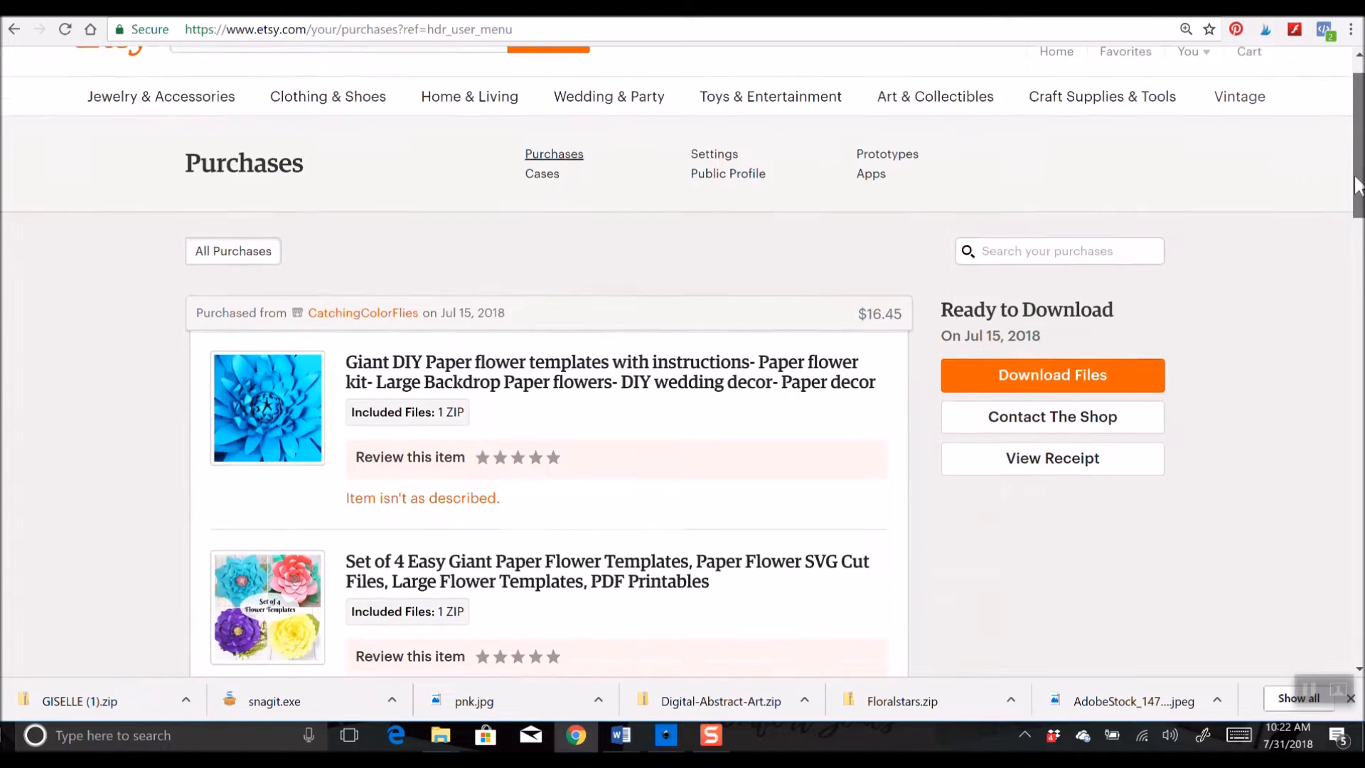
scroll("up", 3)
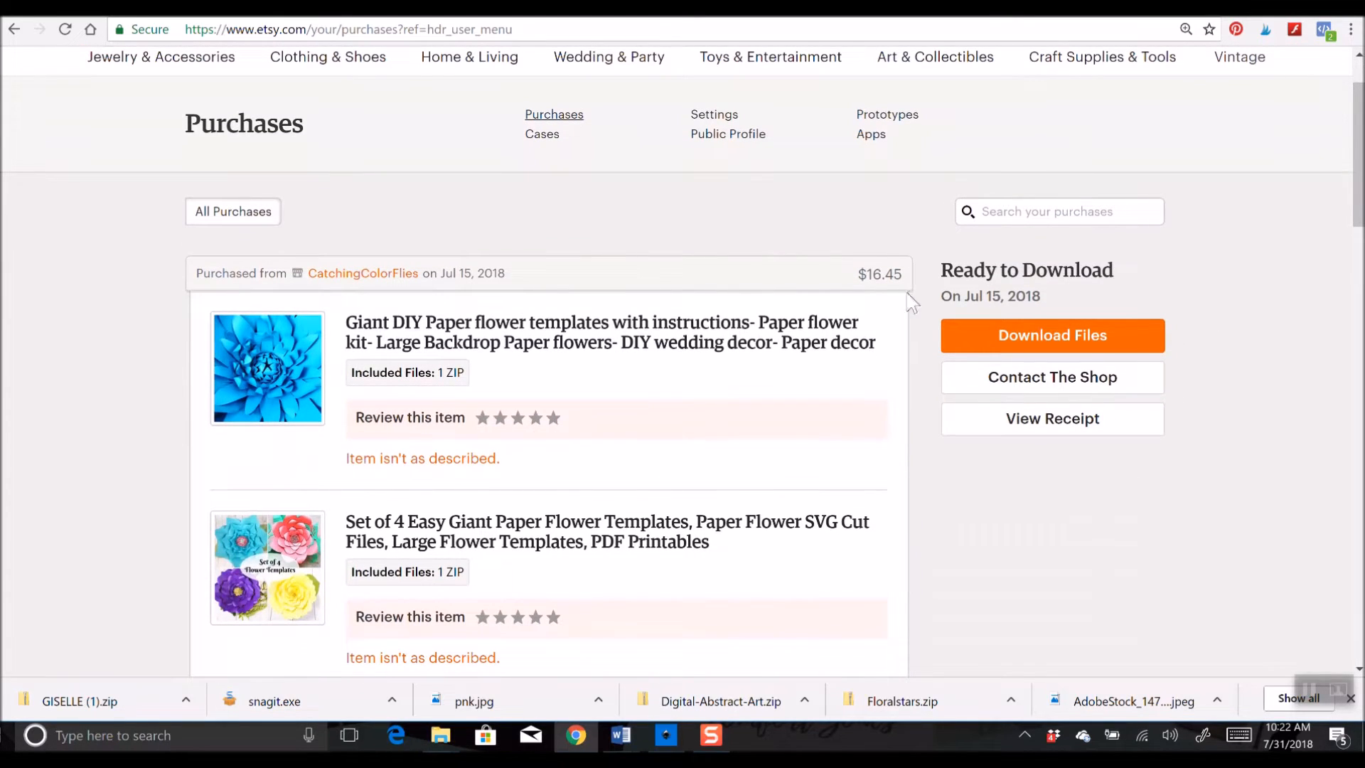
mouse_move(1053, 335)
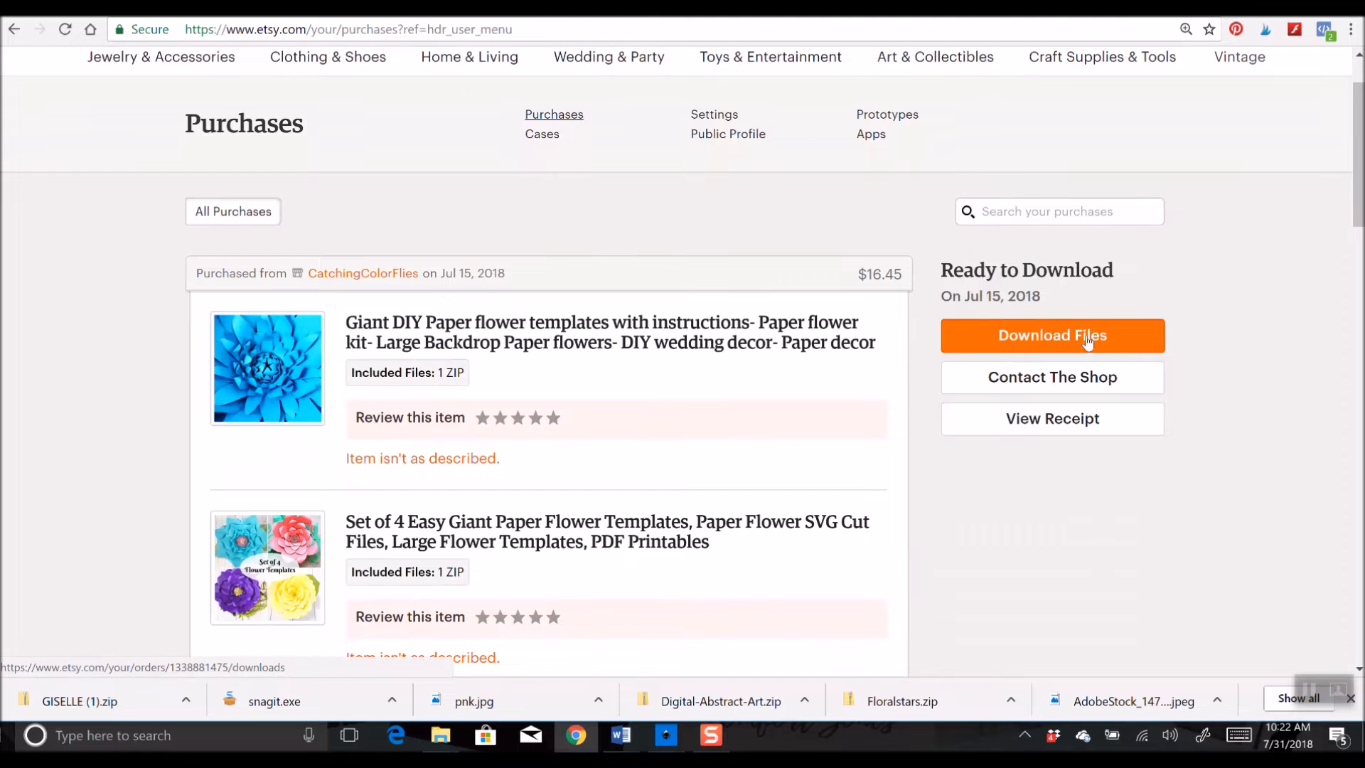
mouse_move(957, 343)
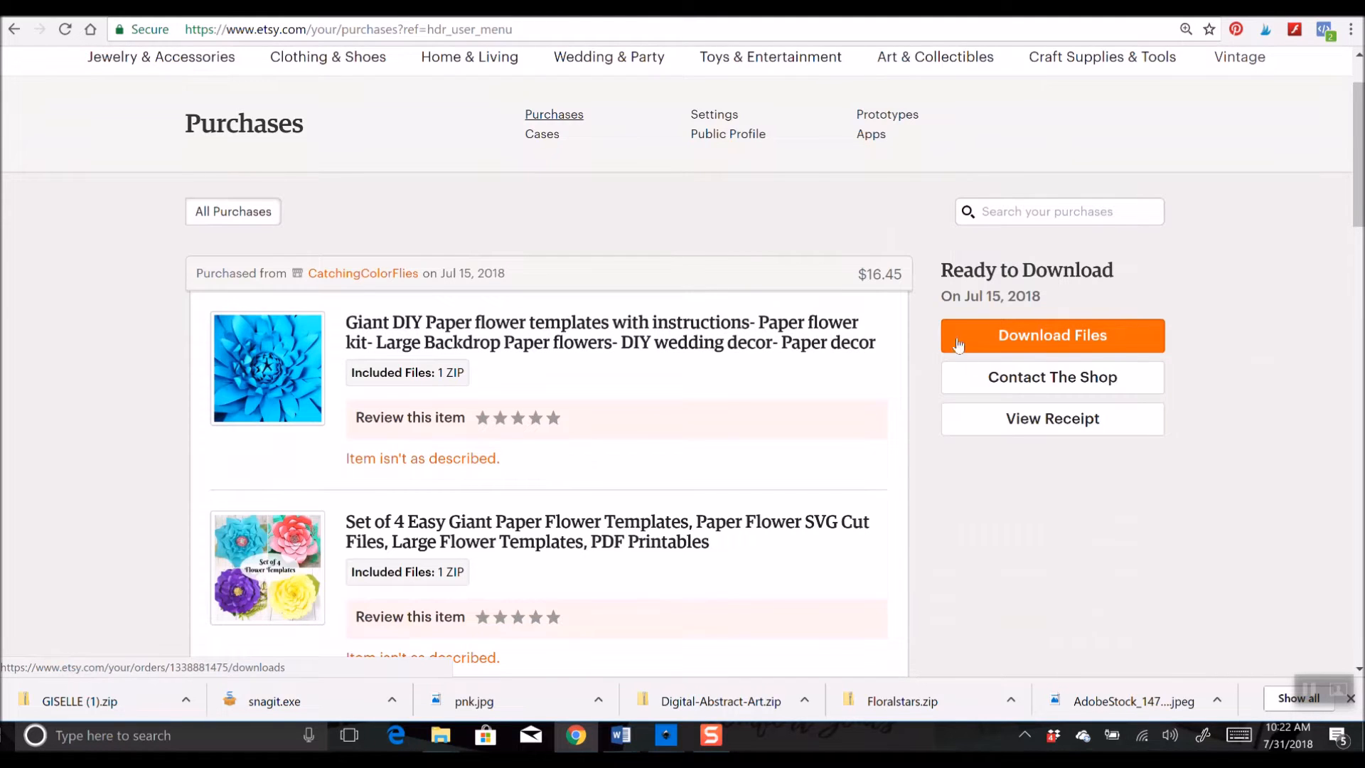
- View the flower template order's Downloads page with seller notes and the GISELLE.zip file
left_click(1051, 336)
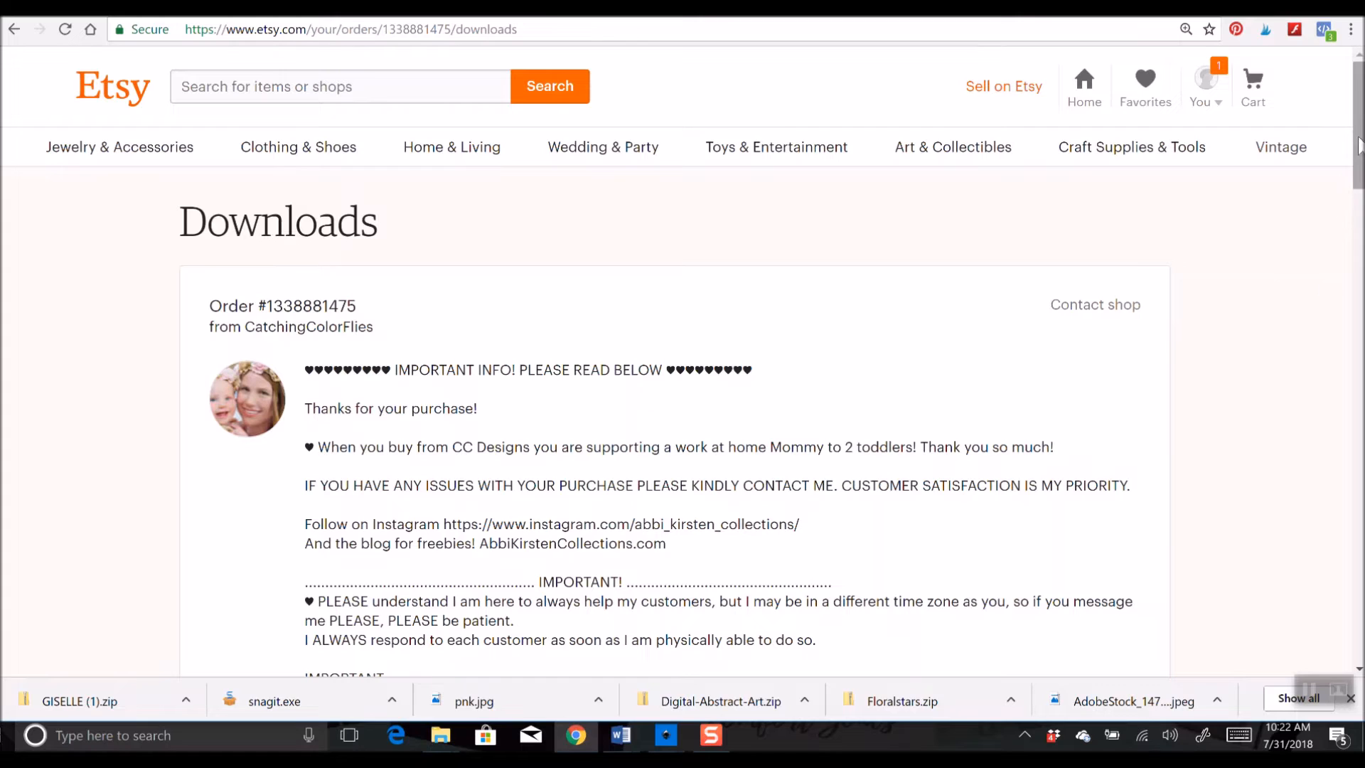
scroll("down", 3)
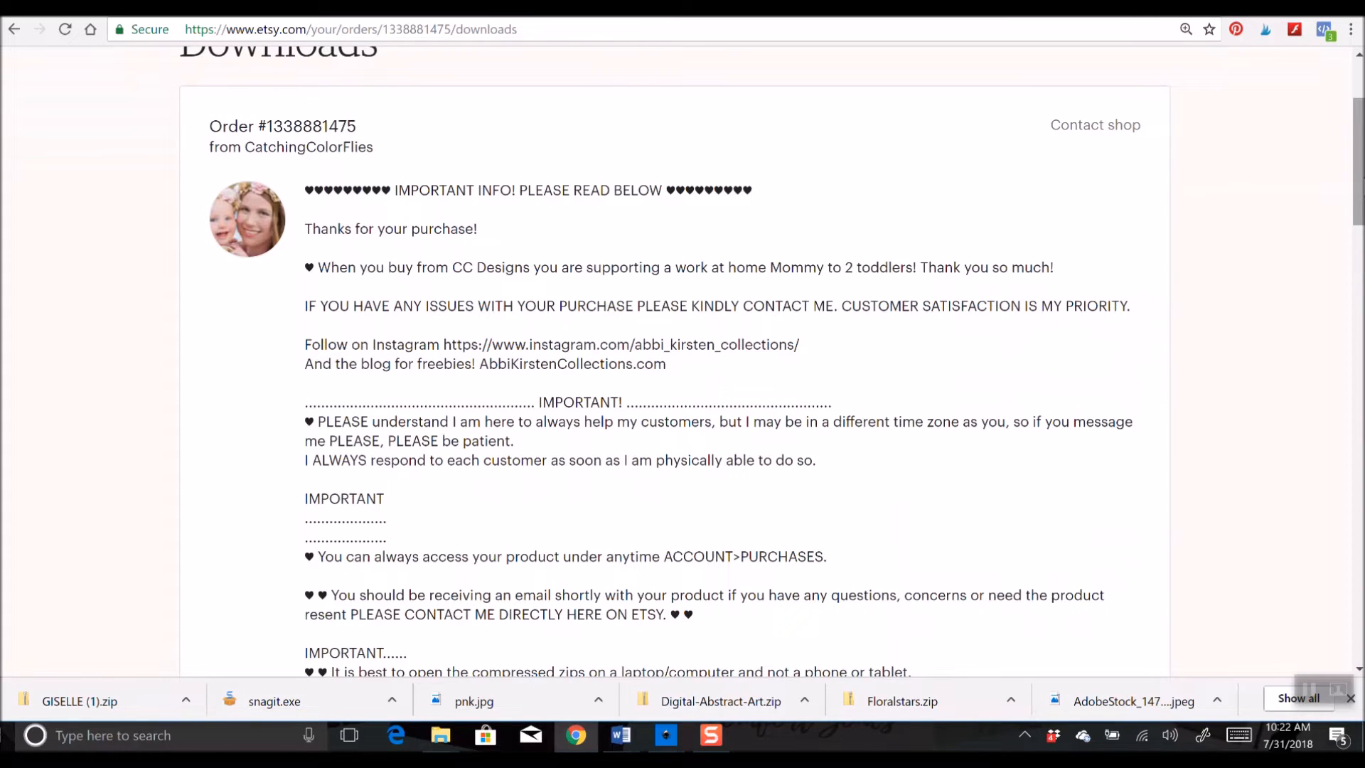
mouse_move(639, 387)
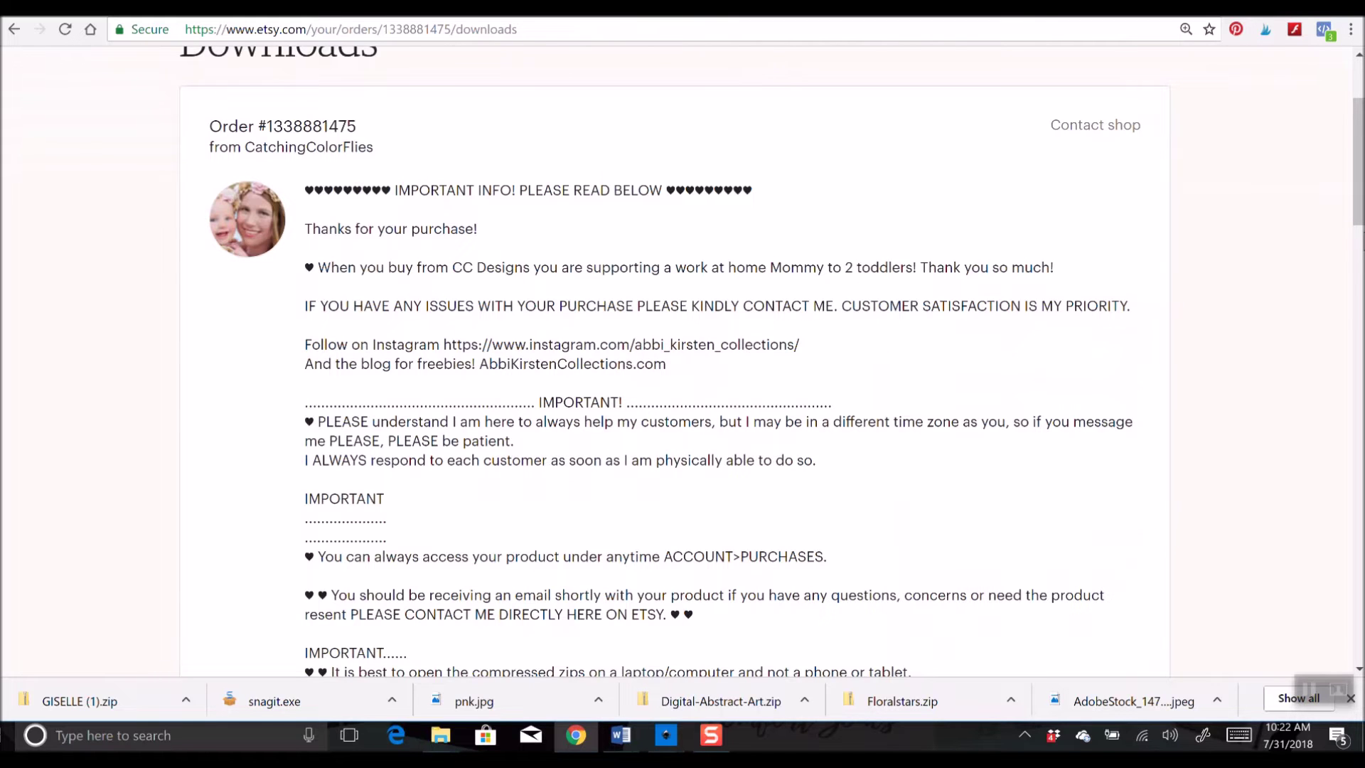
scroll("up", 3)
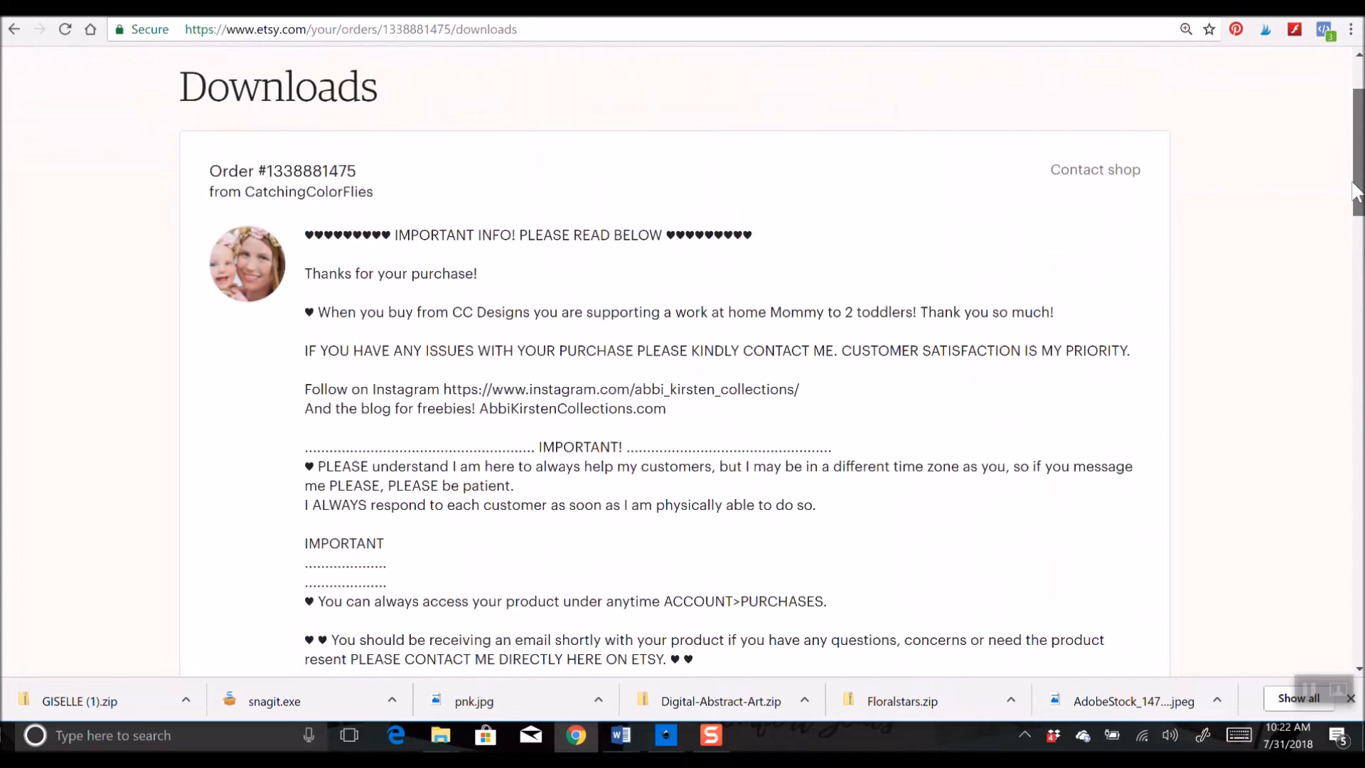
scroll("down", 3)
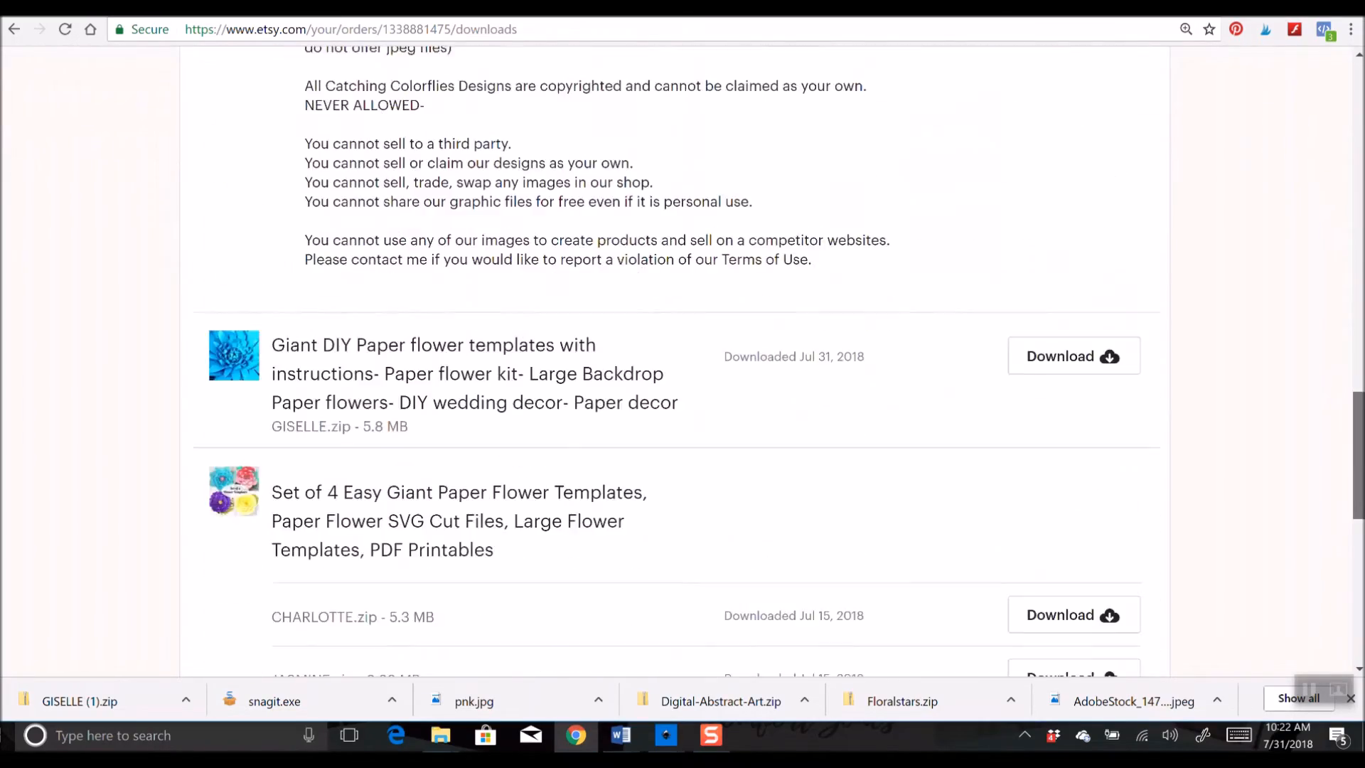
scroll("down", 3)
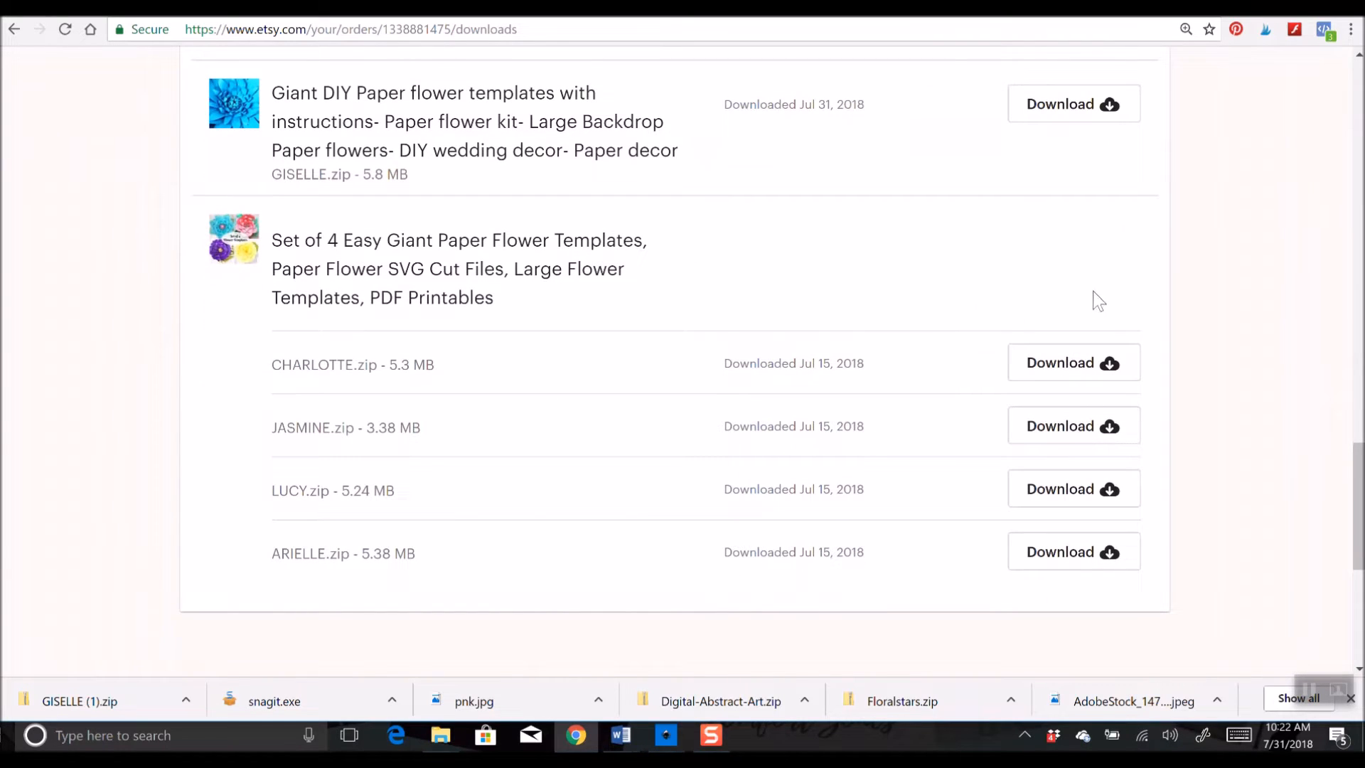
mouse_move(943, 243)
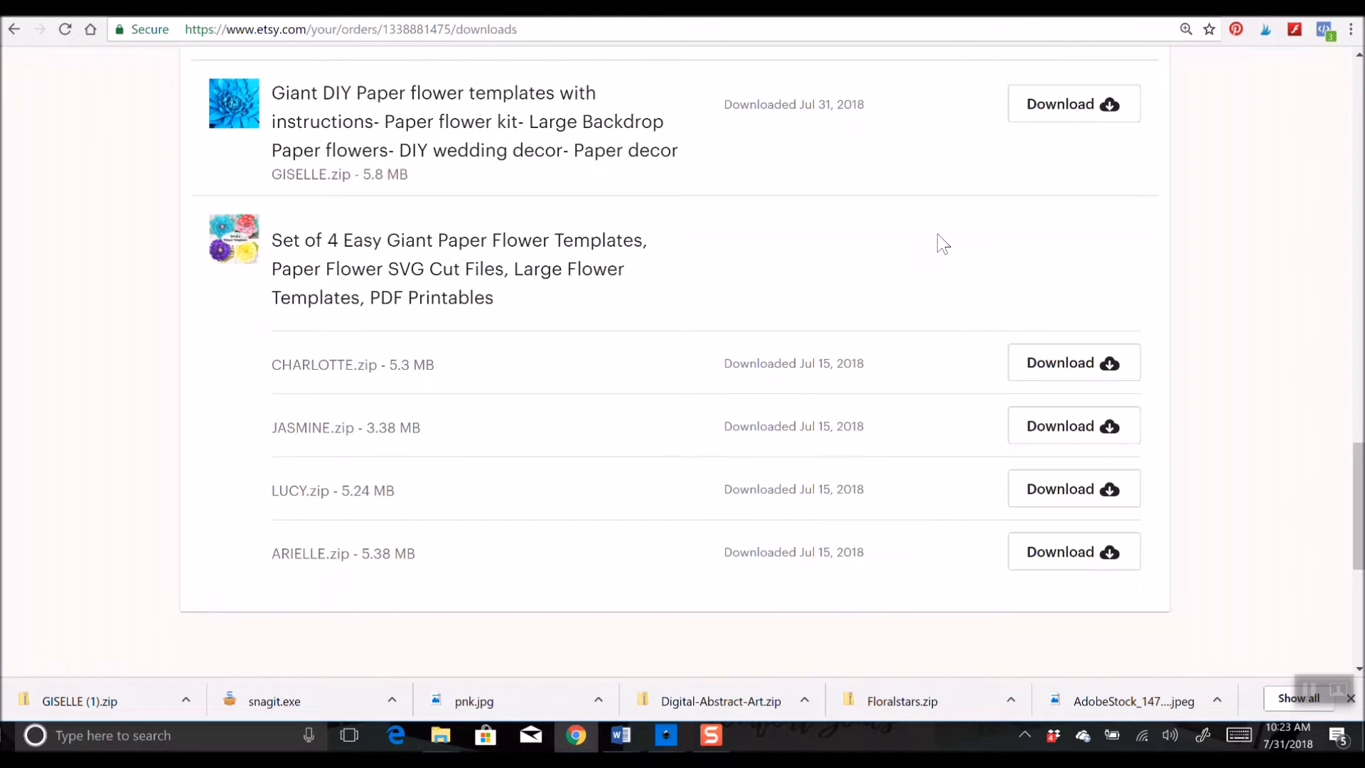
mouse_move(998, 216)
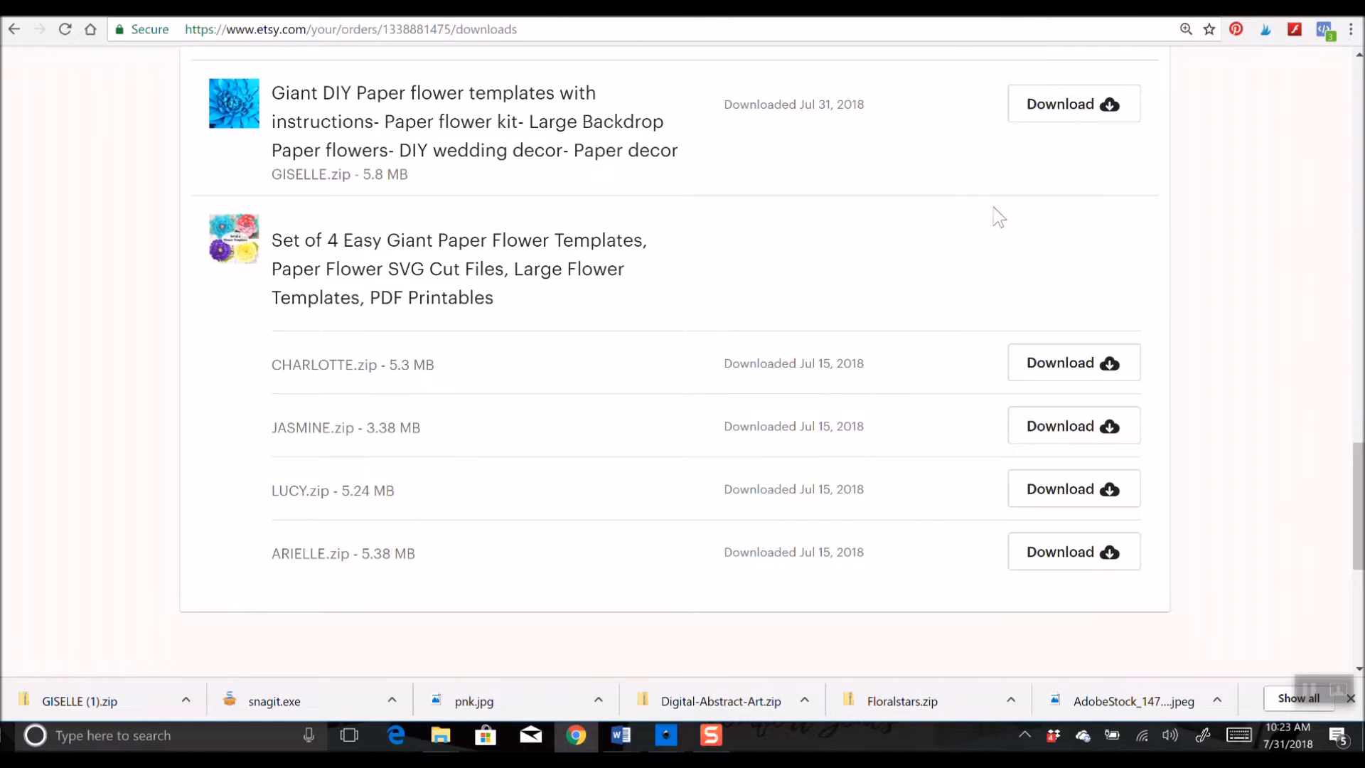
mouse_move(1062, 318)
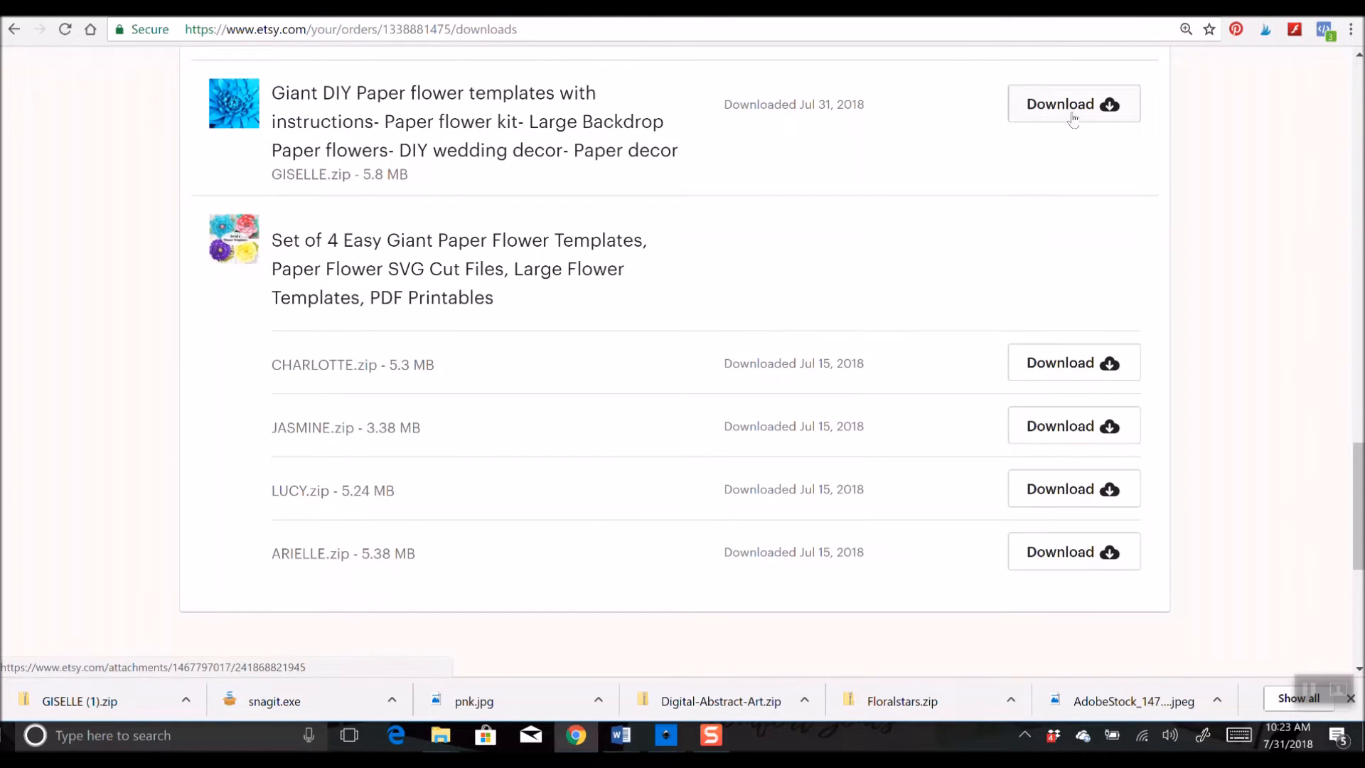
mouse_move(800, 172)
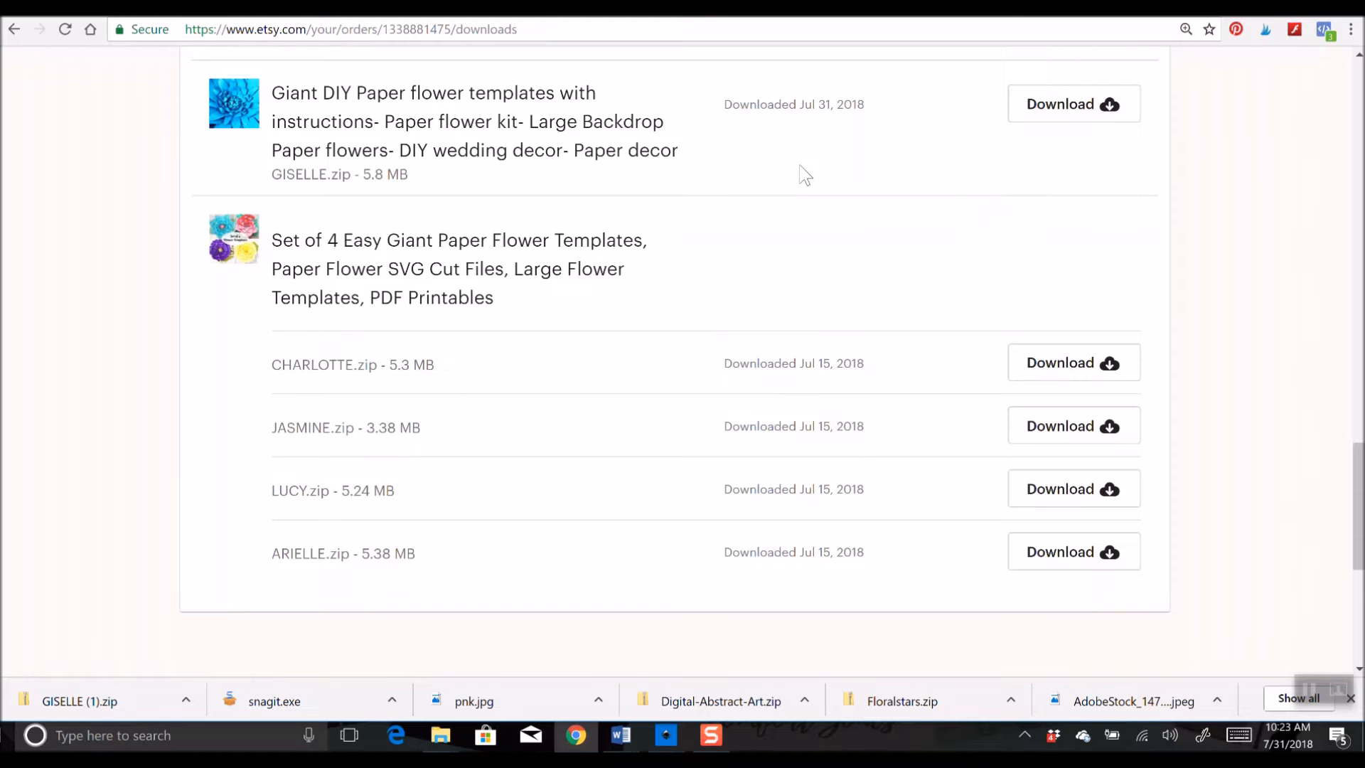
mouse_move(842, 259)
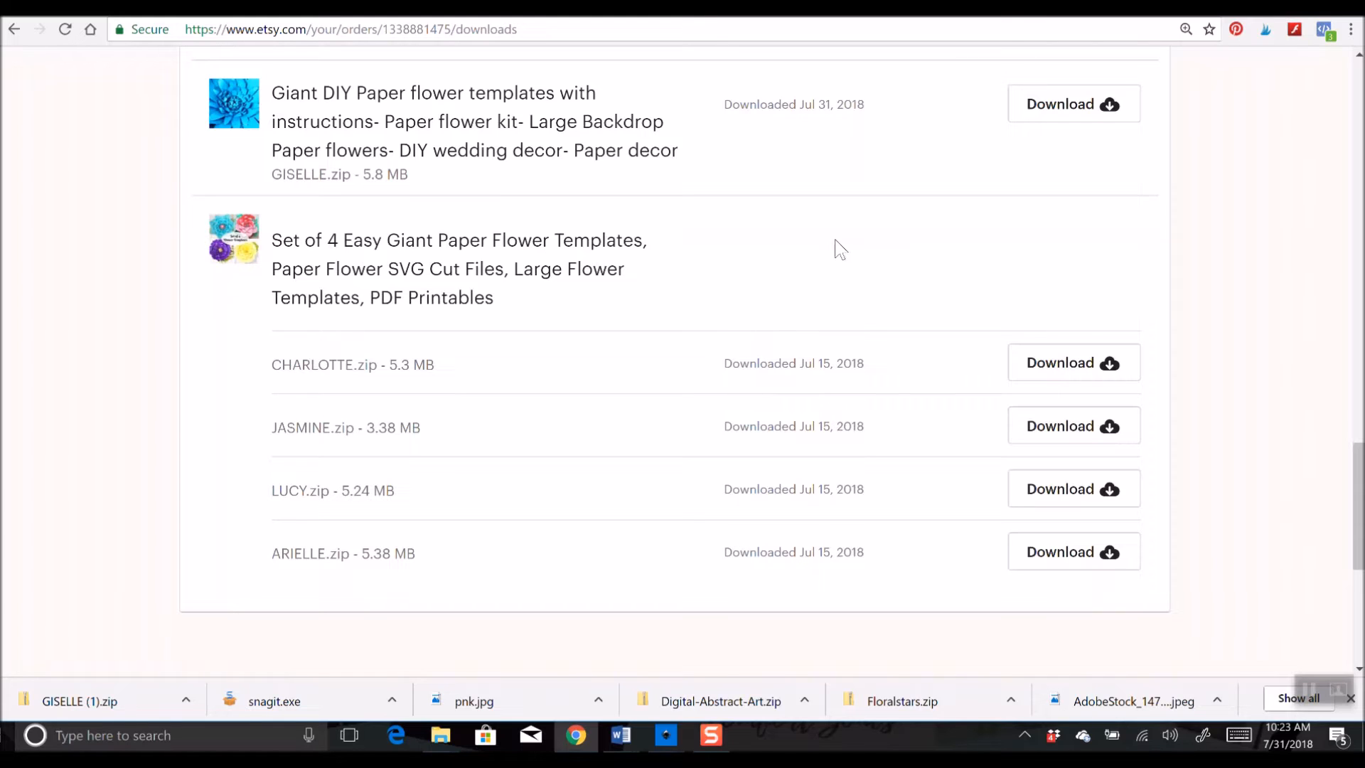
mouse_move(1193, 185)
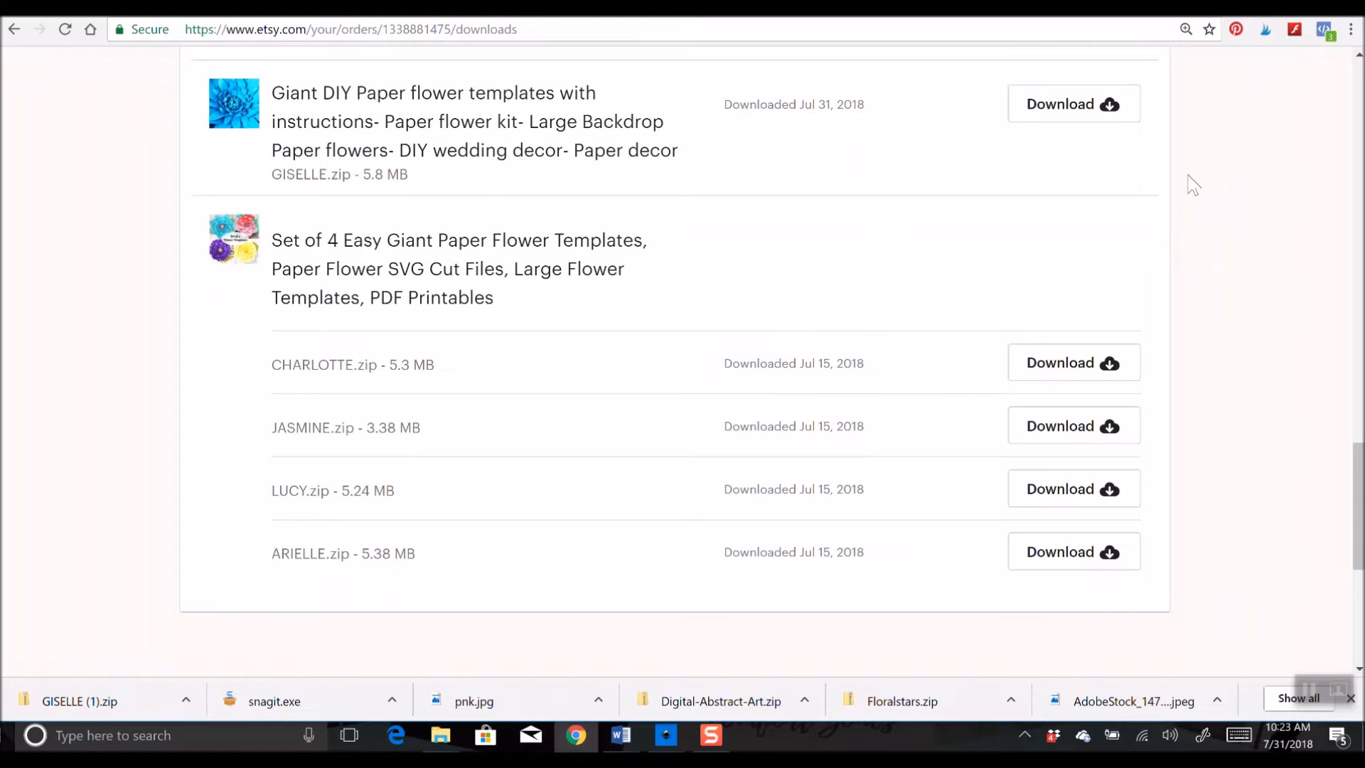
mouse_move(445, 109)
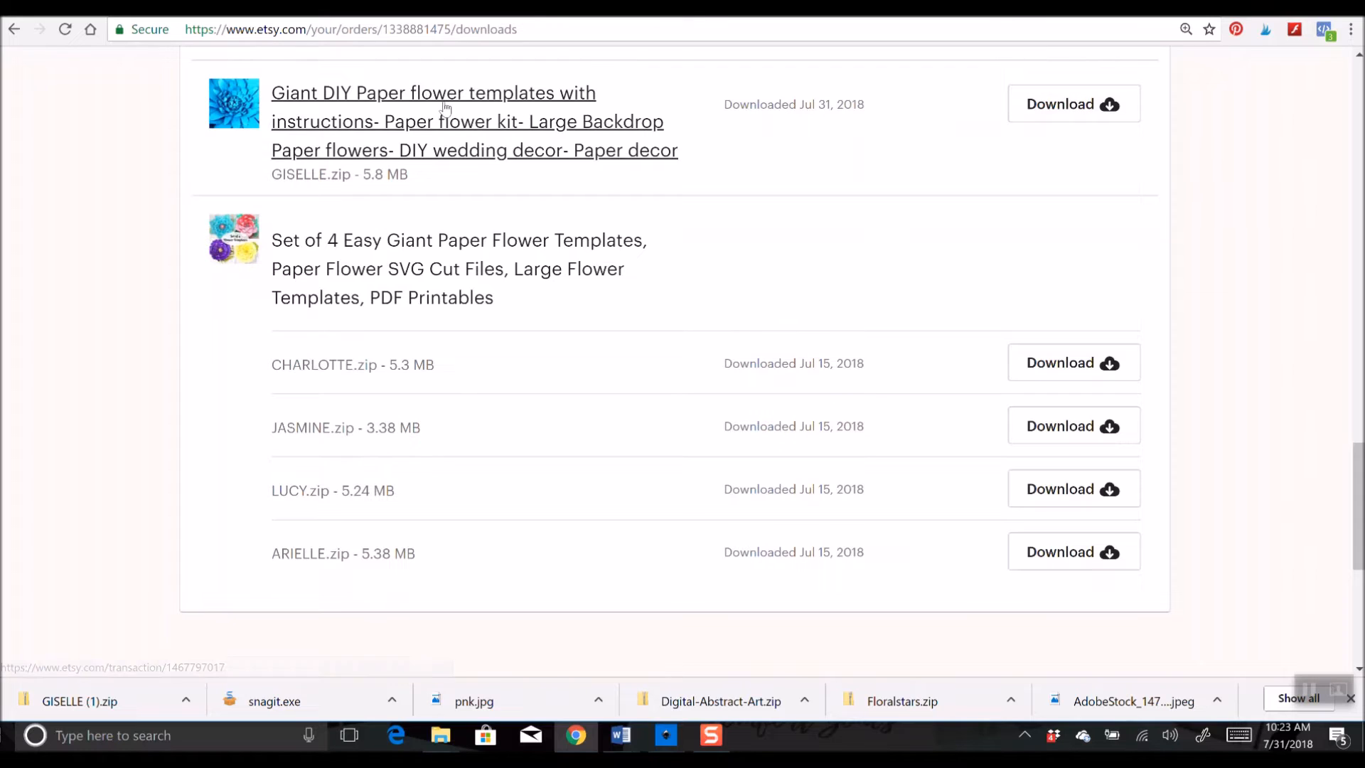
mouse_move(313, 390)
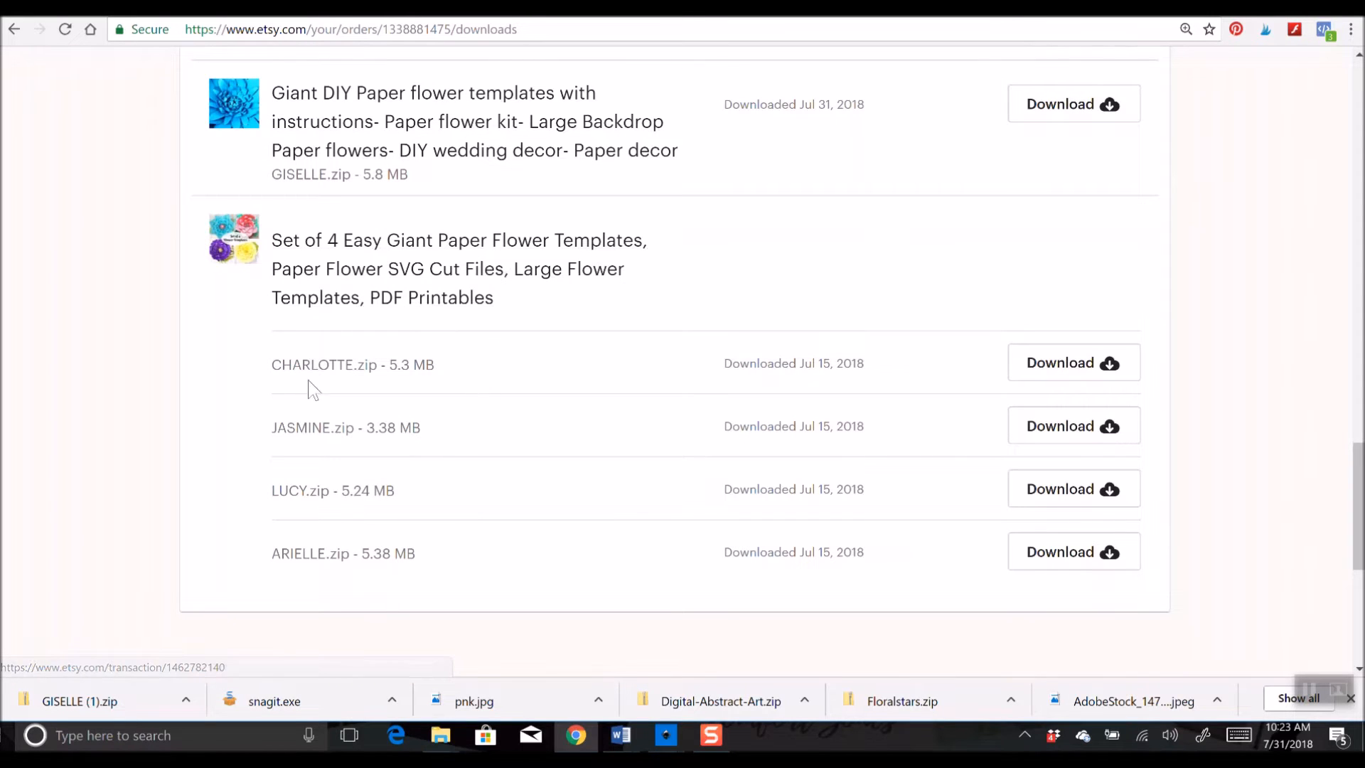
mouse_move(1074, 363)
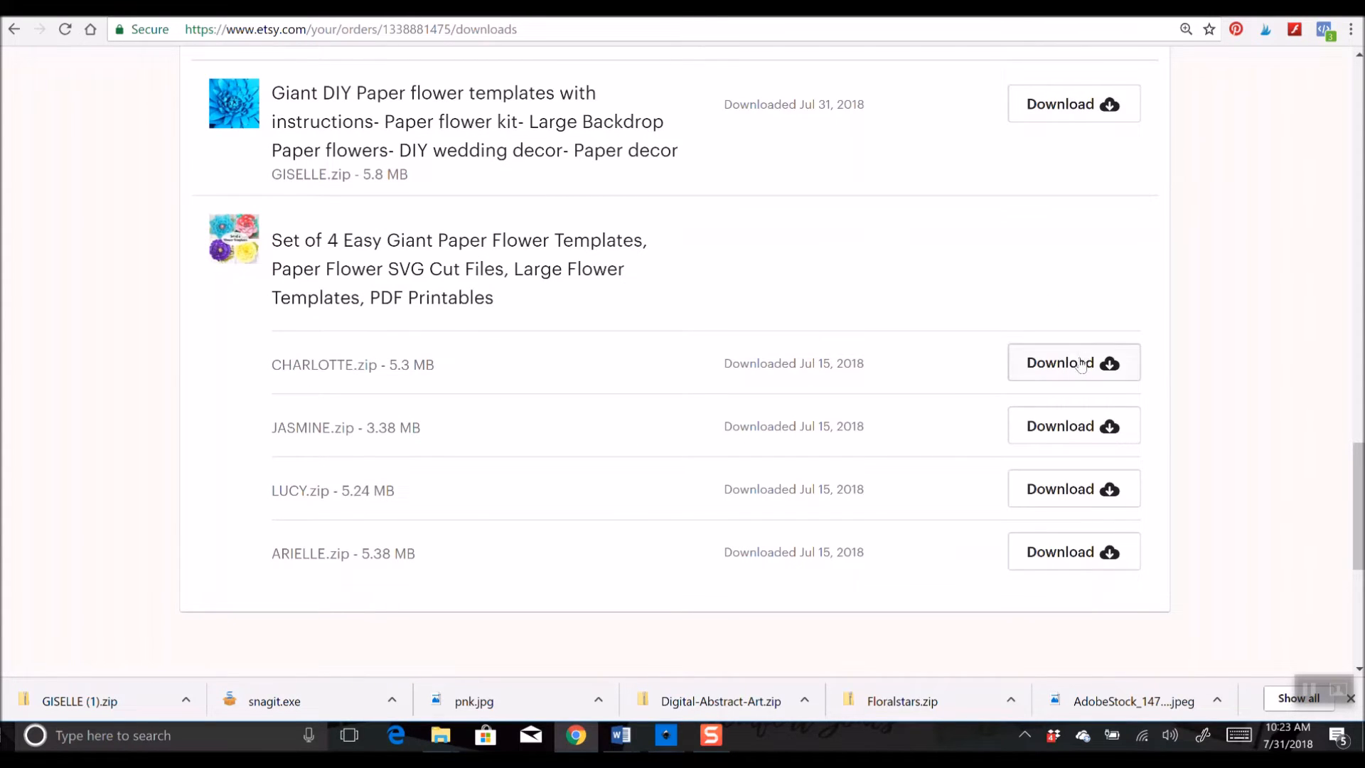
mouse_move(1079, 594)
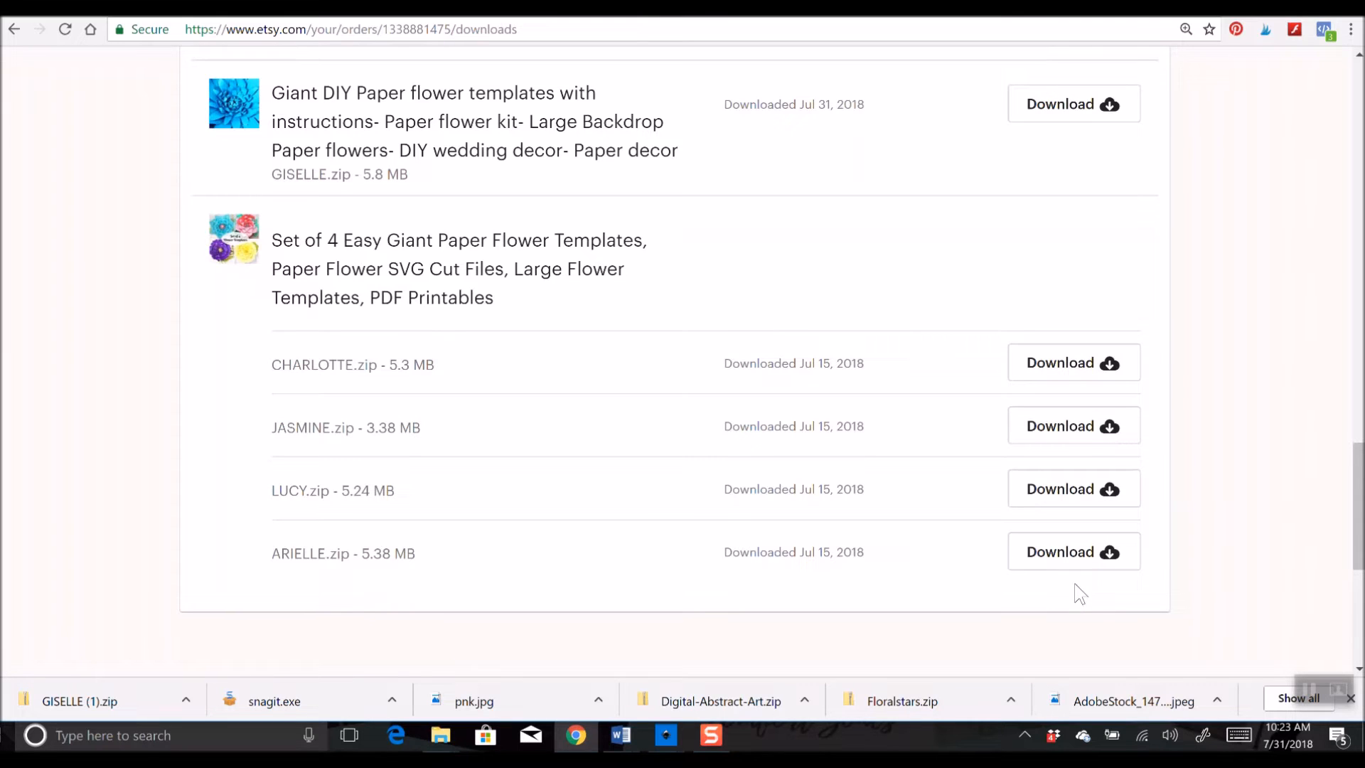
mouse_move(1012, 297)
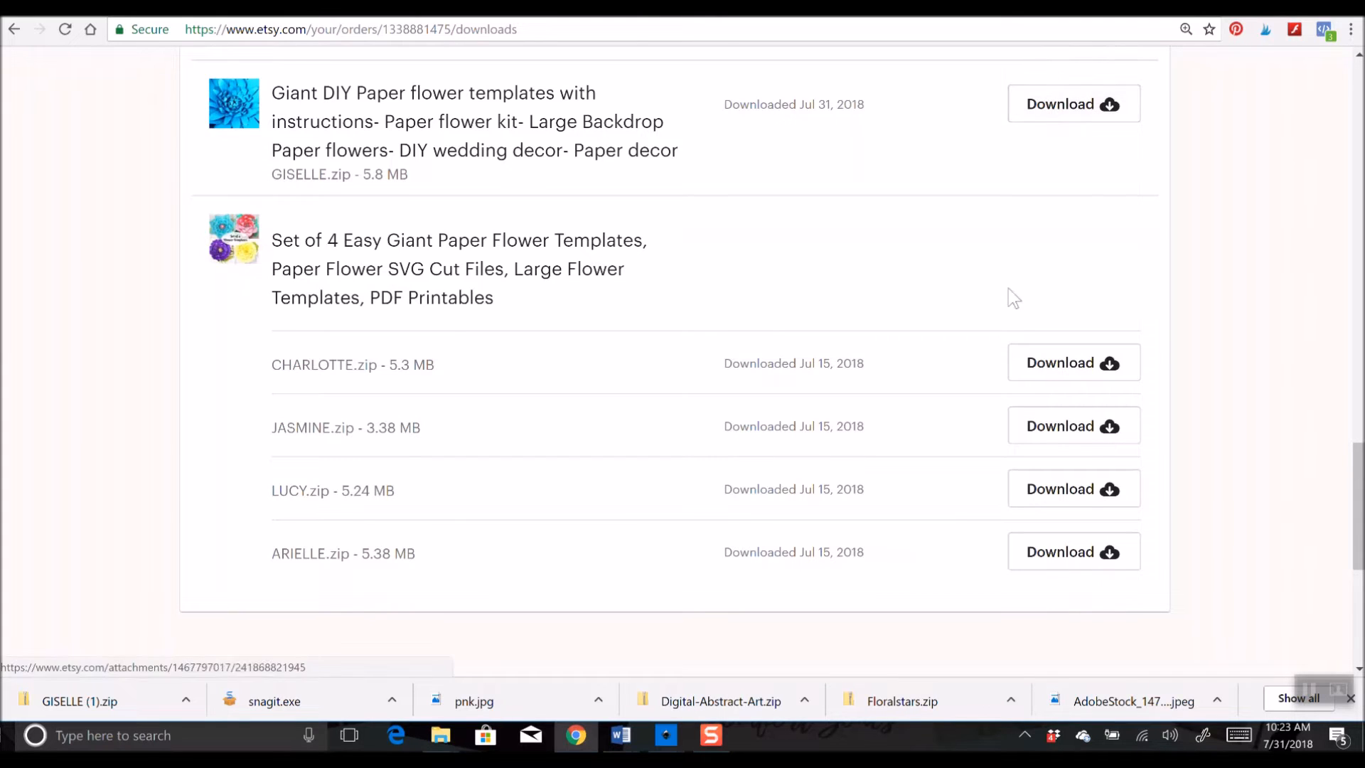
- Download GISELLE.zip again from the order page and dismiss the Chrome options menu
left_click(1072, 104)
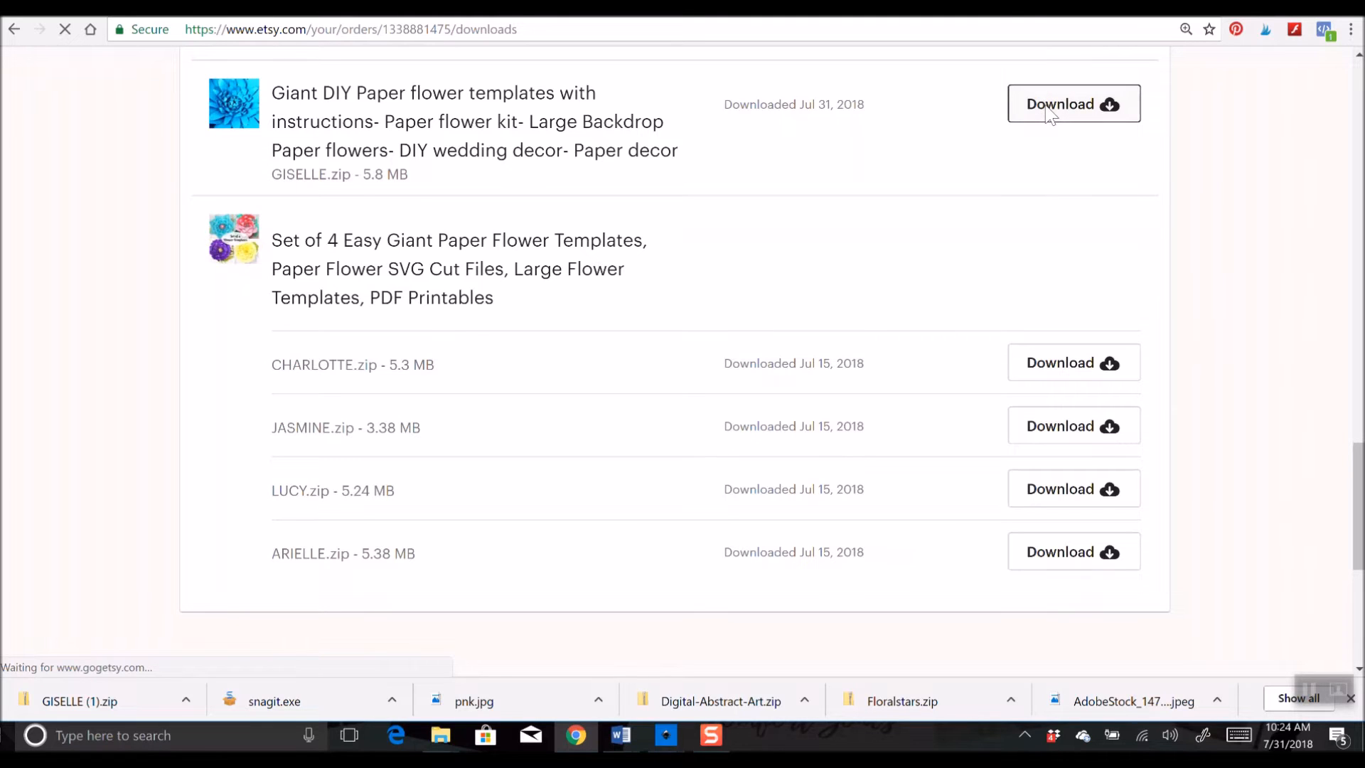
left_click(1073, 103)
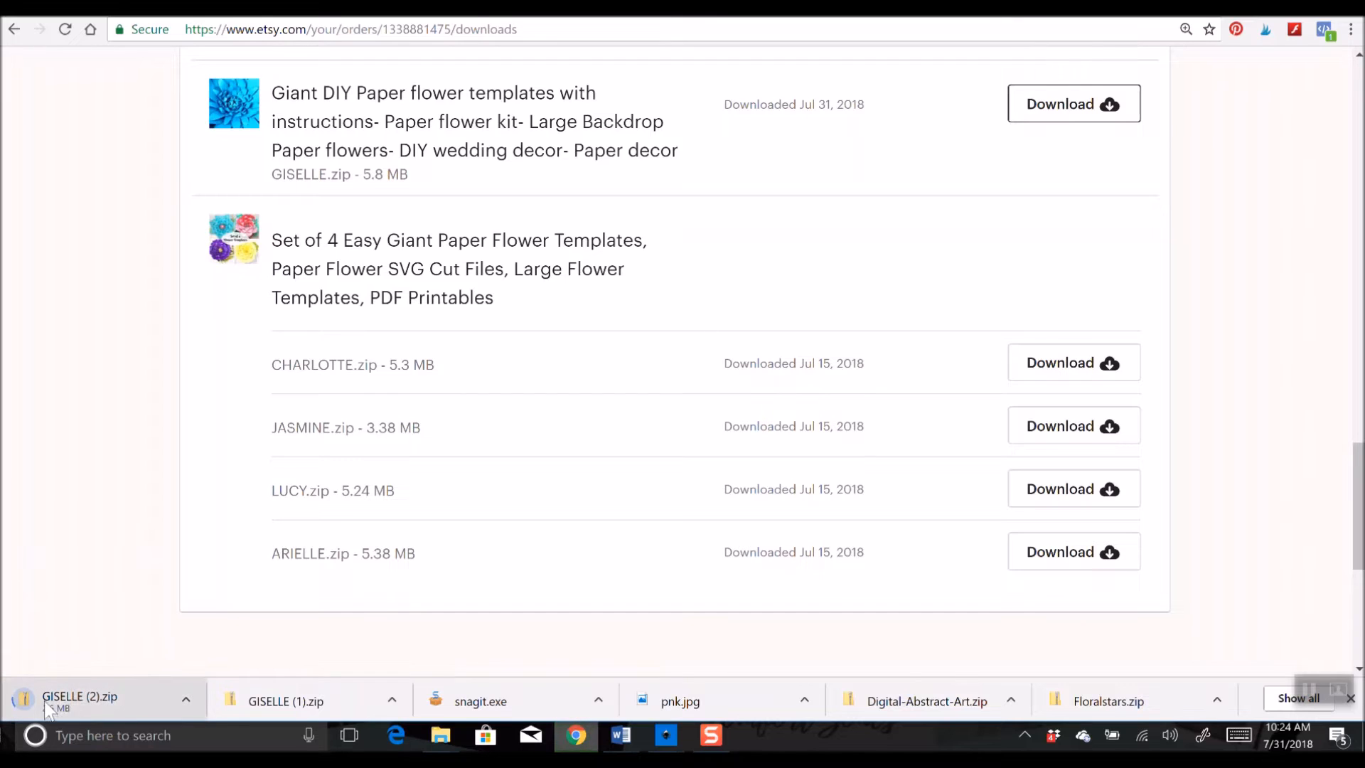
mouse_move(57, 701)
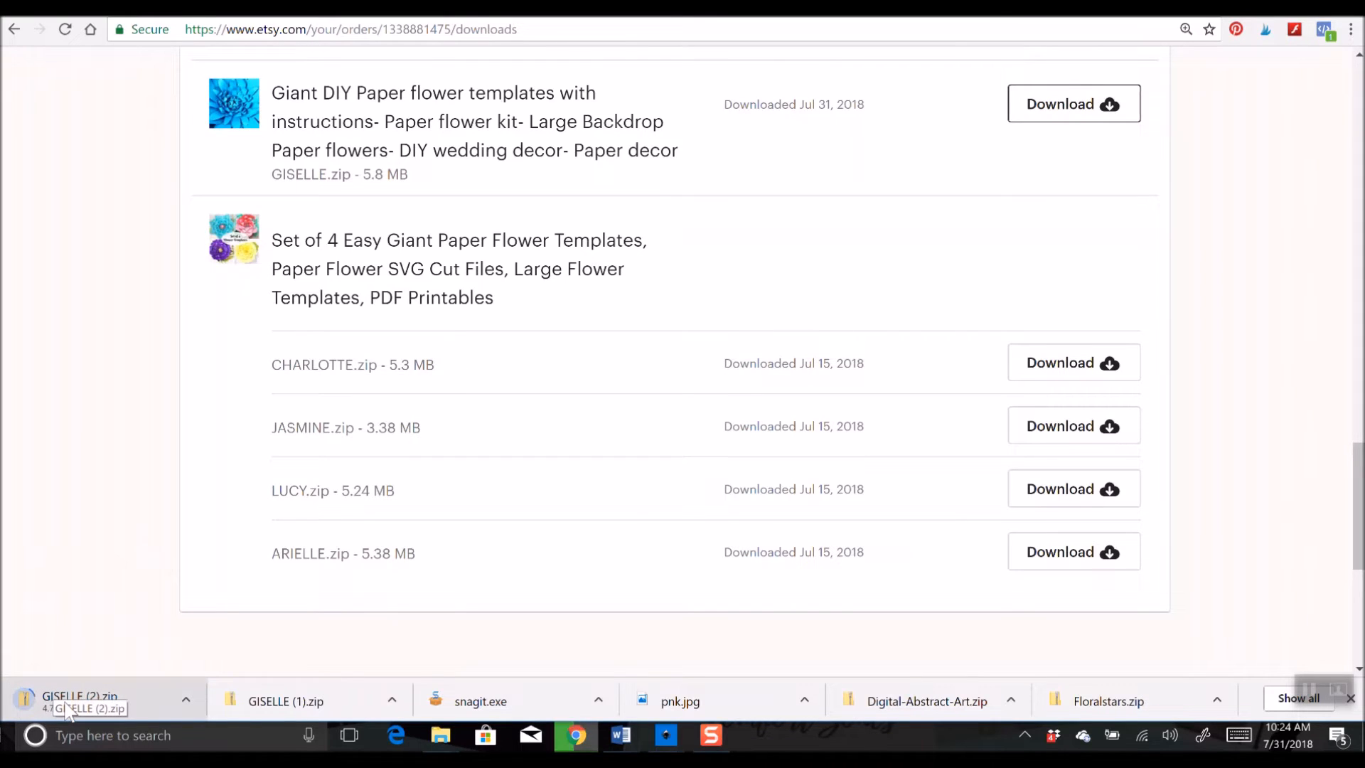
mouse_move(118, 684)
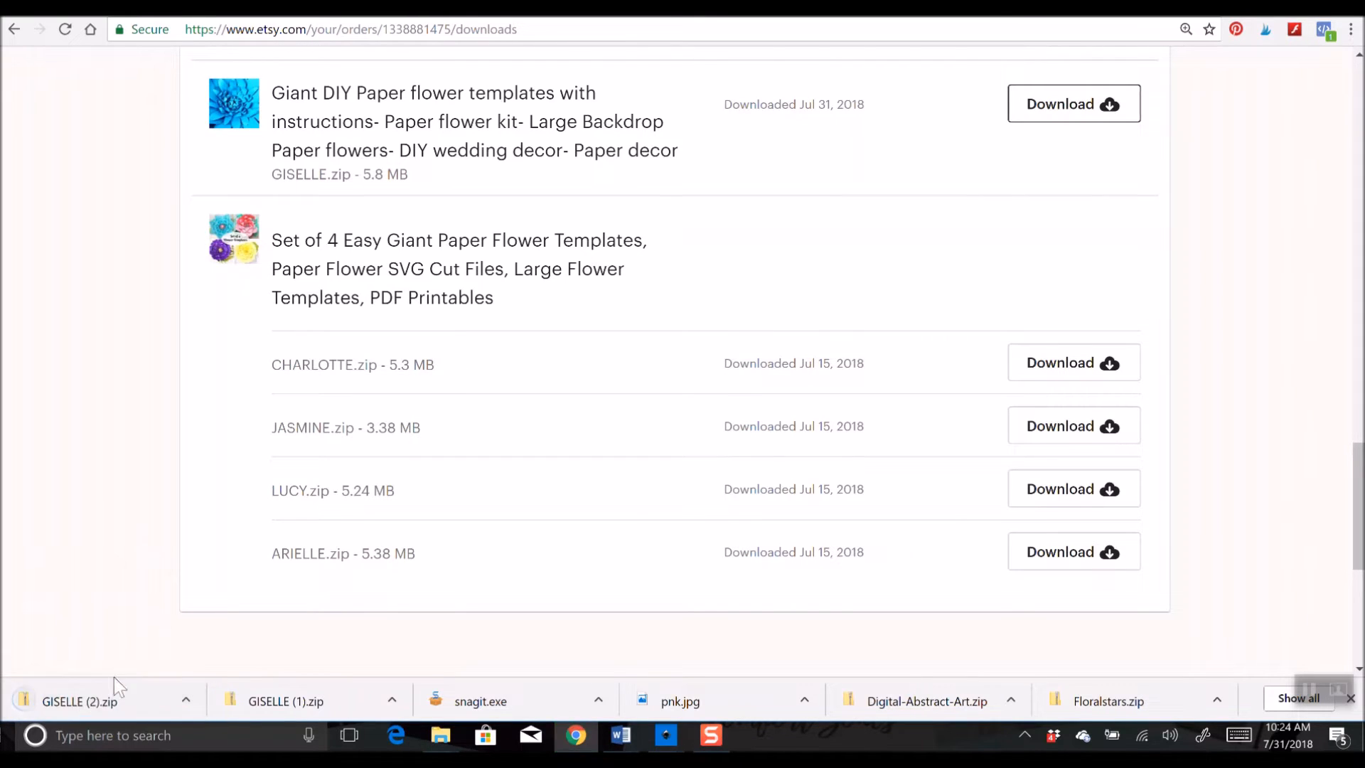
mouse_move(1013, 274)
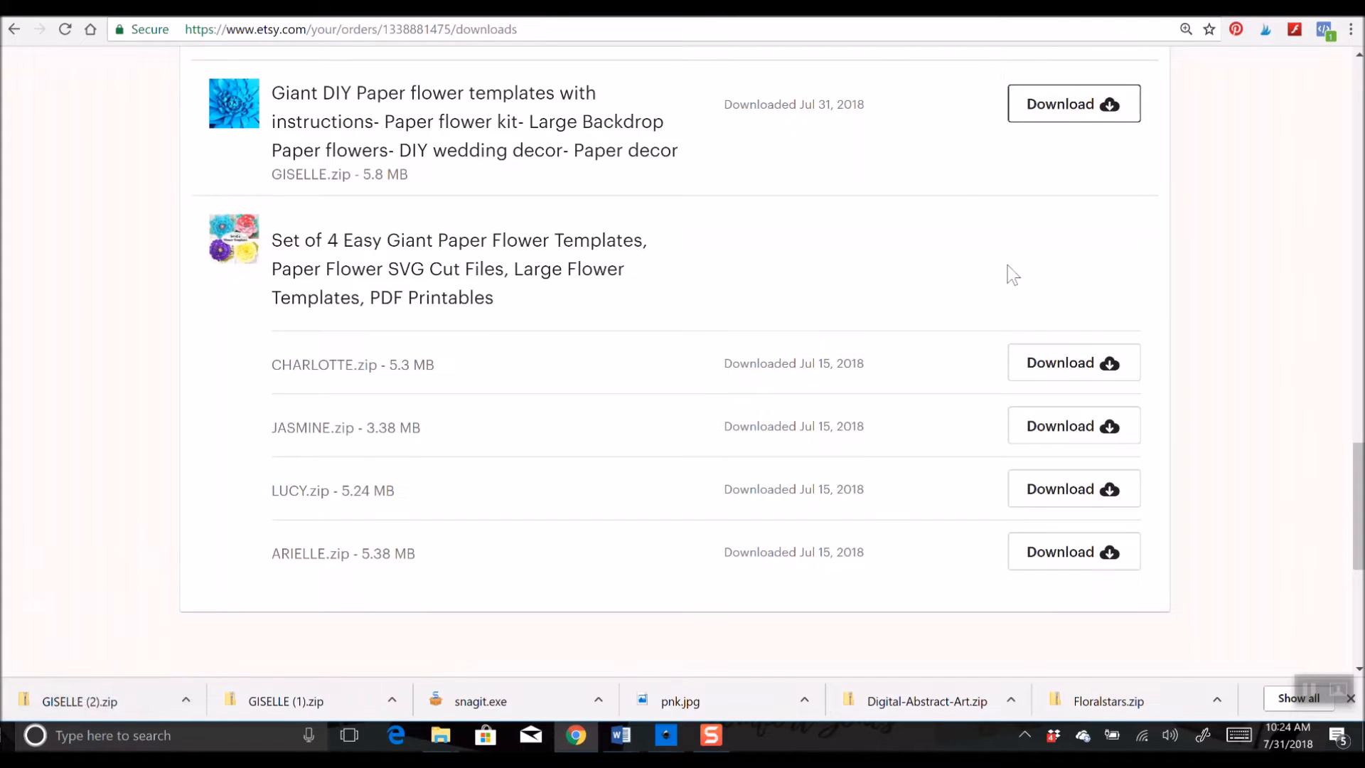
left_click(1351, 29)
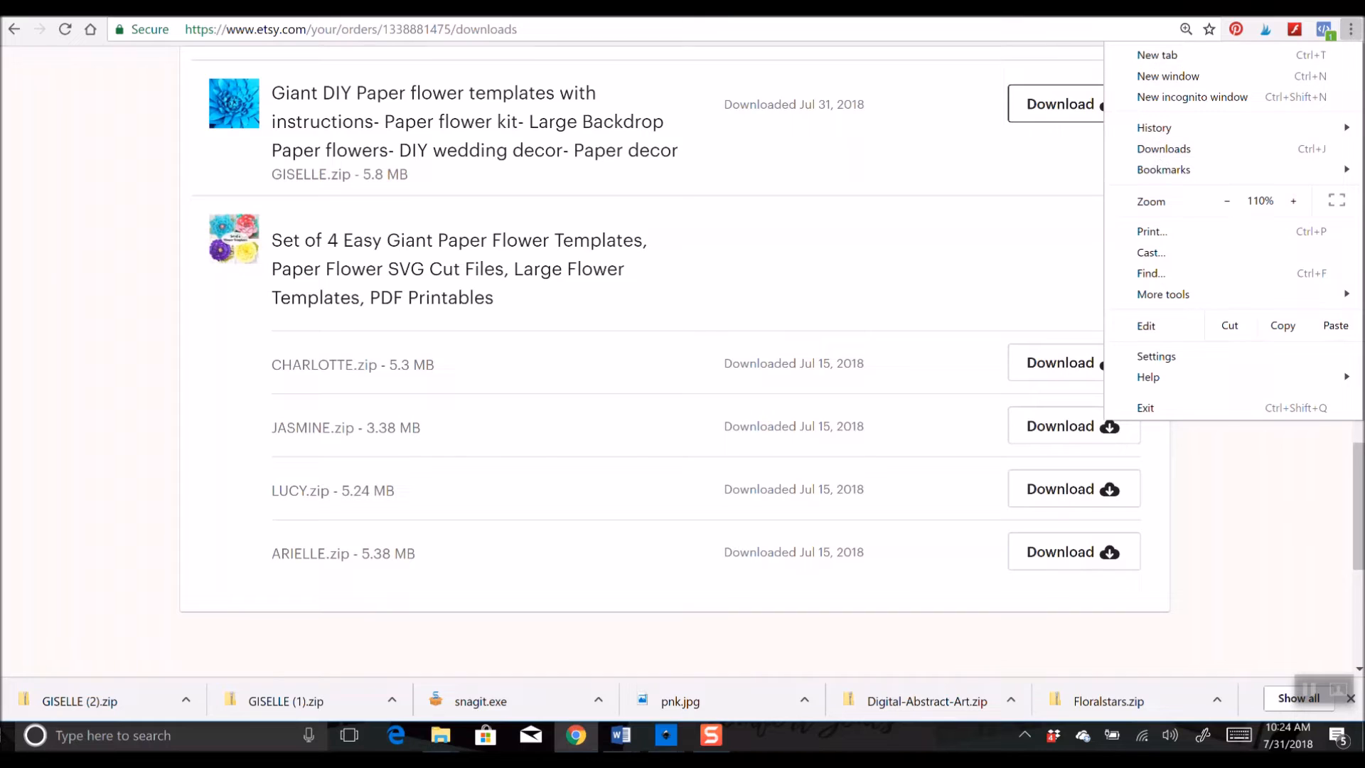
left_click(1164, 149)
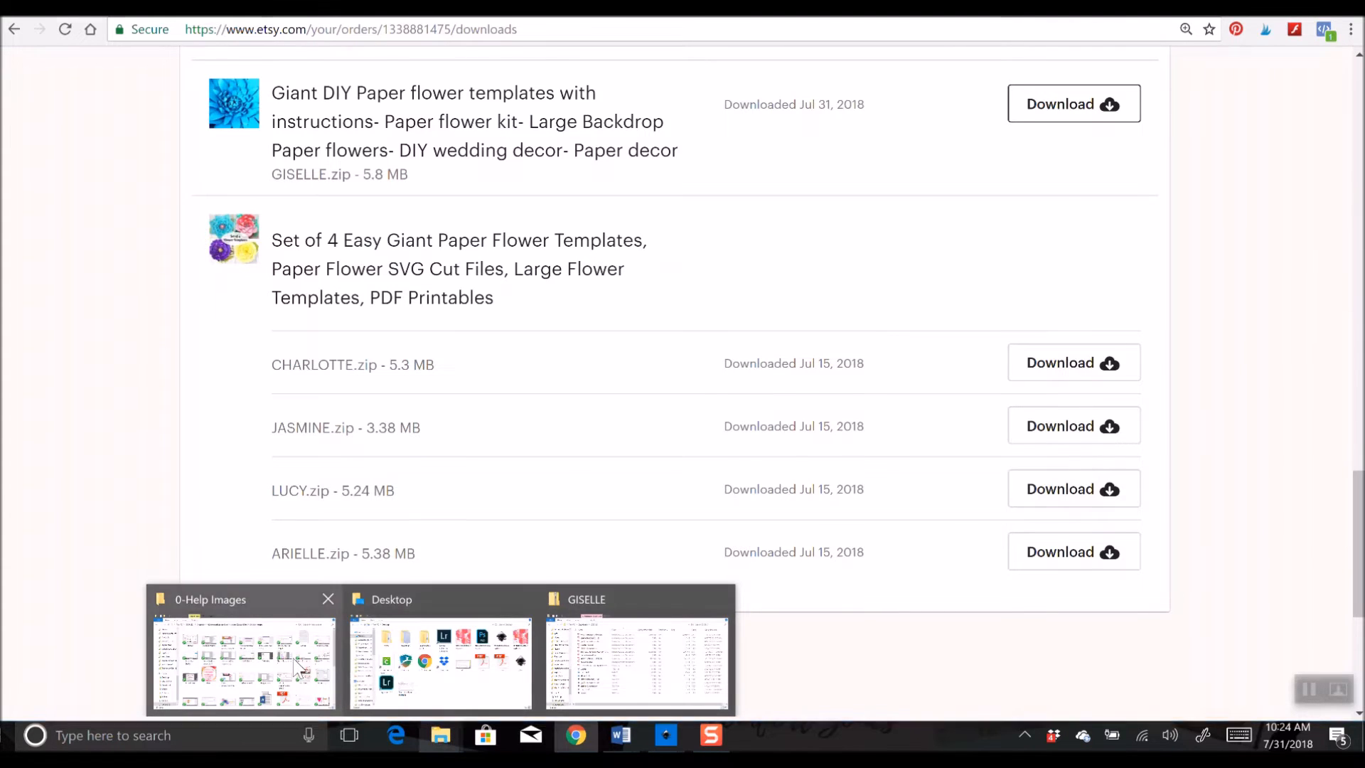
- Check the Downloads folder in File Explorer for the existing GISELLE zip files
left_click(243, 661)
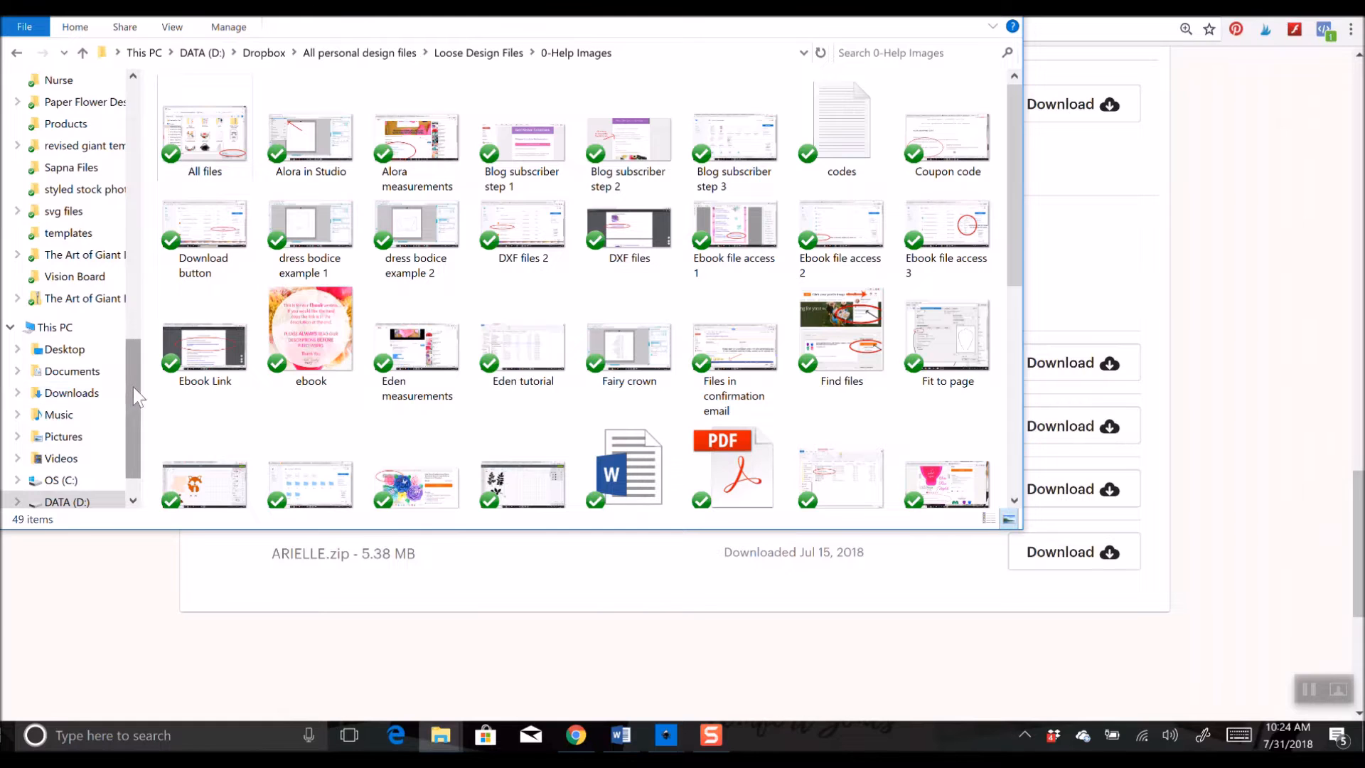
scroll("up", 3)
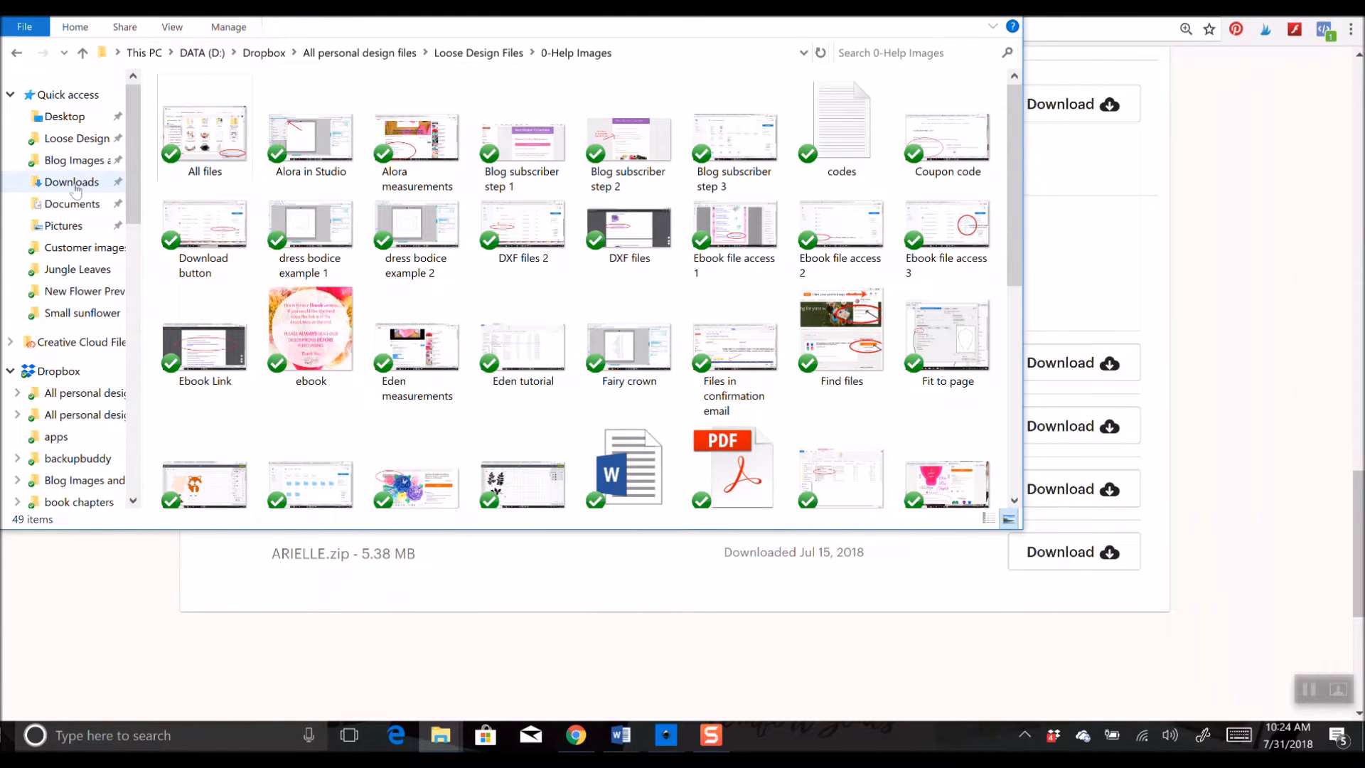
left_click(72, 182)
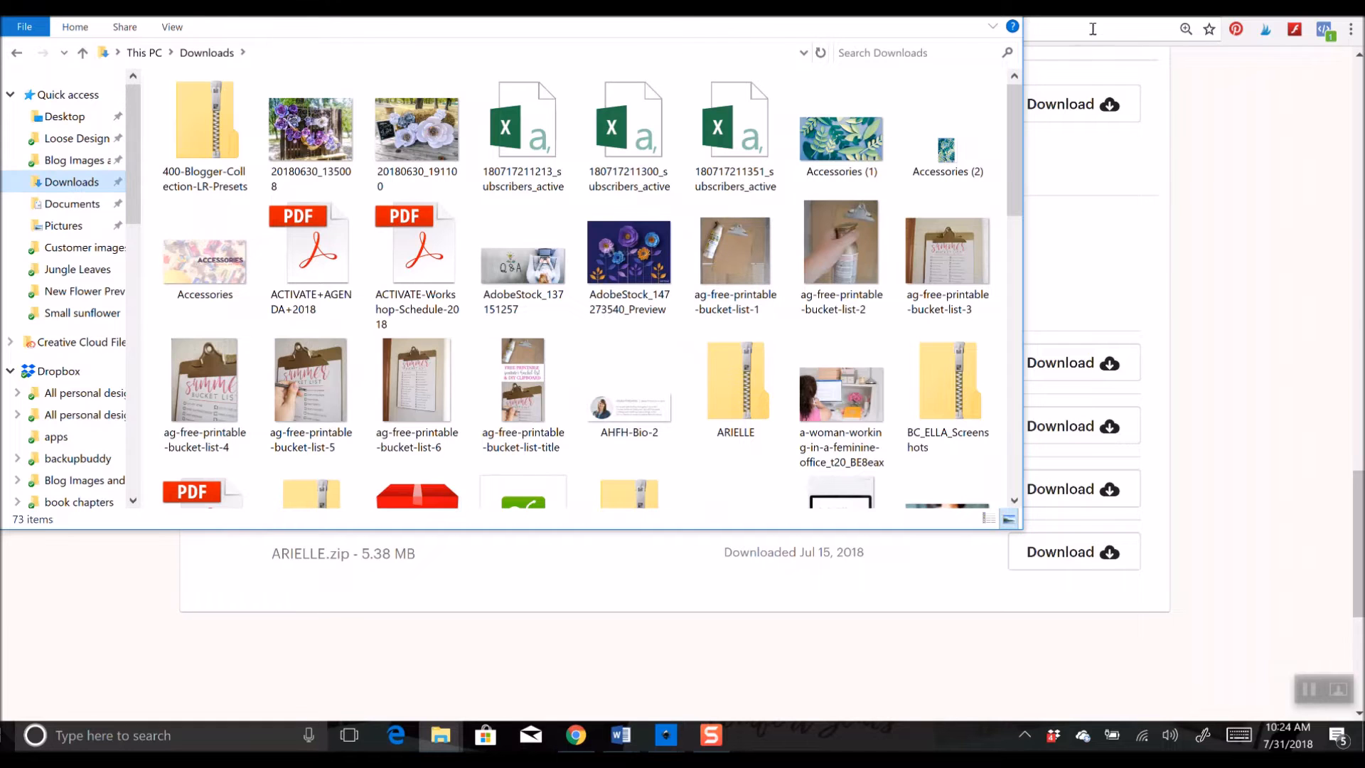
scroll("down", 3)
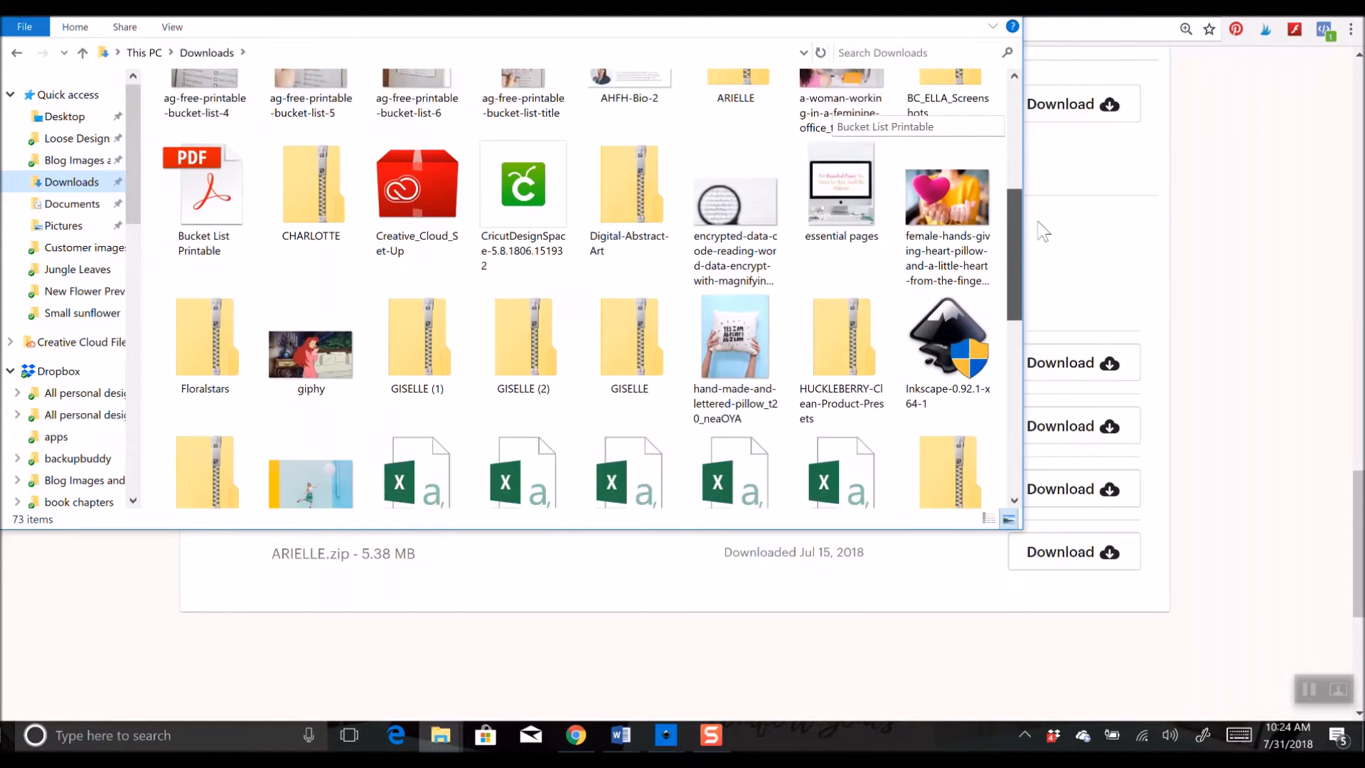
scroll("down", 3)
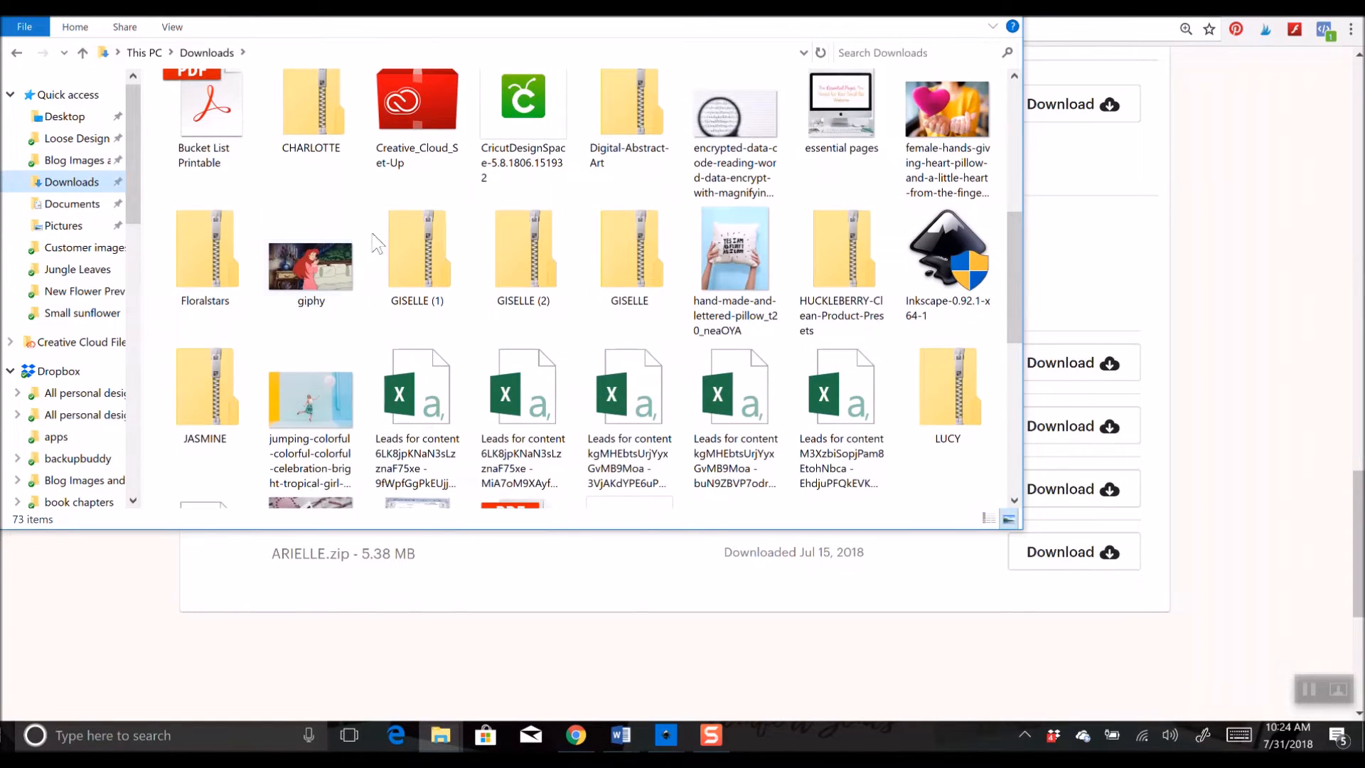
mouse_move(1035, 351)
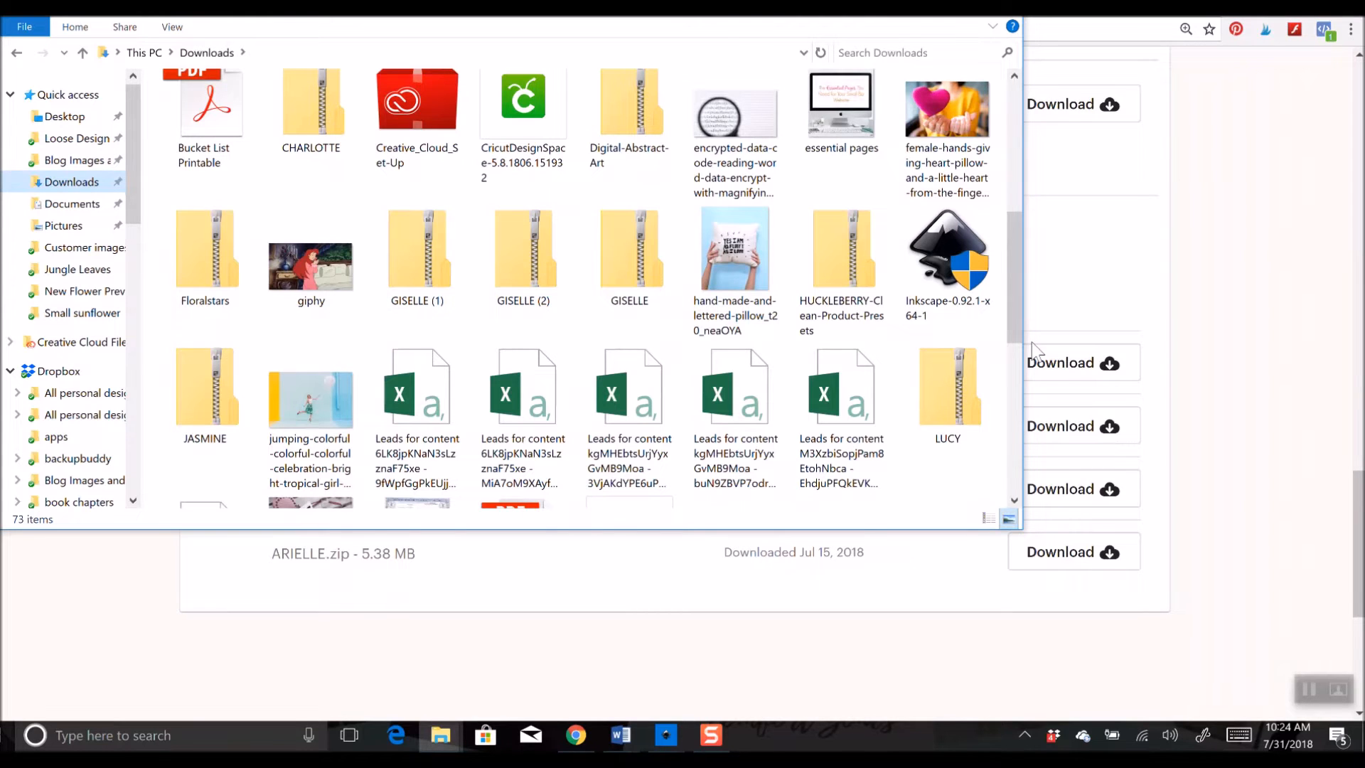
mouse_move(1296, 303)
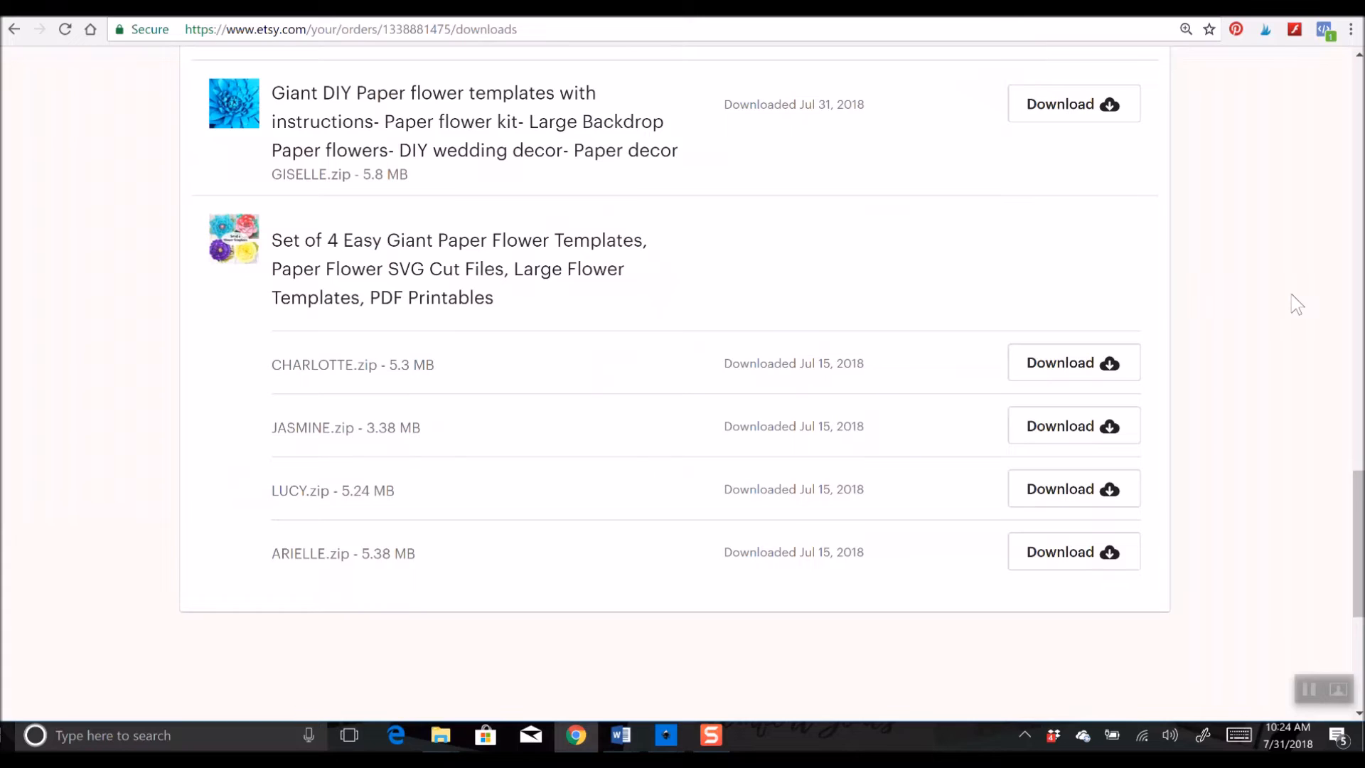
mouse_move(349, 423)
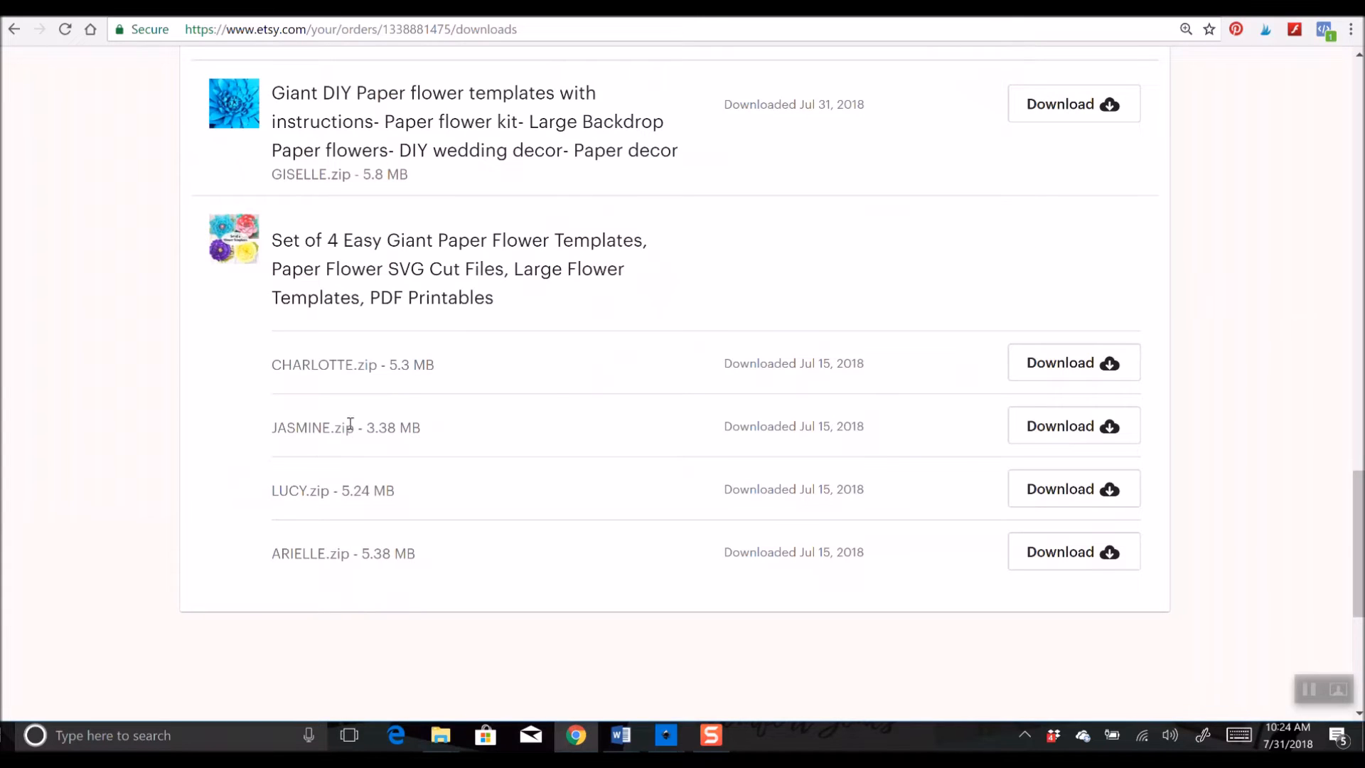
- Start a fresh GISELLE (3).zip download from the Etsy order page
left_click(1073, 104)
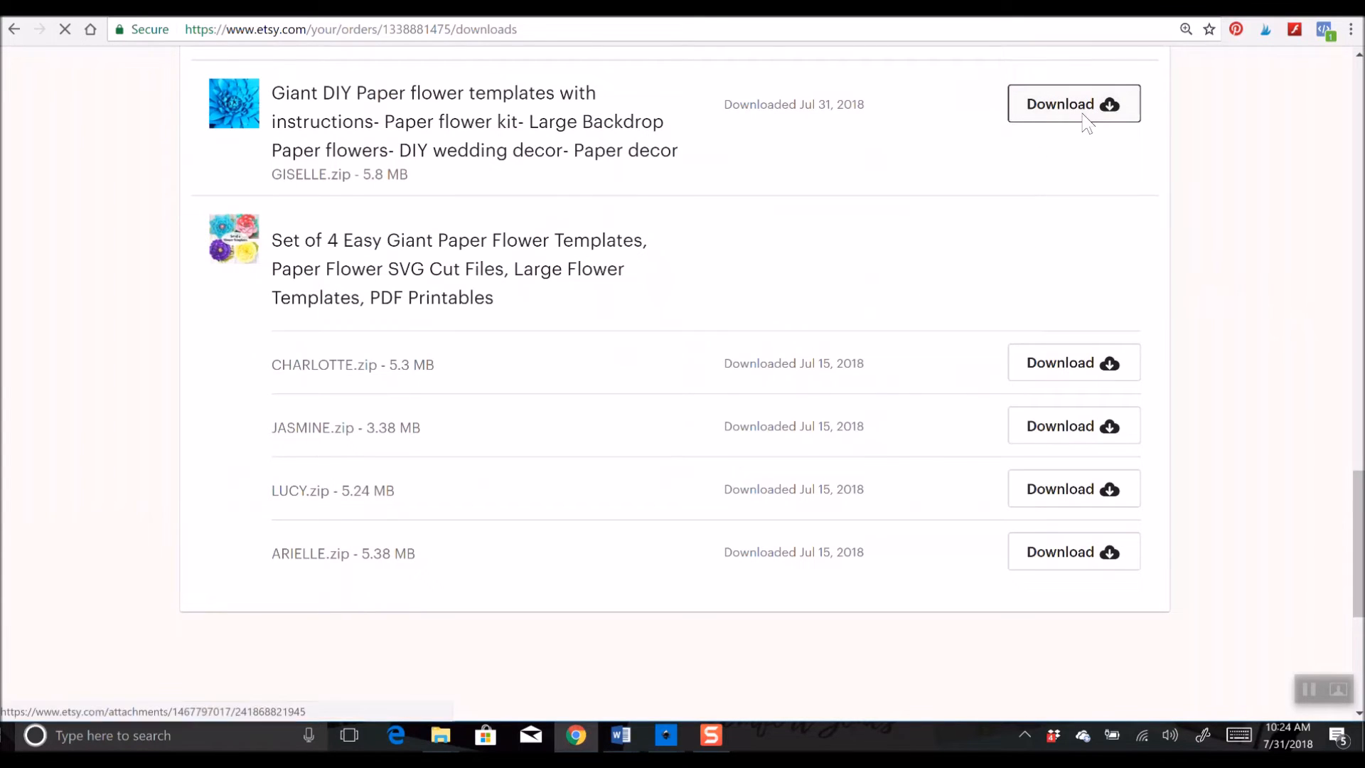
left_click(1073, 104)
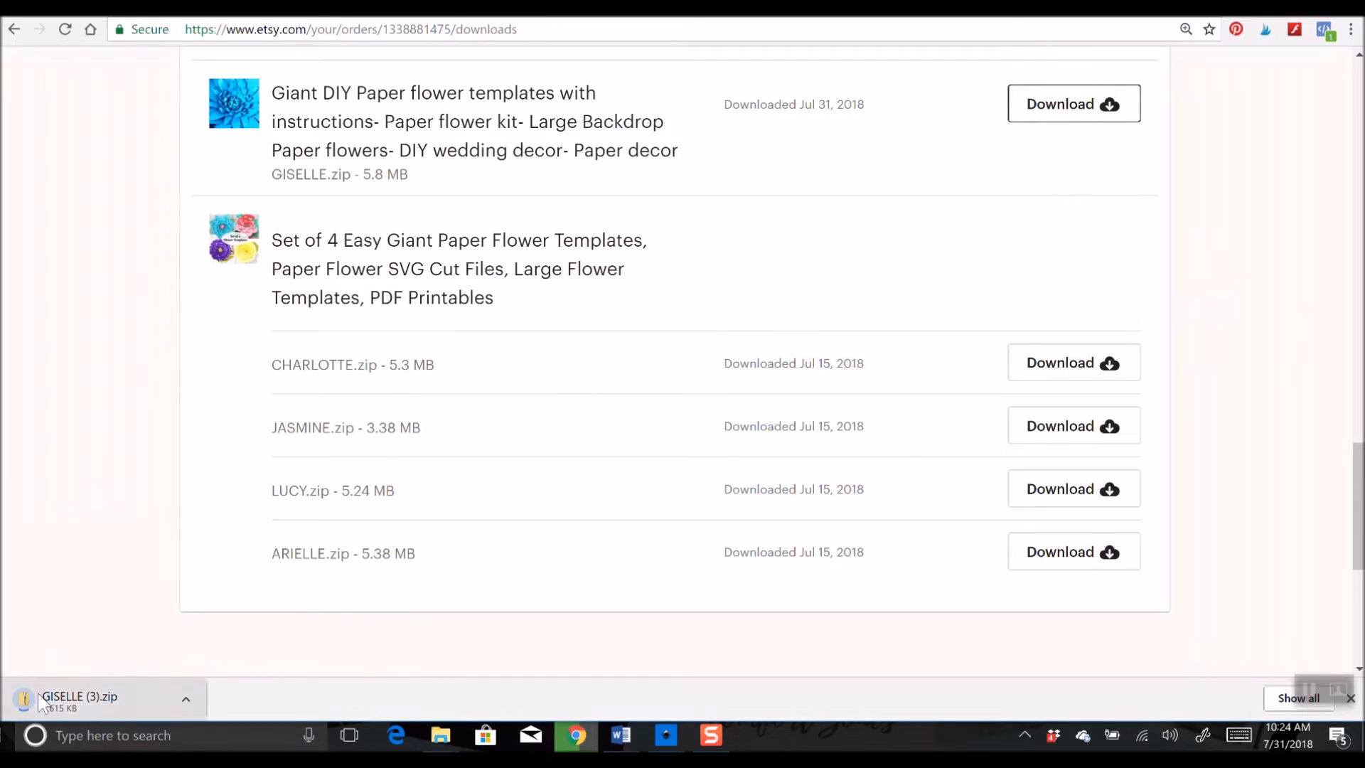
mouse_move(1350, 29)
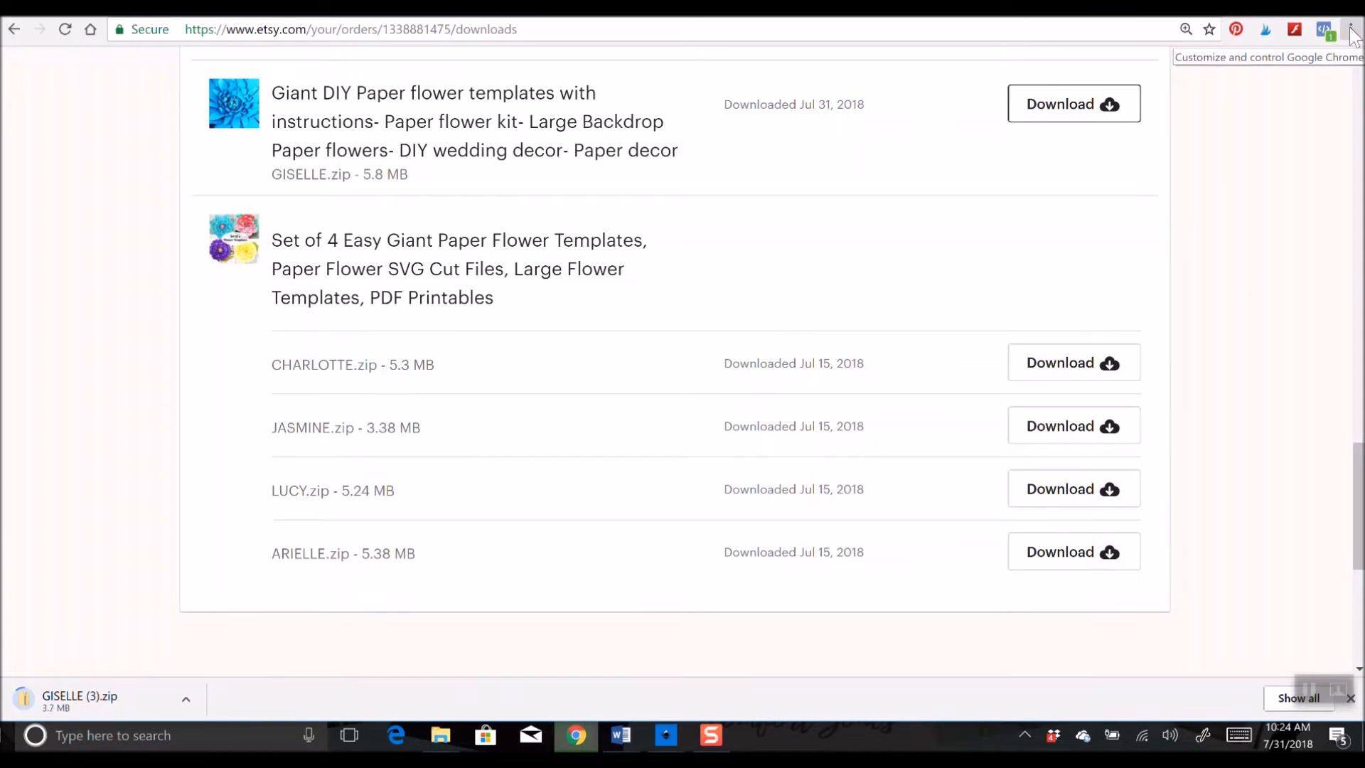
mouse_move(283, 730)
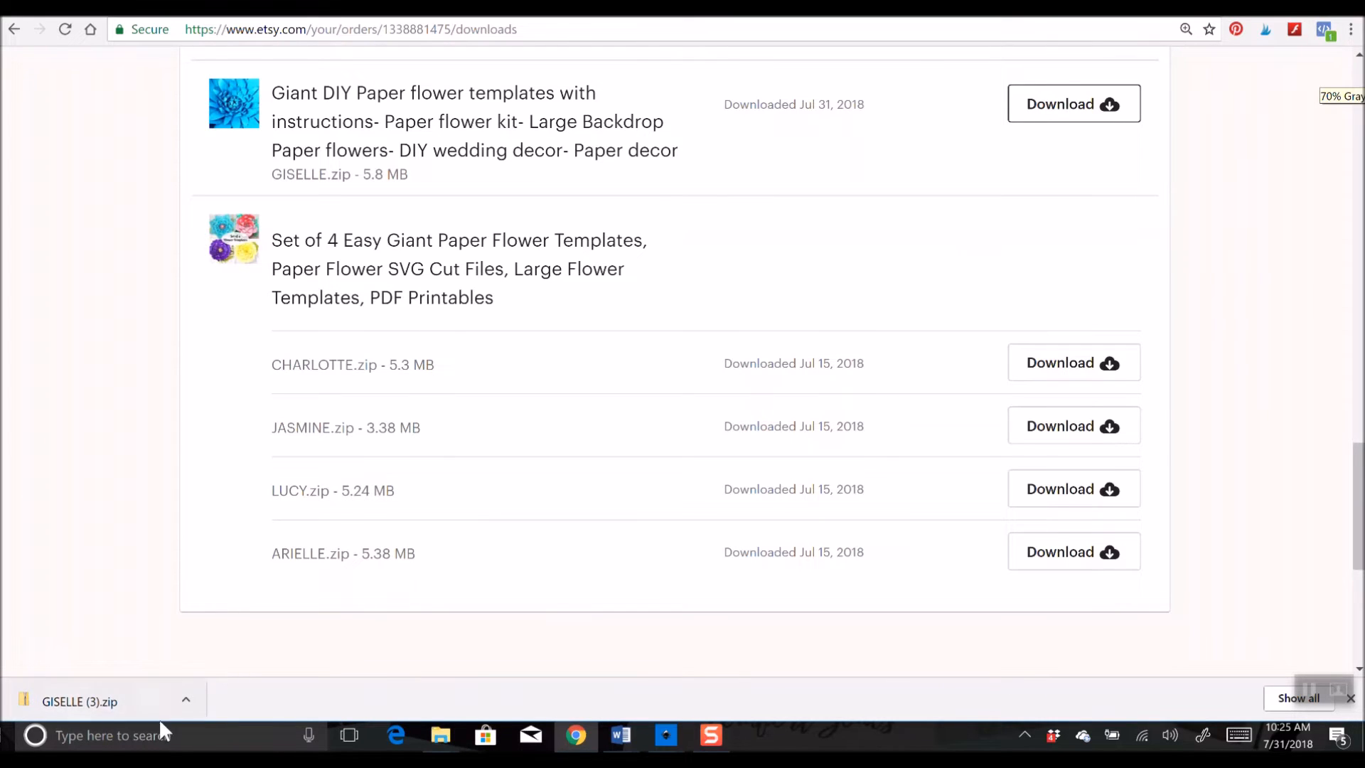
mouse_move(83, 584)
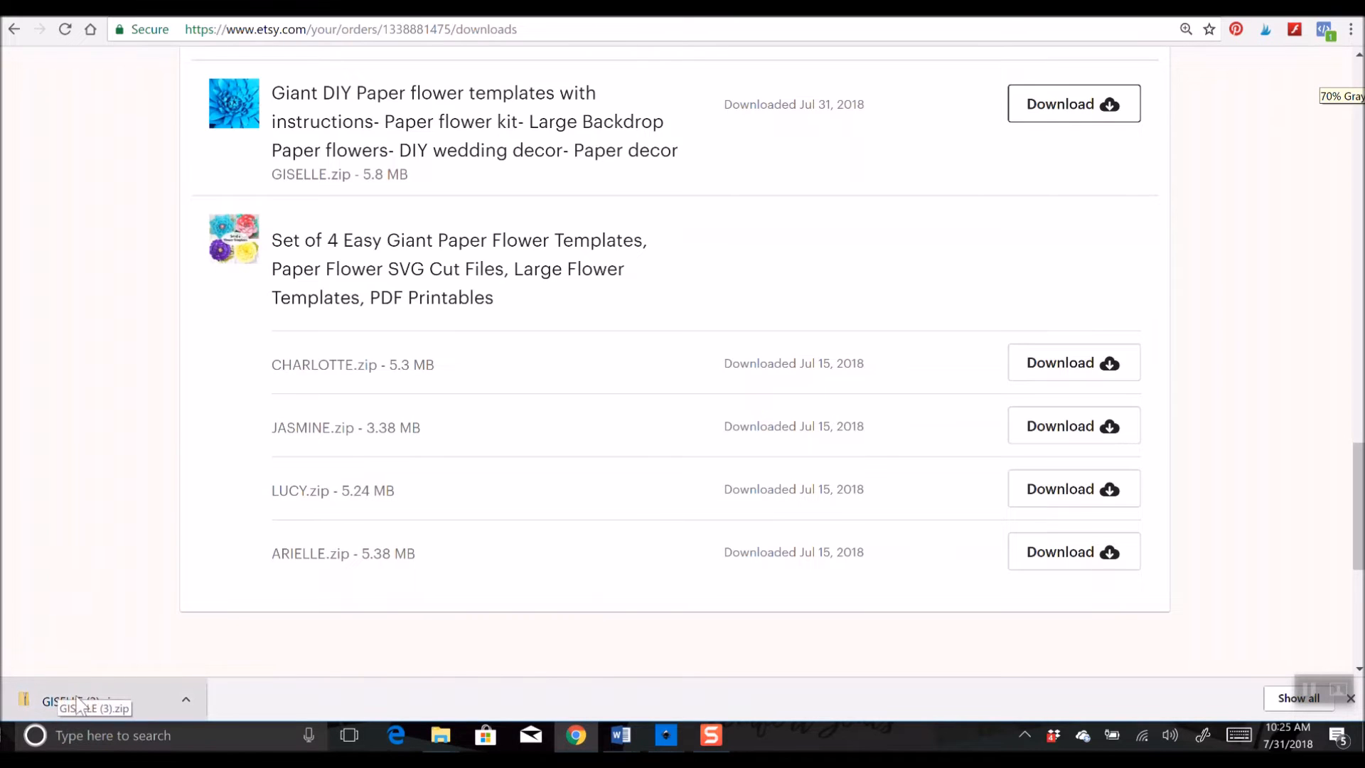
- Open the downloaded GISELLE (3).zip past the security warning, listing its 18 template files
left_click(83, 701)
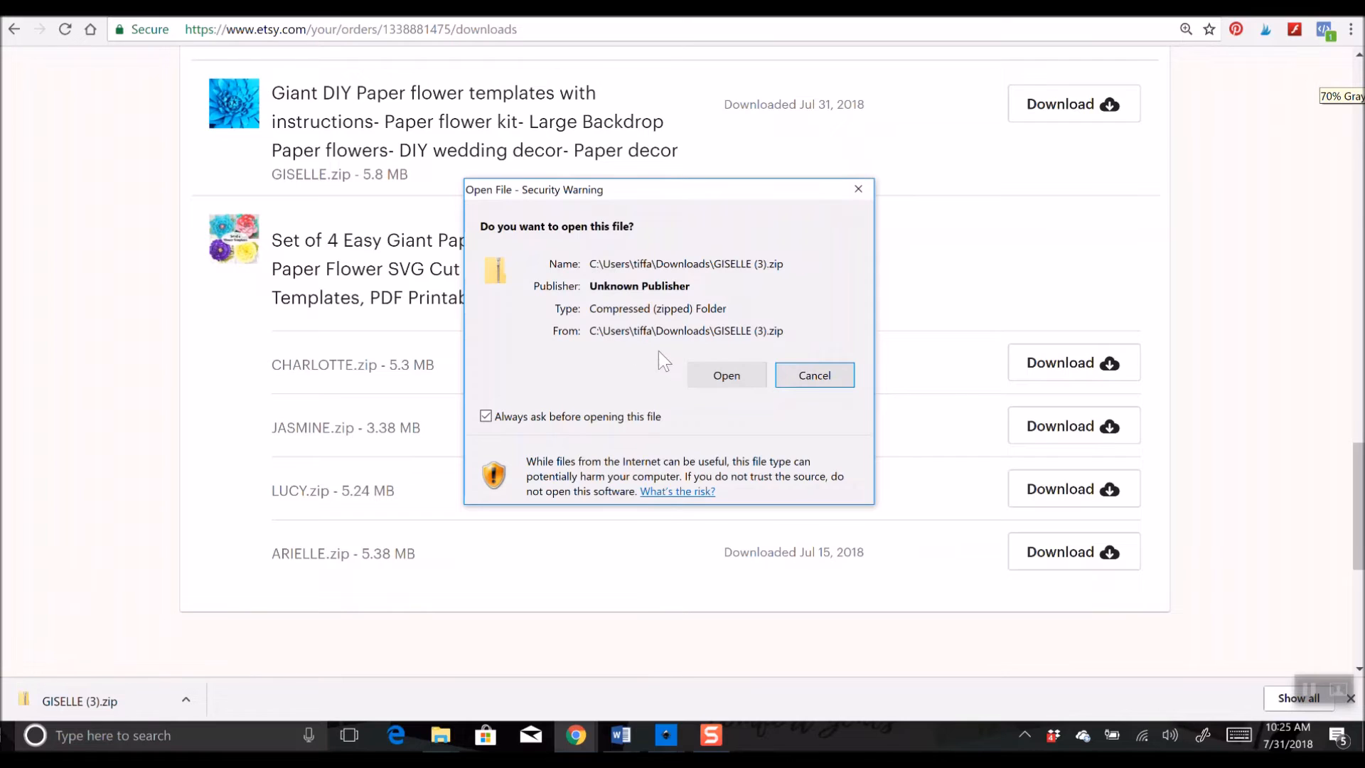
mouse_move(726, 375)
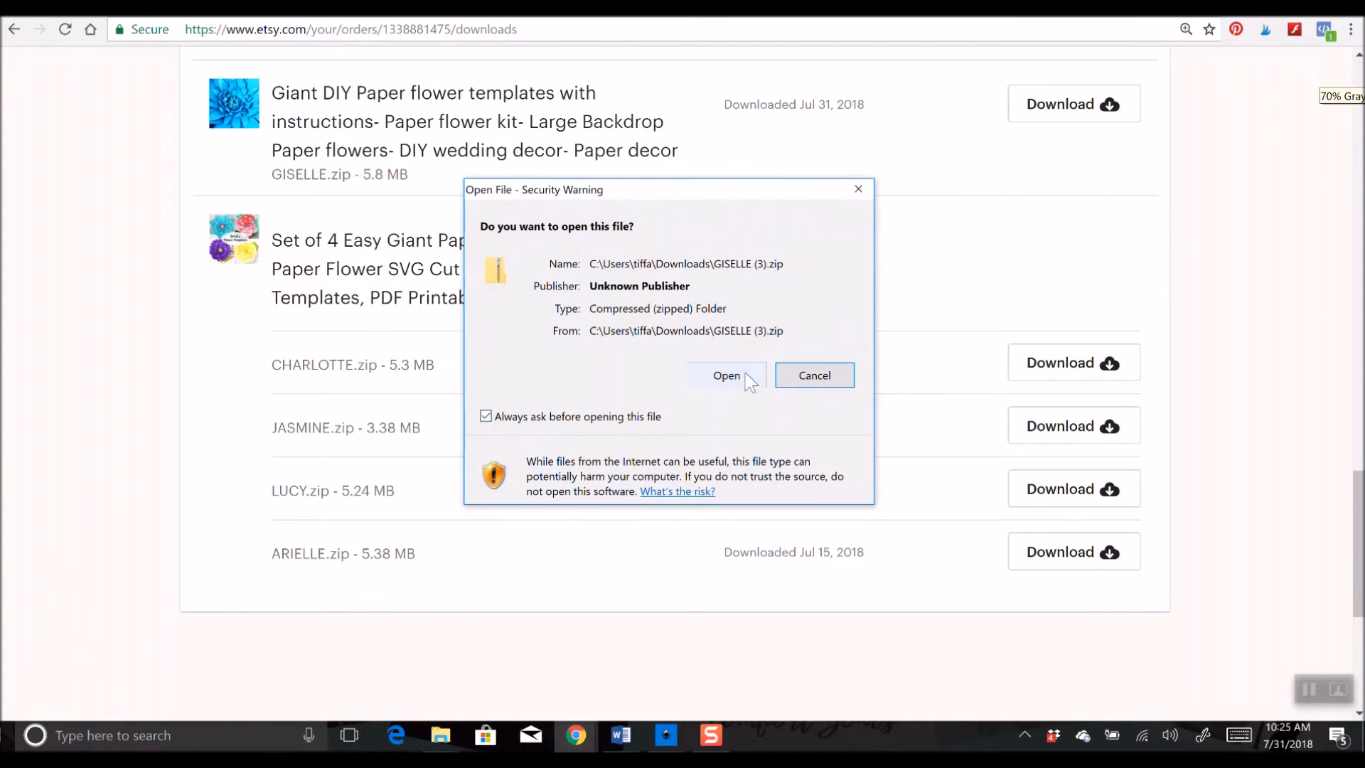
left_click(727, 375)
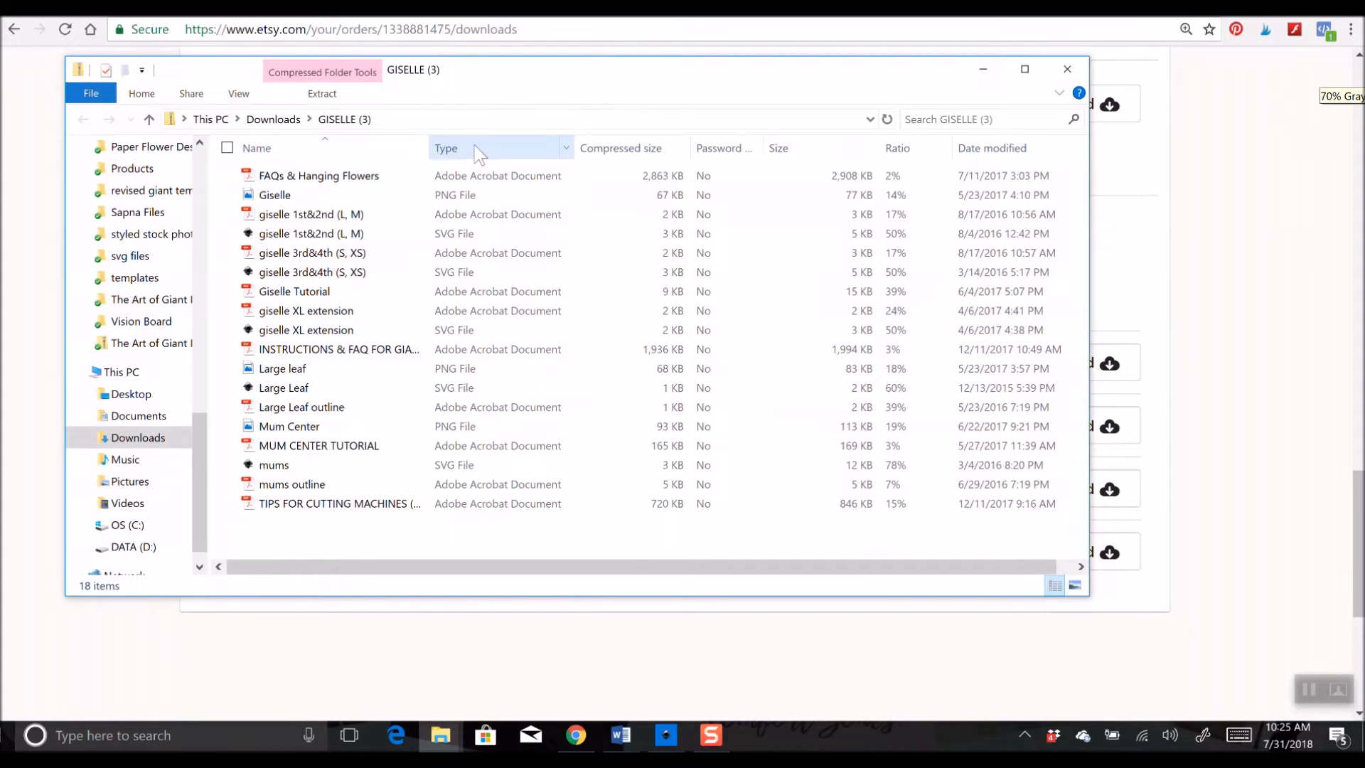
- Group the GISELLE (3) zip's files by type: PDFs, PNGs, then SVGs
left_click(445, 146)
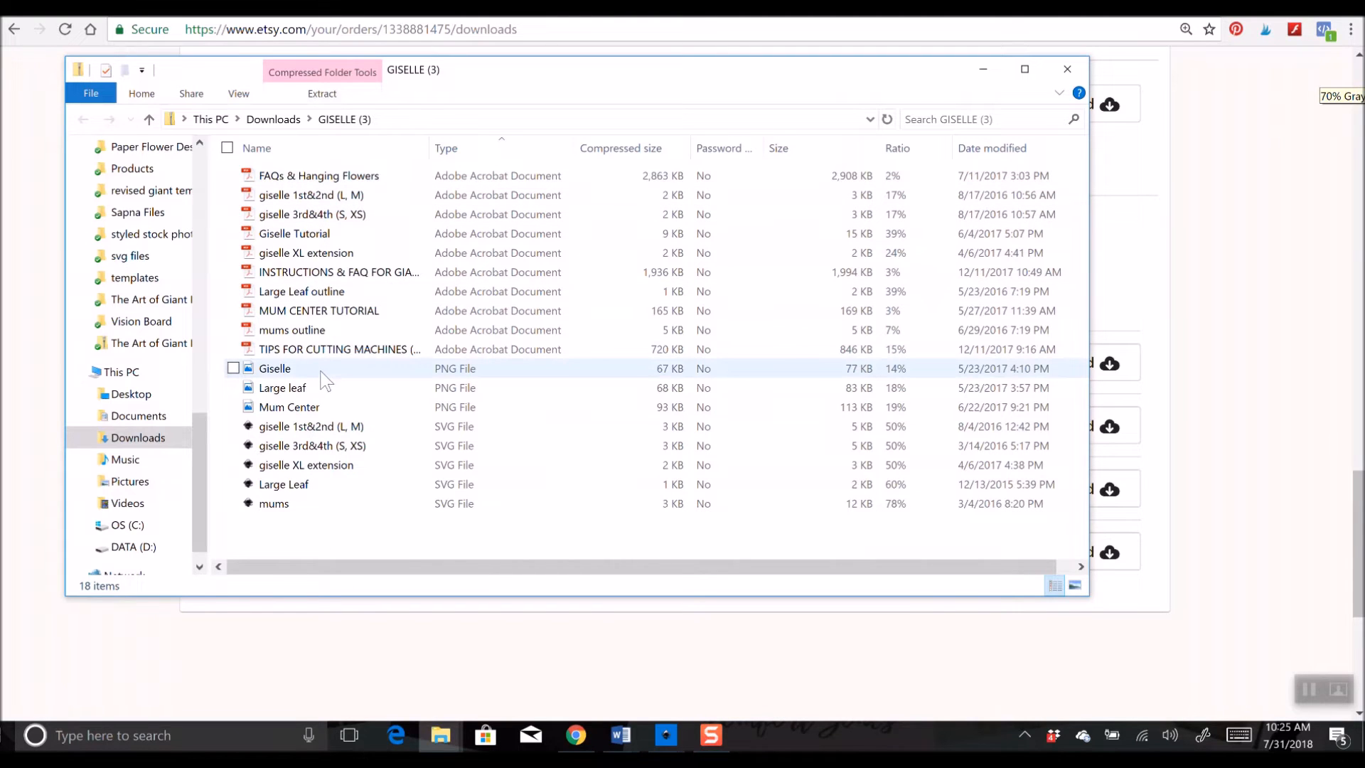
mouse_move(317, 525)
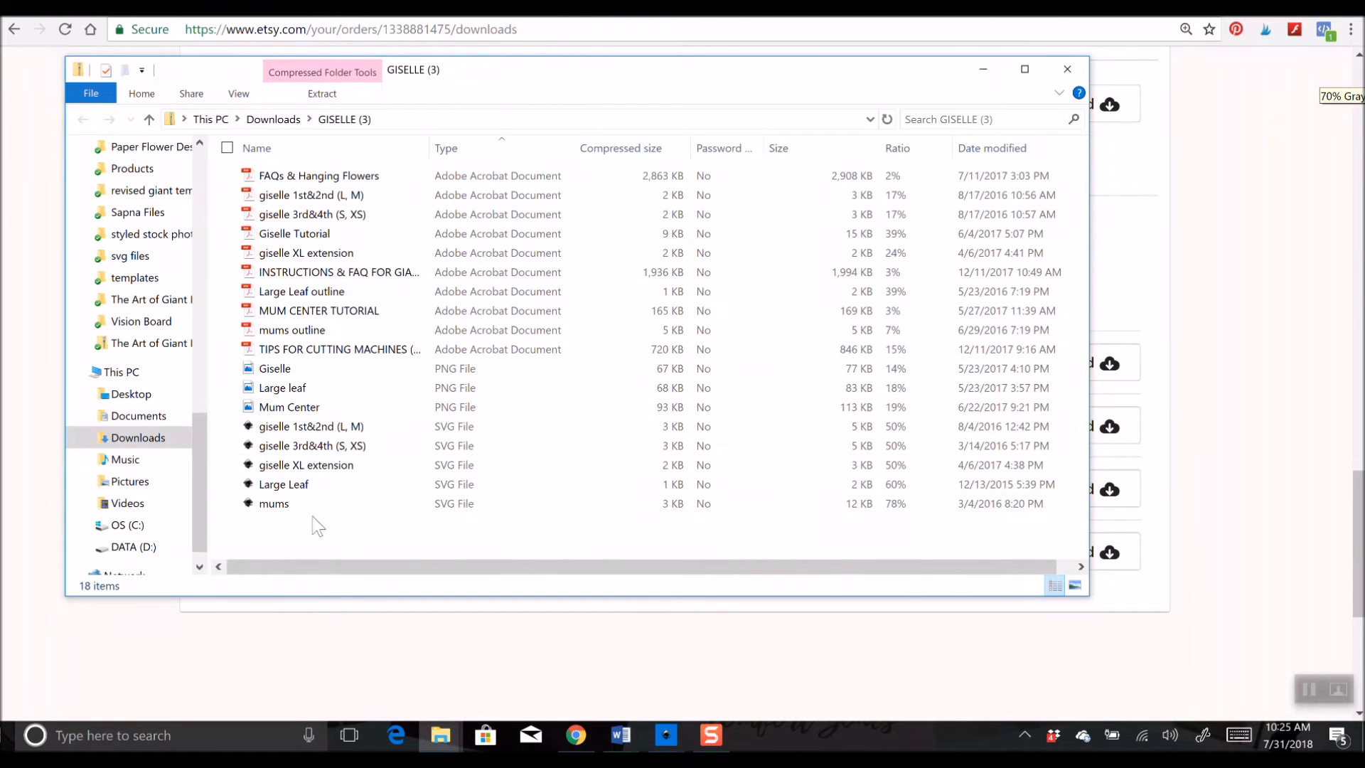
mouse_move(422, 549)
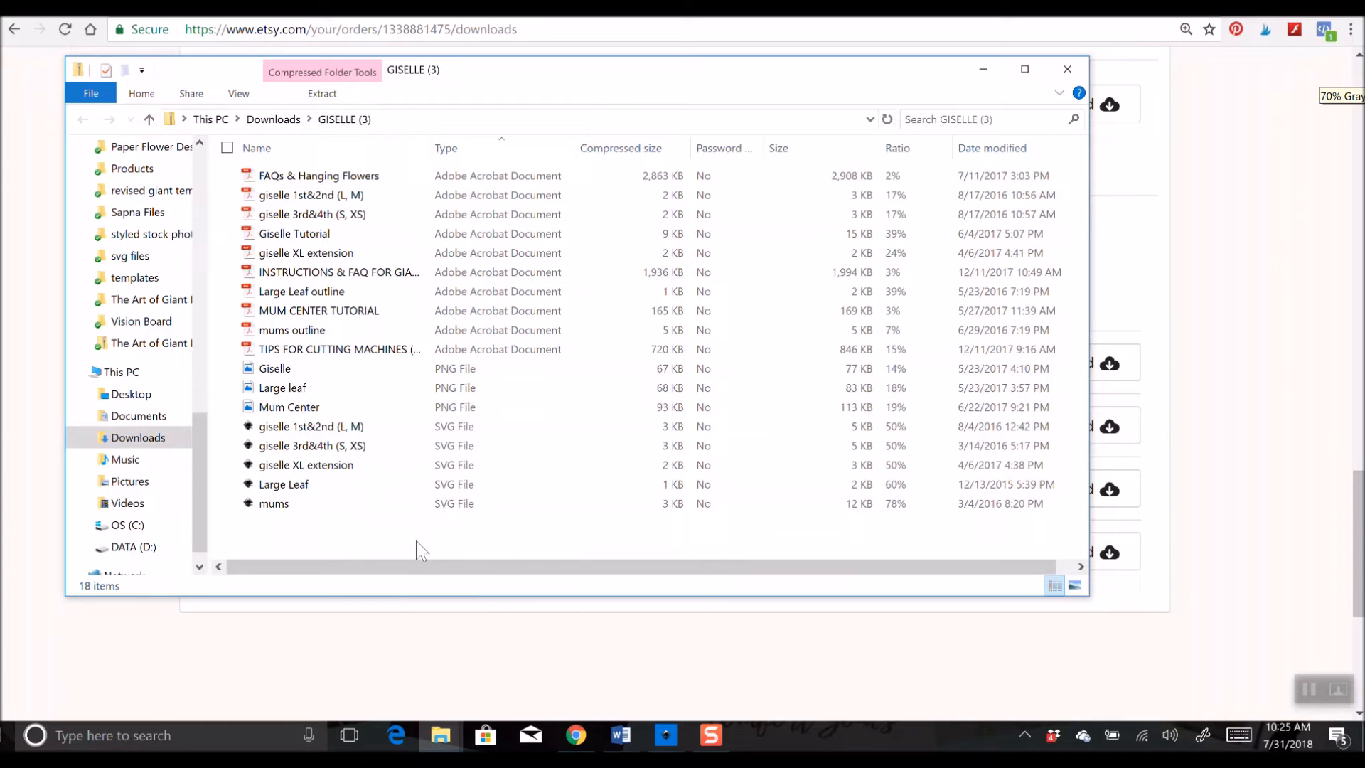
mouse_move(408, 549)
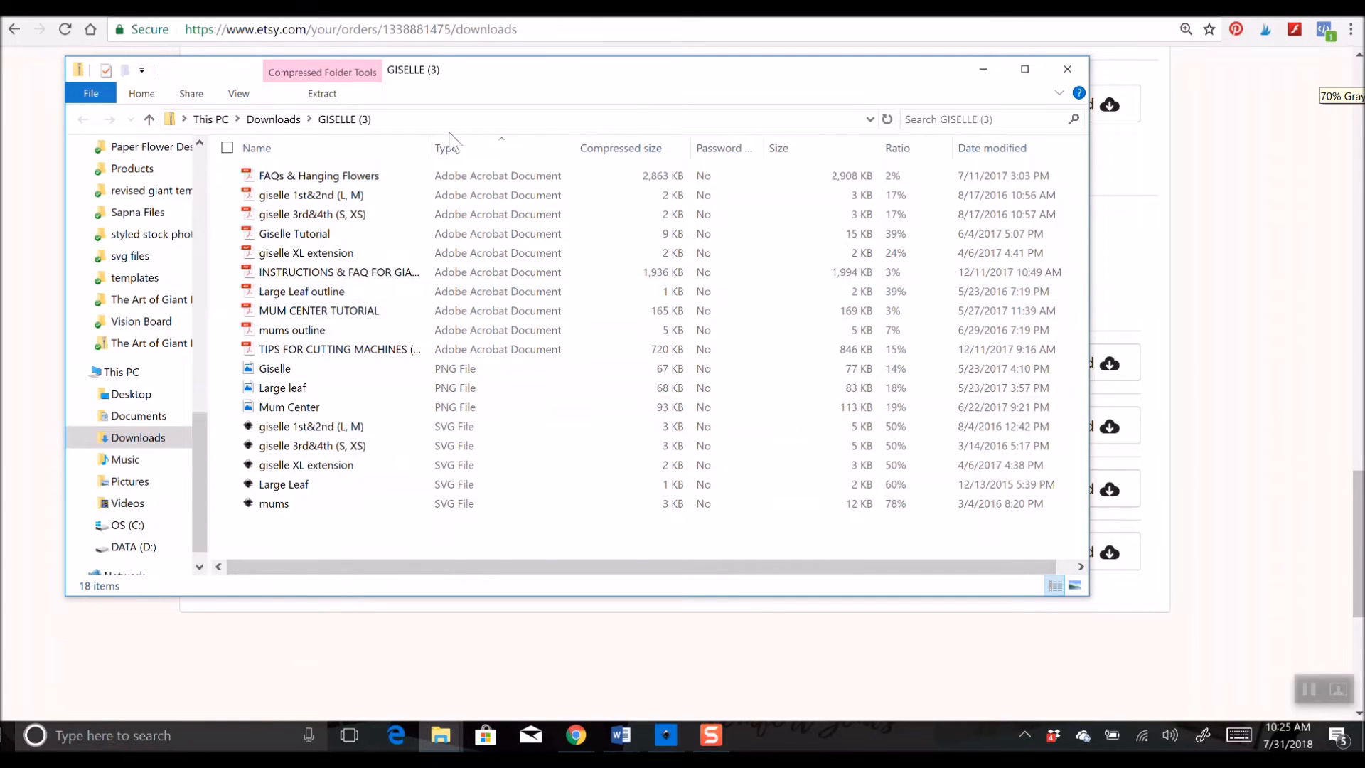
mouse_move(545, 111)
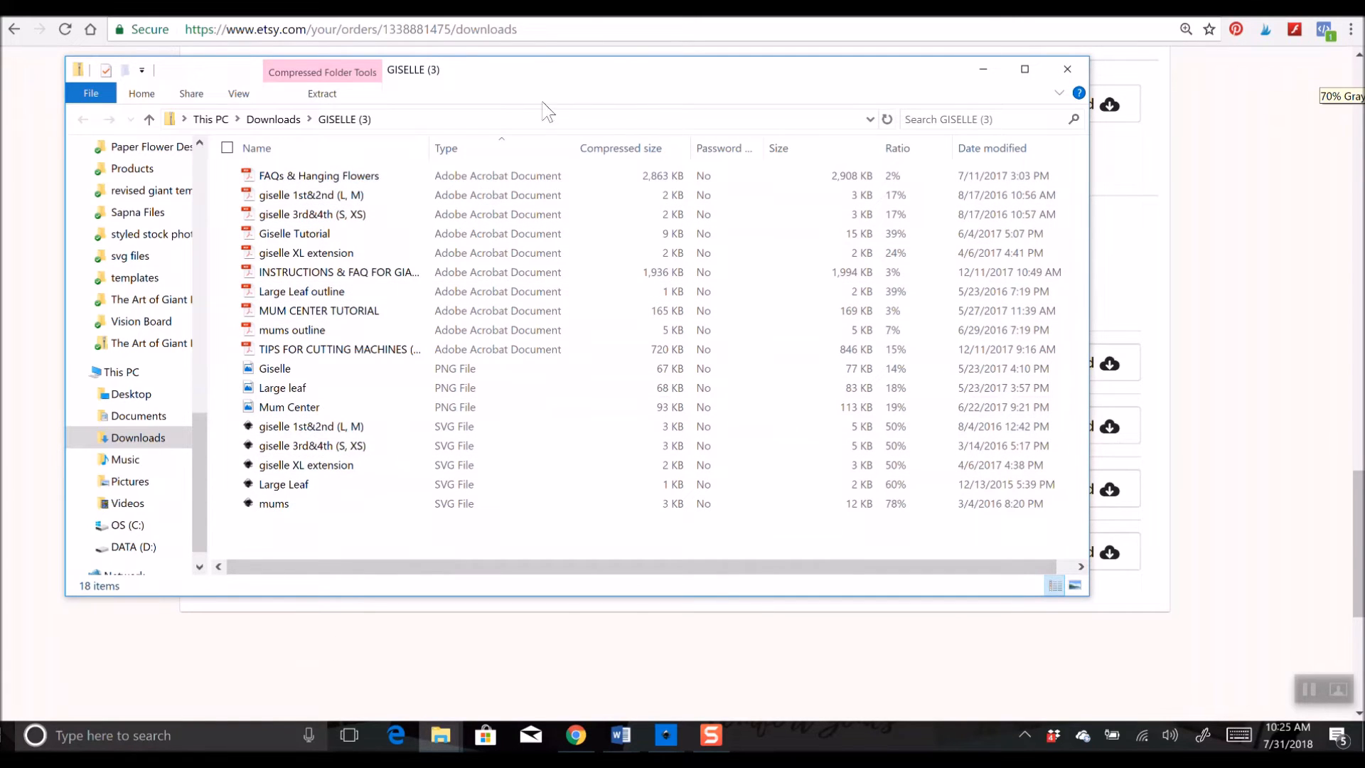
mouse_move(441, 142)
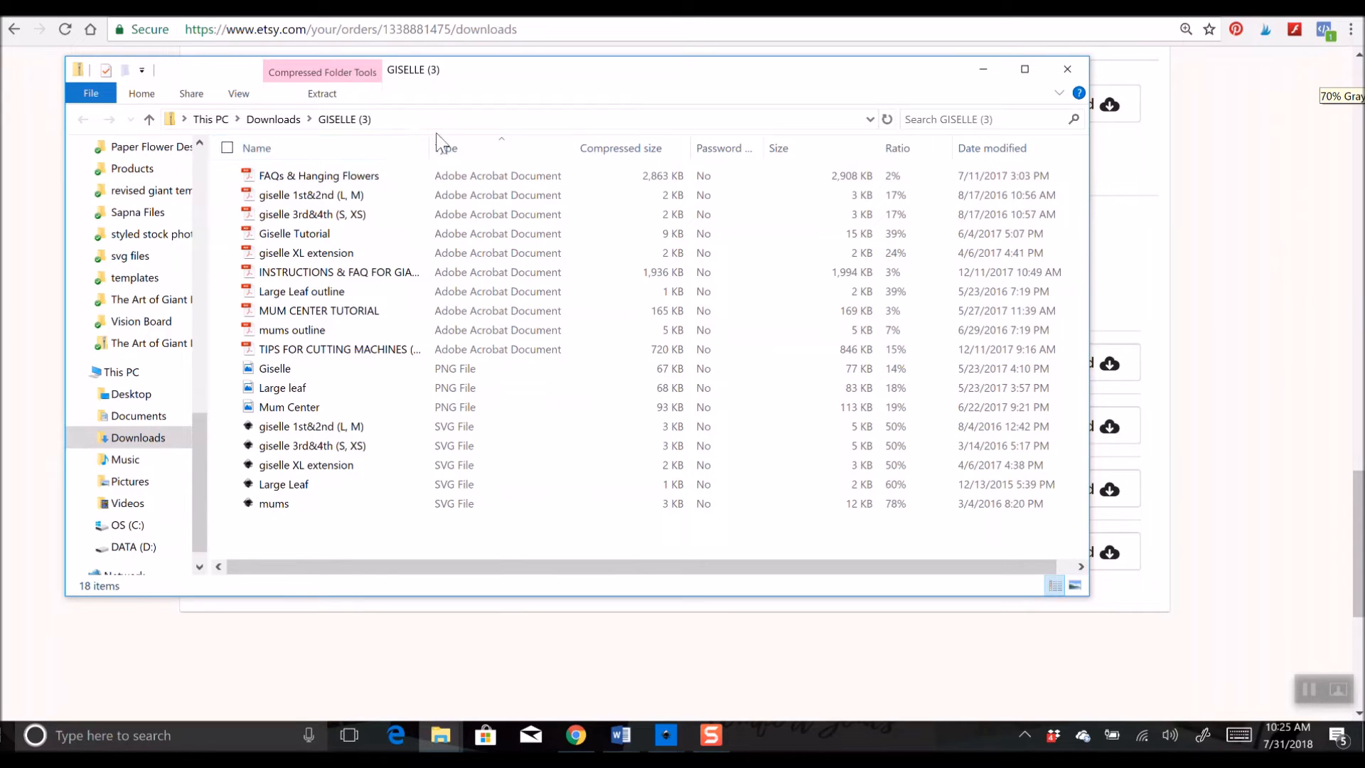
mouse_move(304, 51)
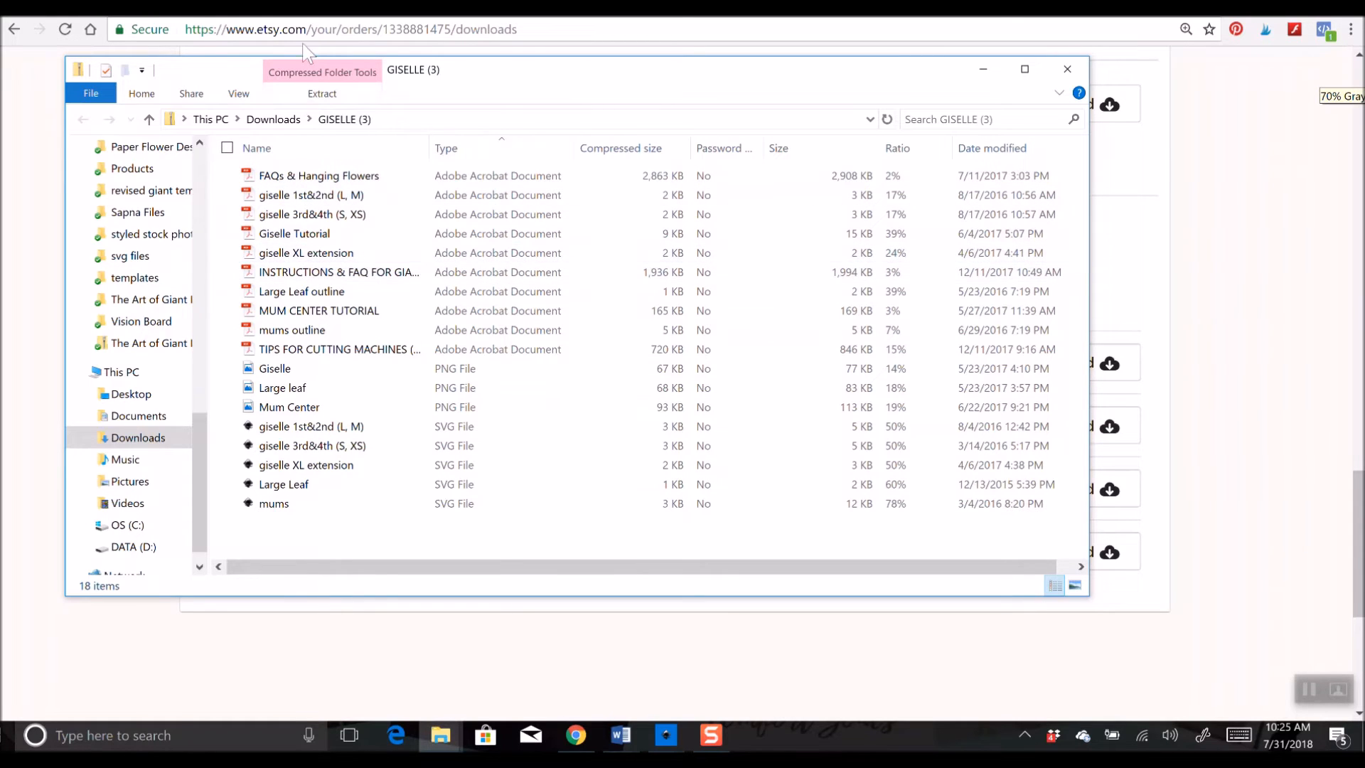
mouse_move(412, 123)
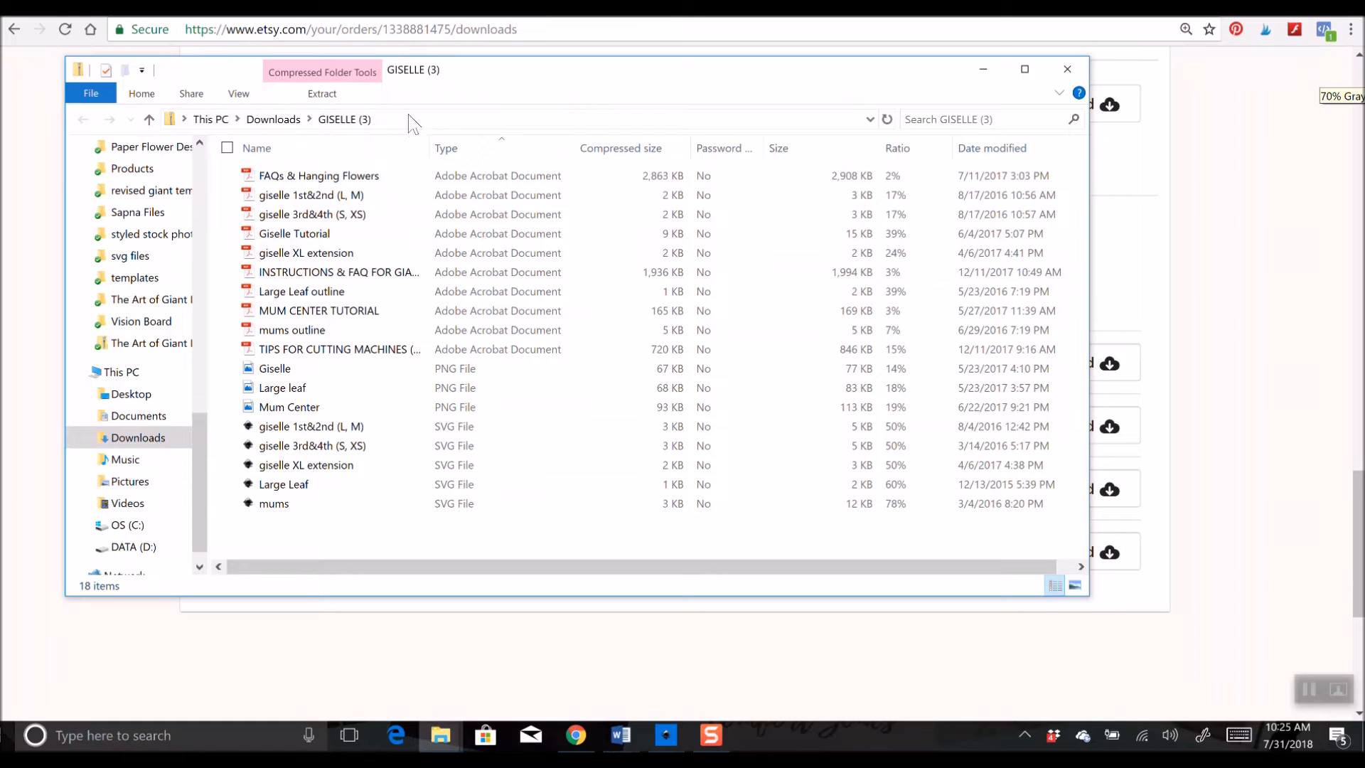
mouse_move(496, 148)
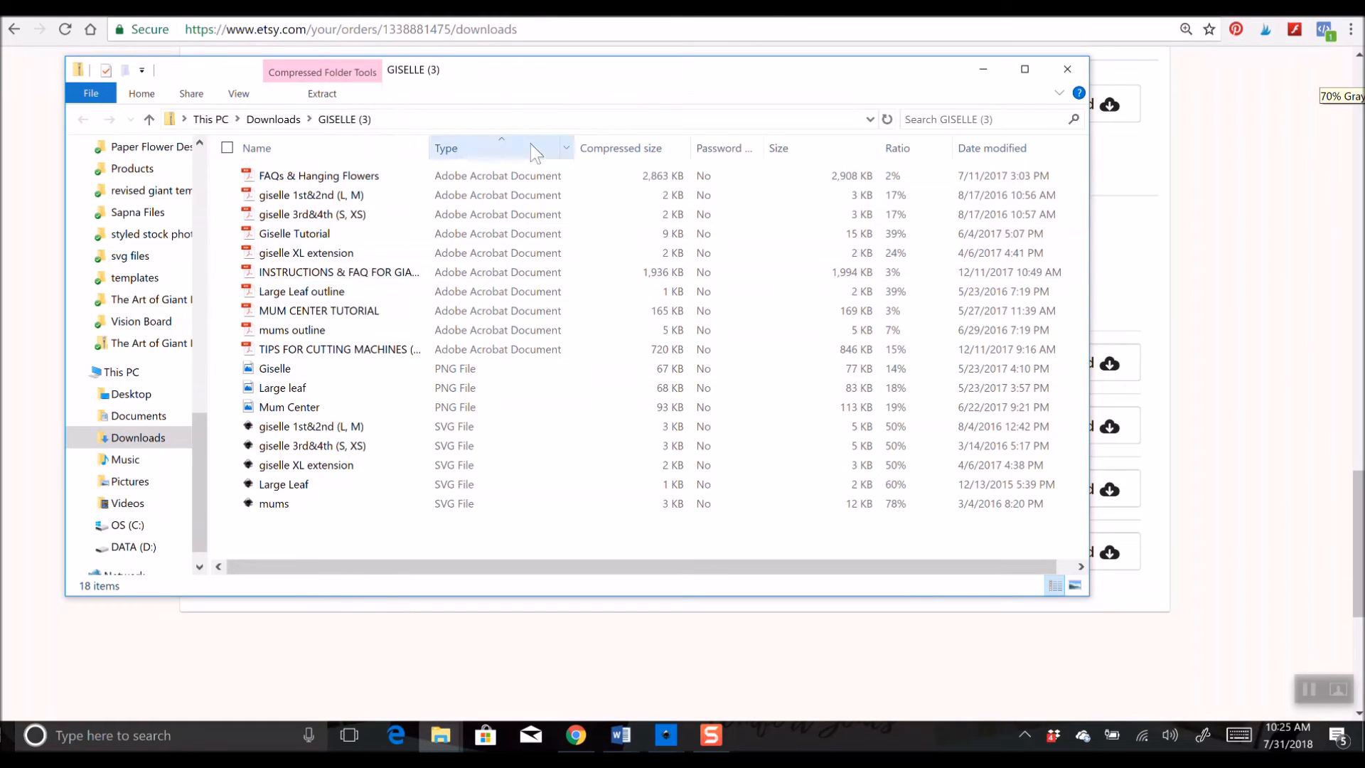
mouse_move(591, 120)
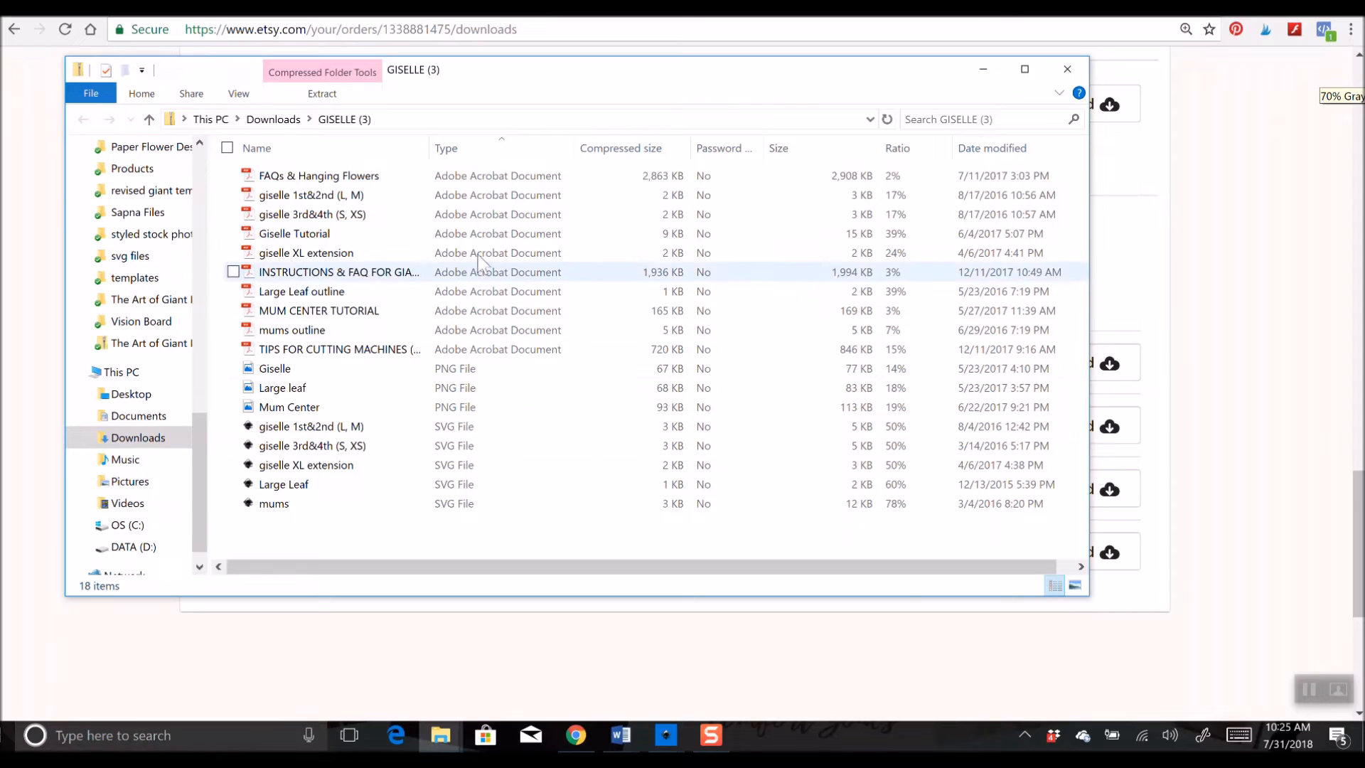
mouse_move(301, 290)
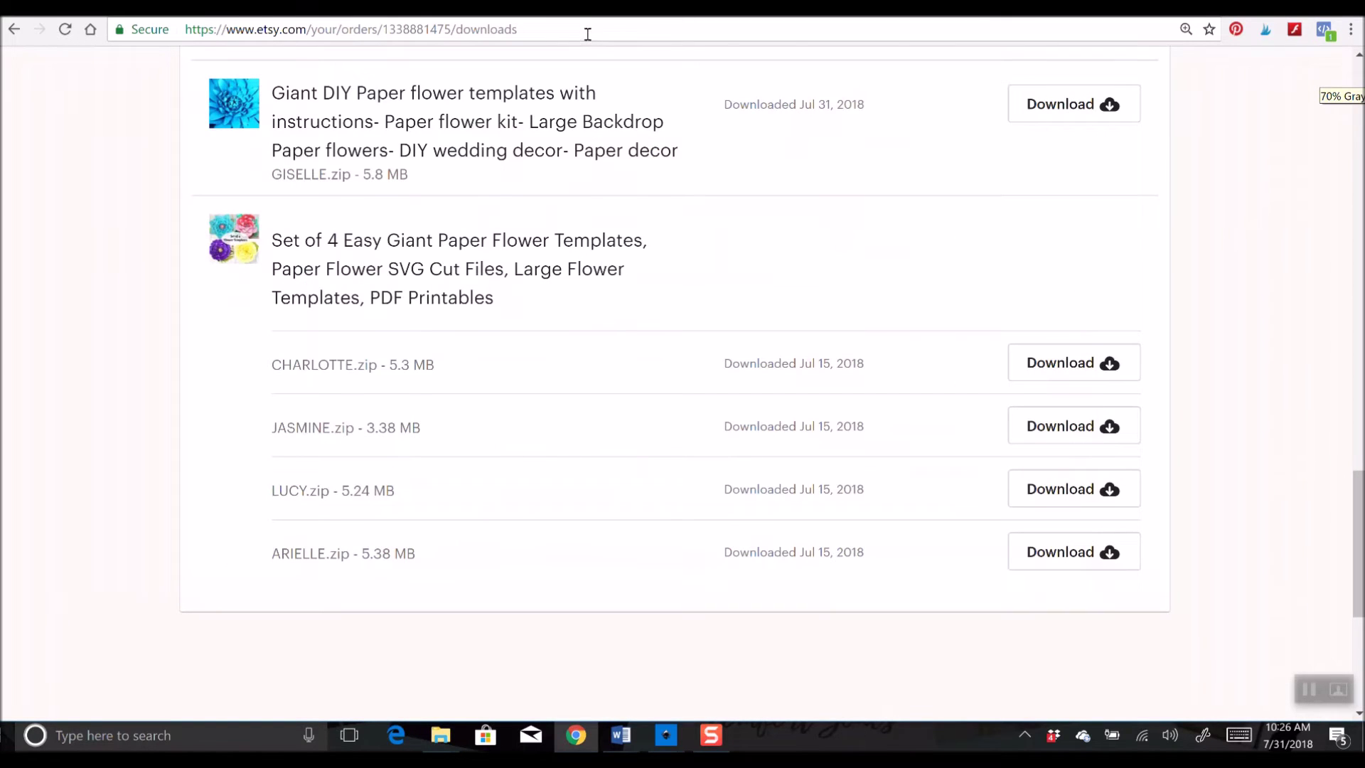
mouse_move(770, 24)
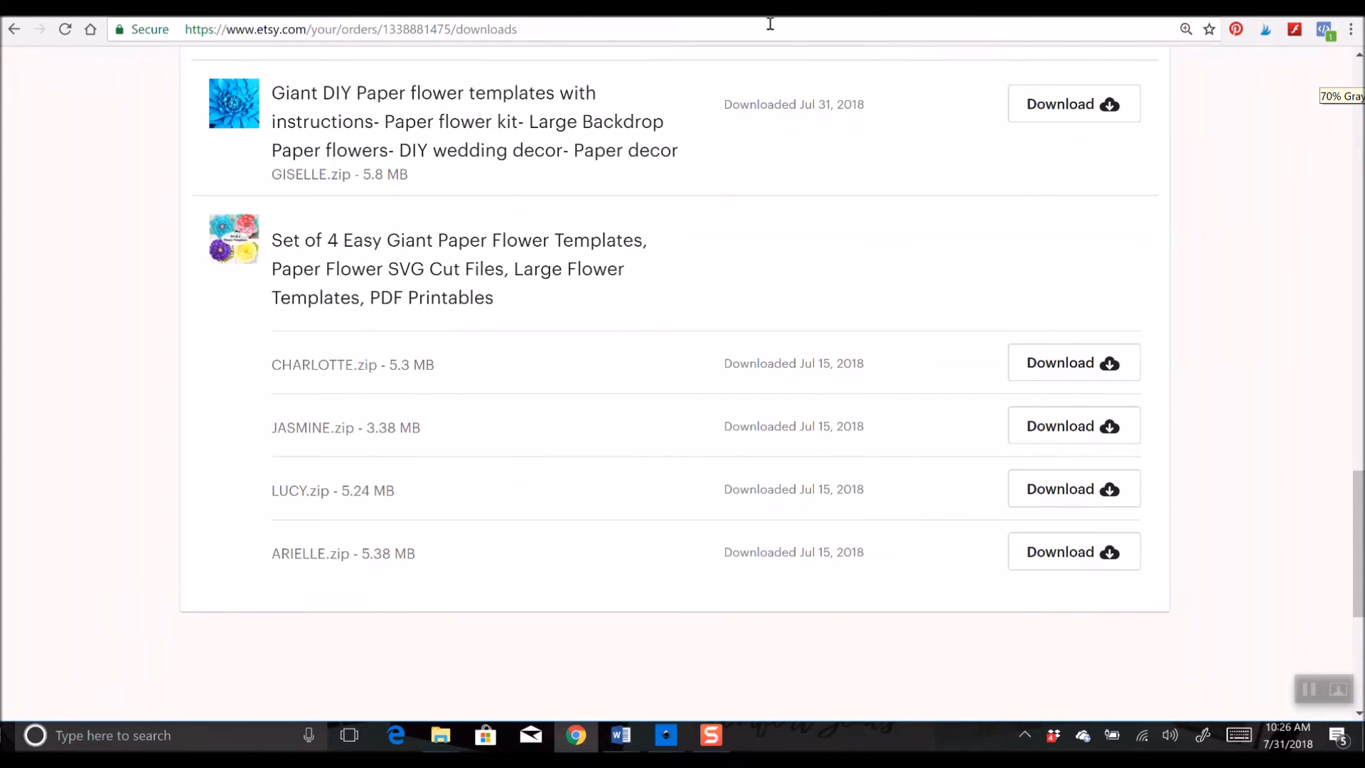
mouse_move(349, 131)
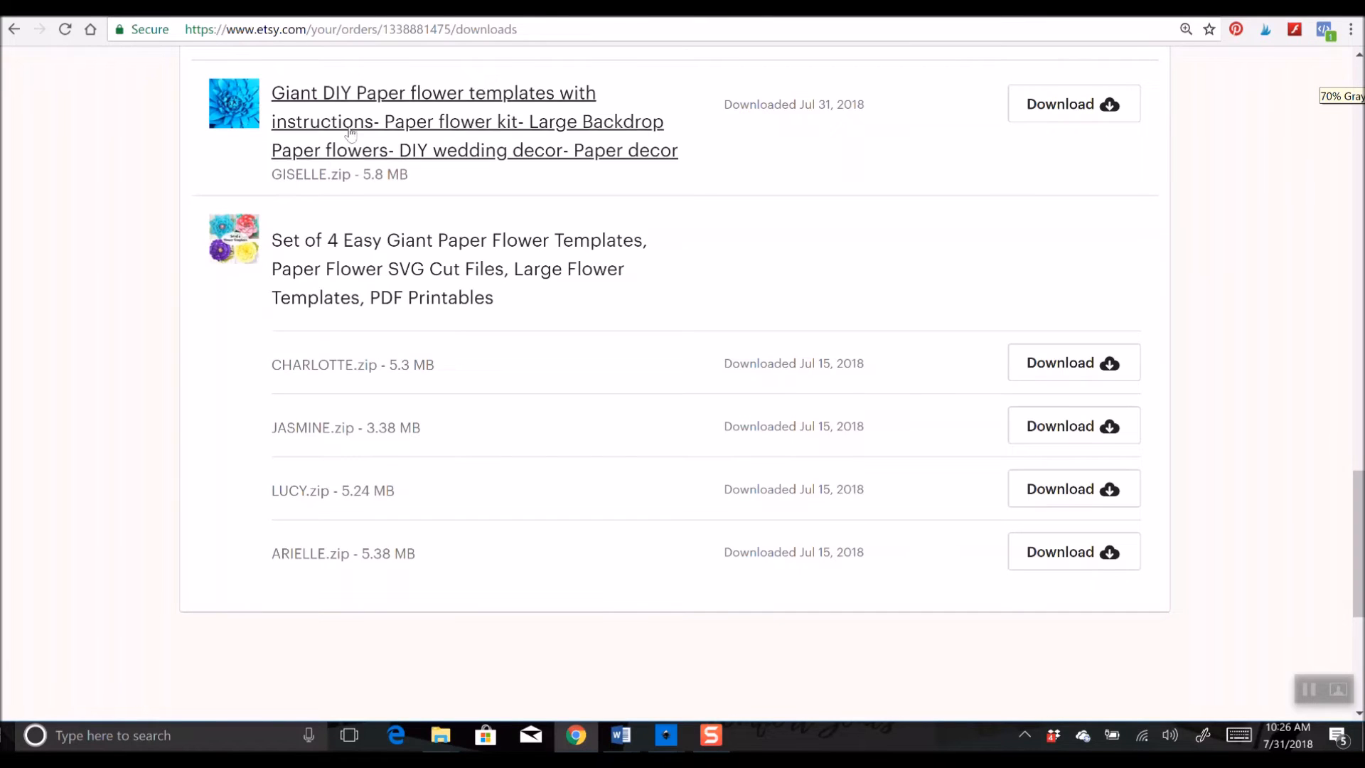
mouse_move(735, 146)
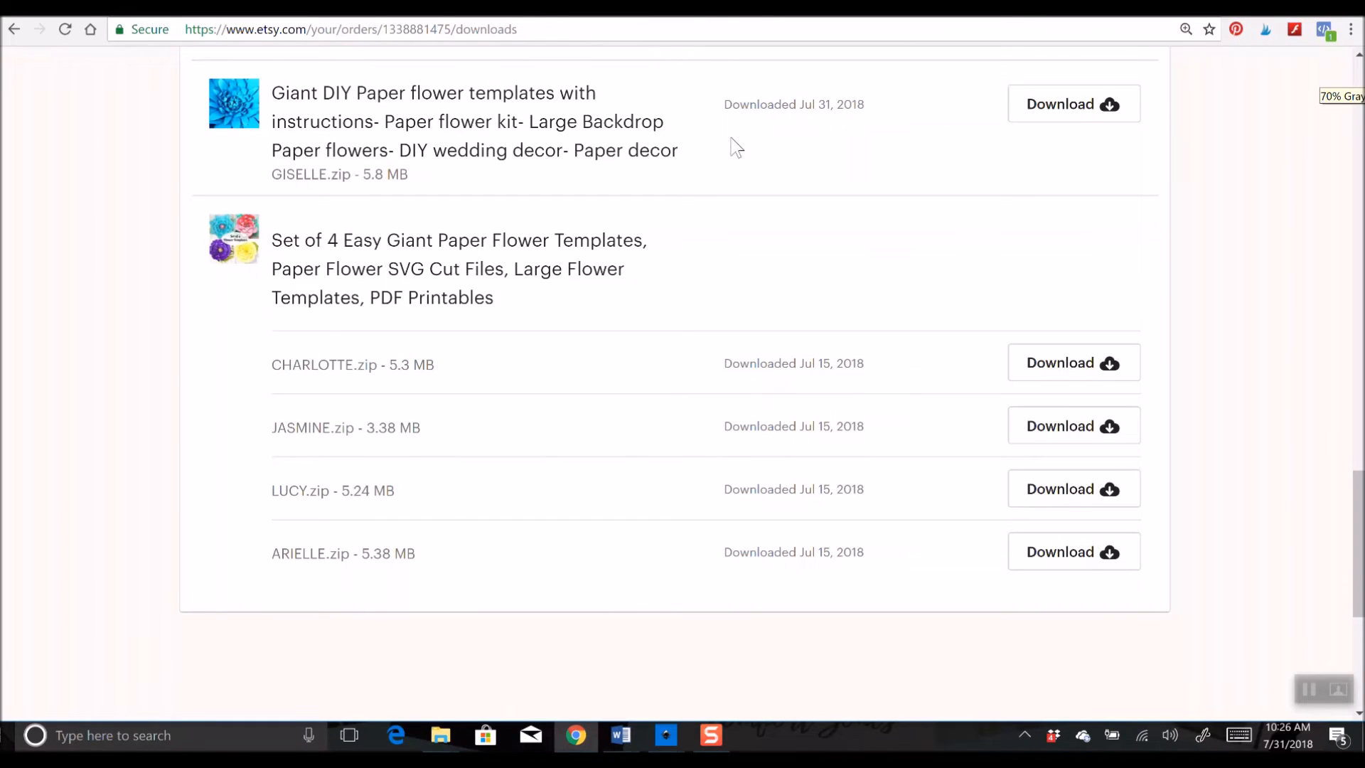
mouse_move(610, 69)
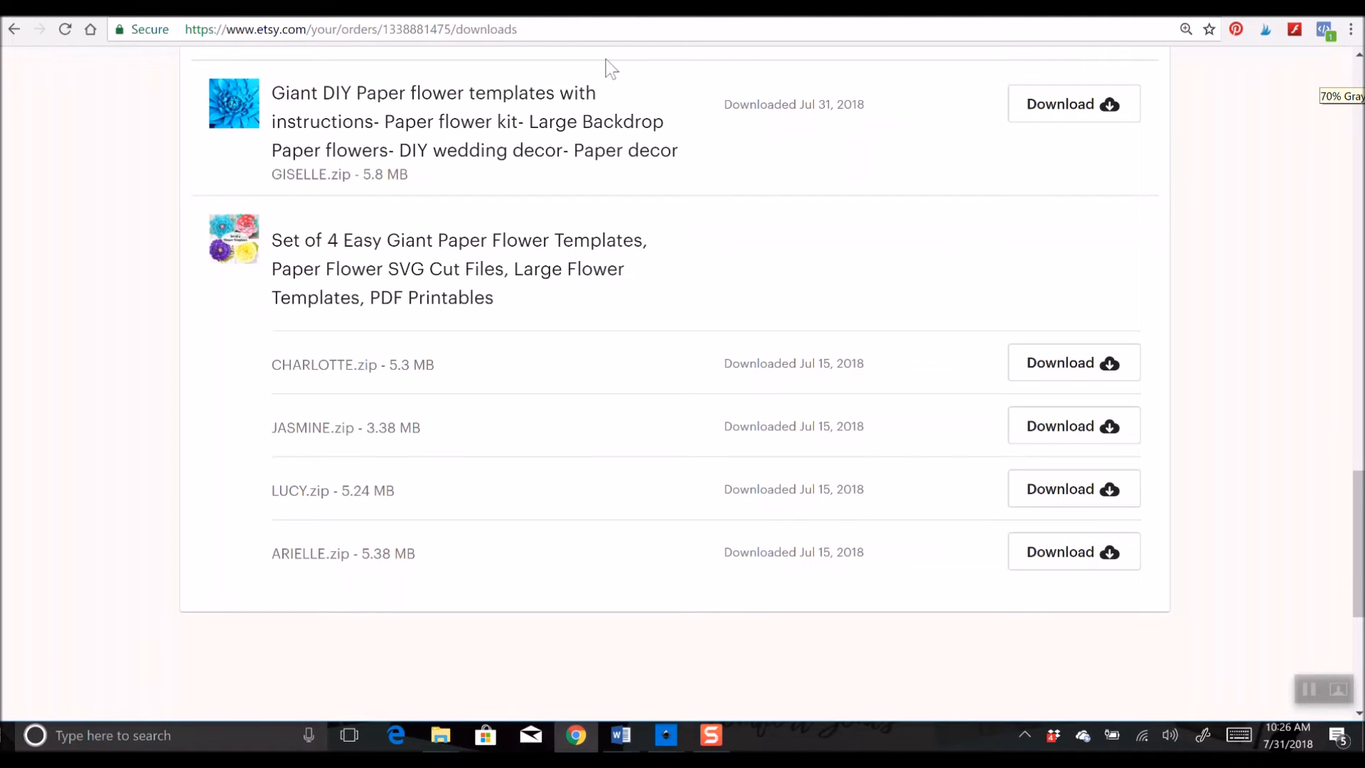
mouse_move(509, 529)
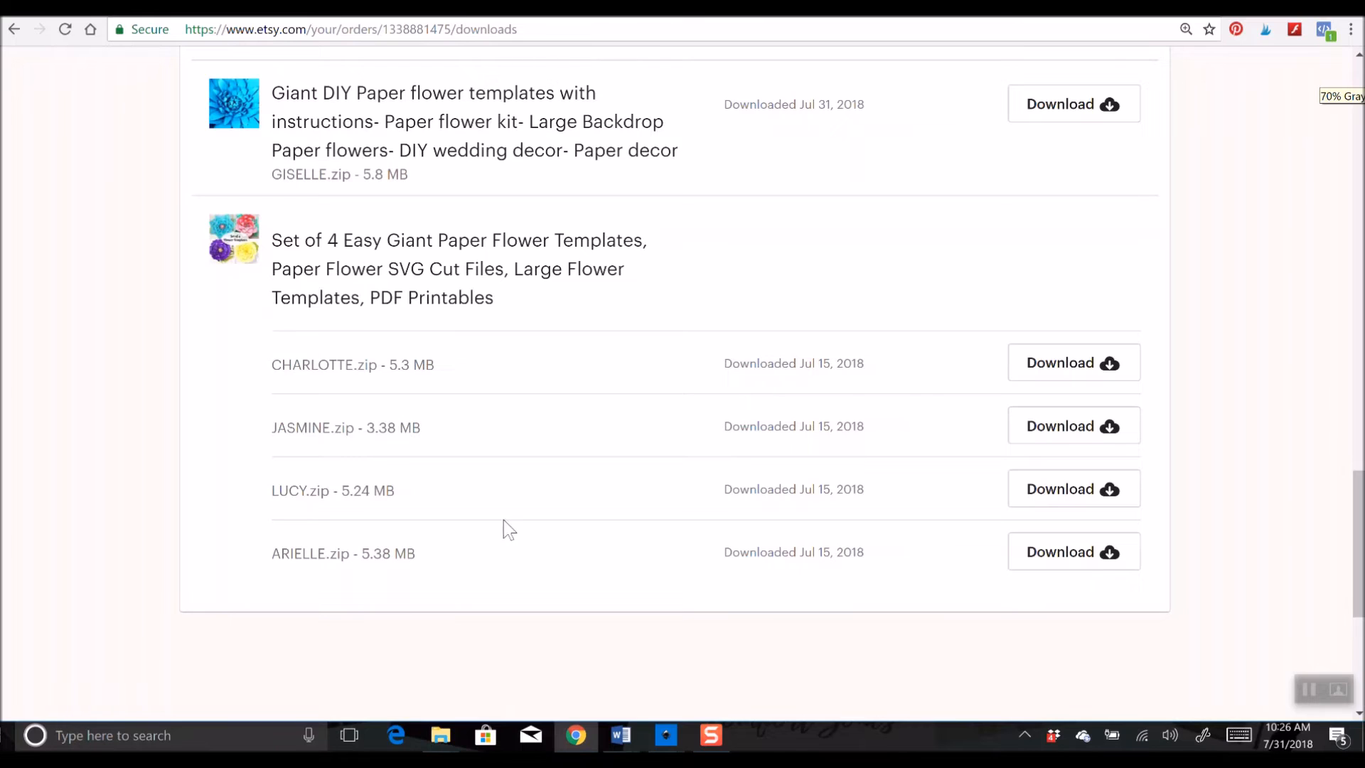
mouse_move(439, 735)
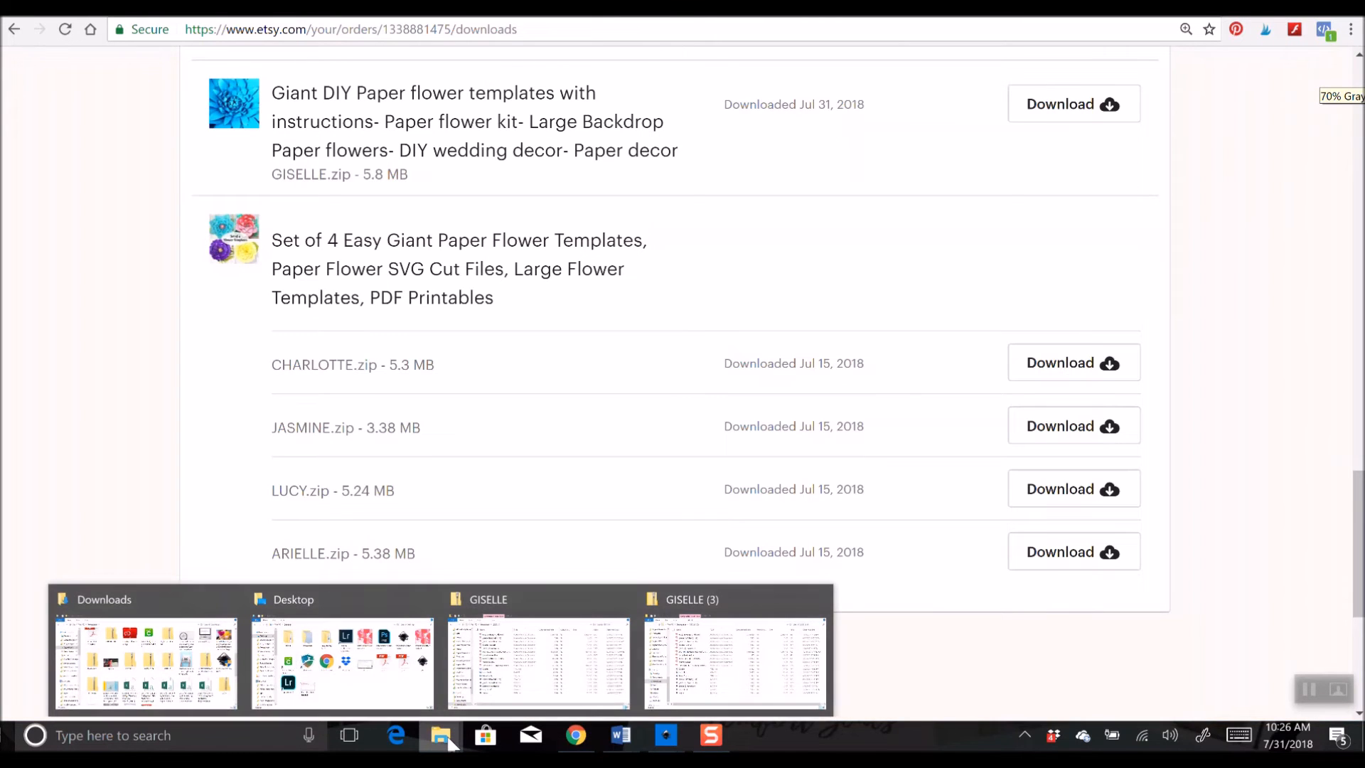
- Bring the GISELLE zip folder forward and select all 18 template files (6.09 MB)
left_click(734, 657)
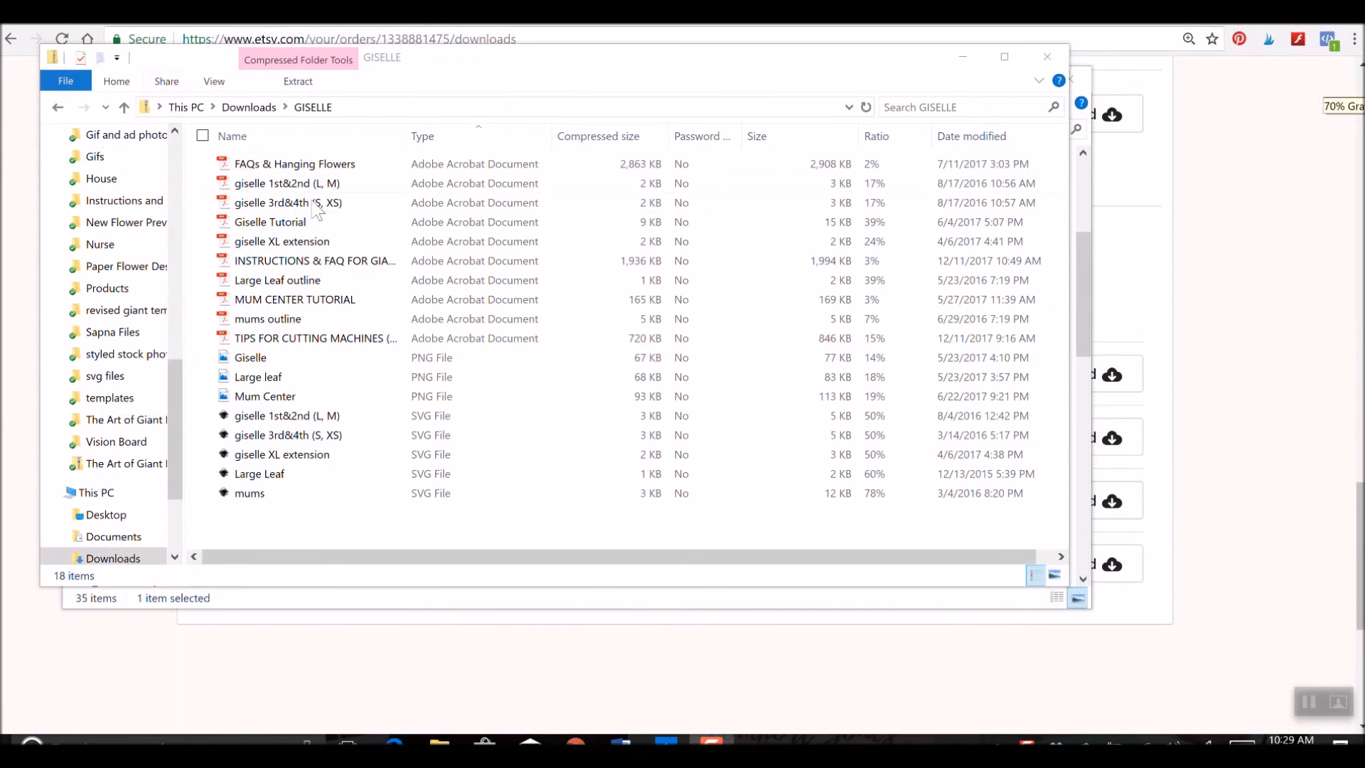
left_click(288, 202)
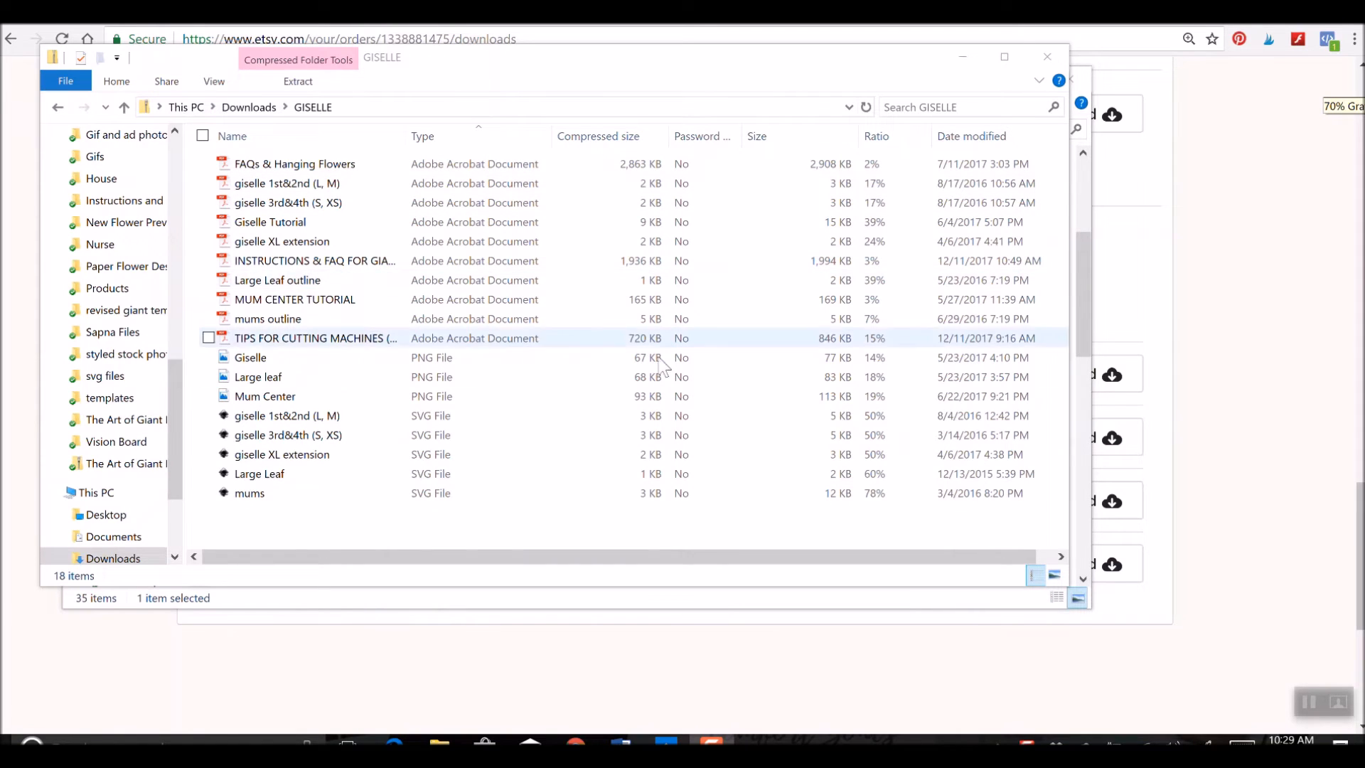
left_click(251, 356)
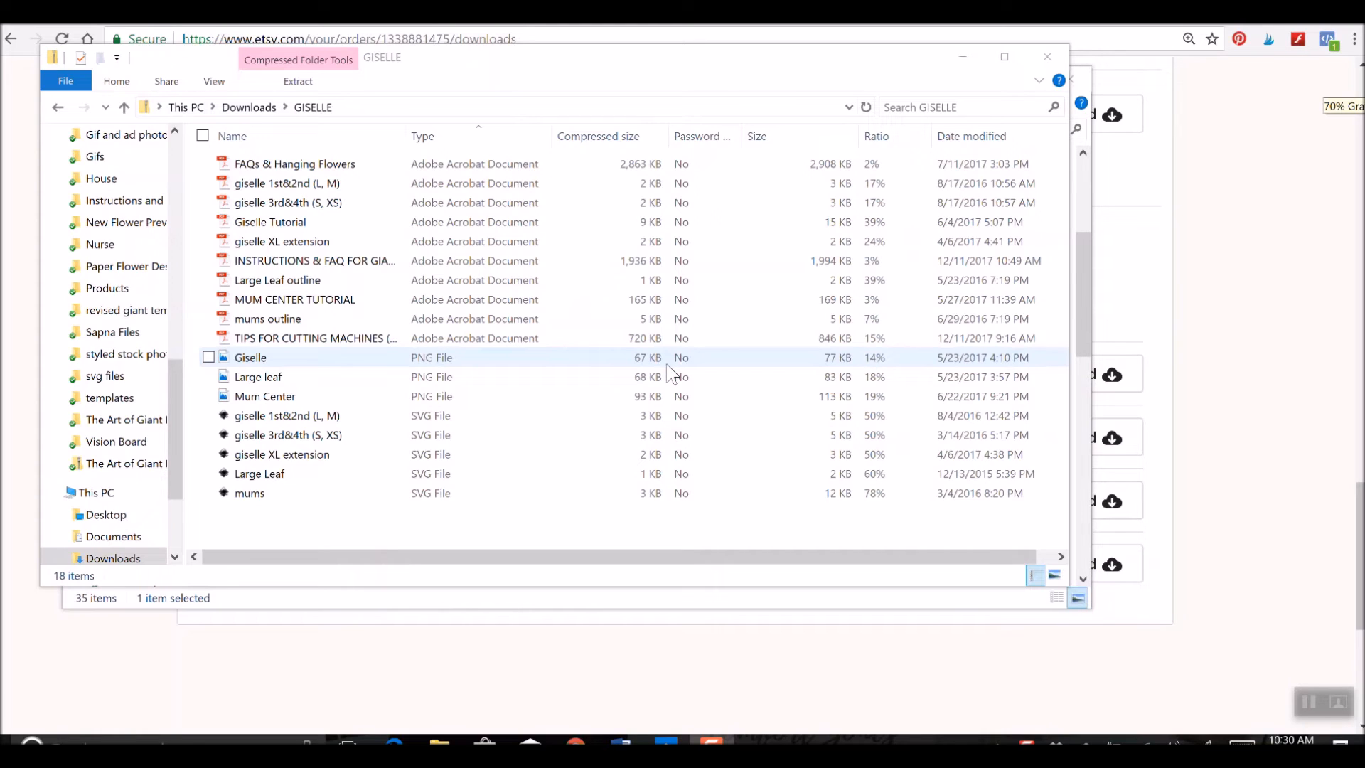
left_click(294, 164)
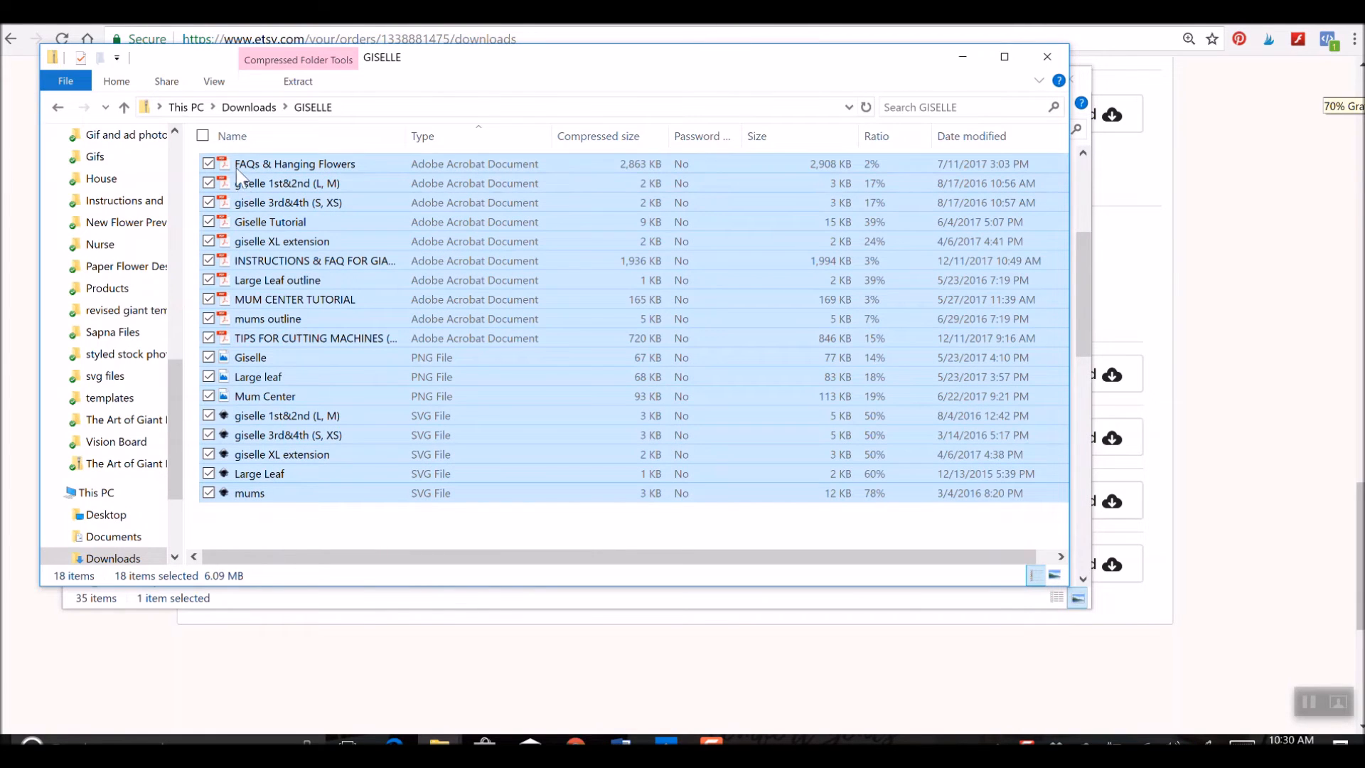
mouse_move(283, 501)
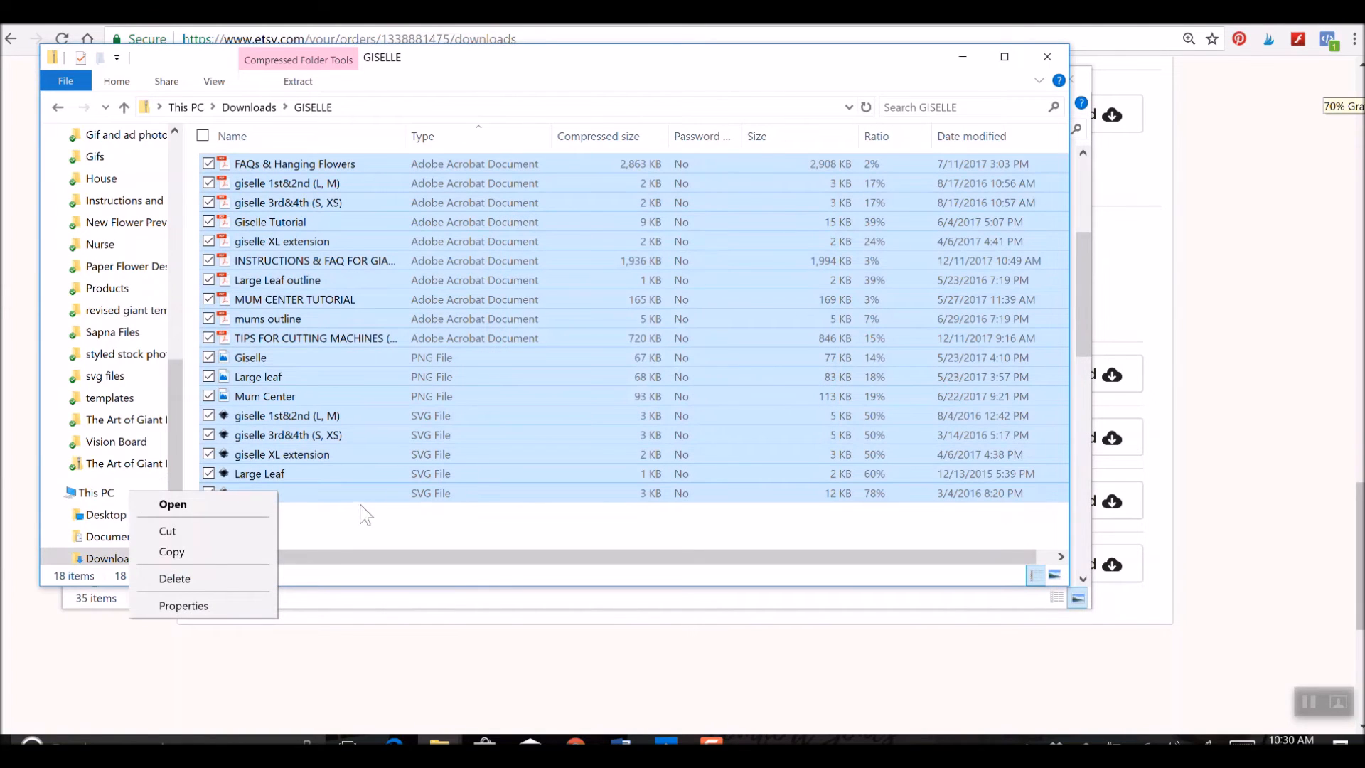
mouse_move(173, 552)
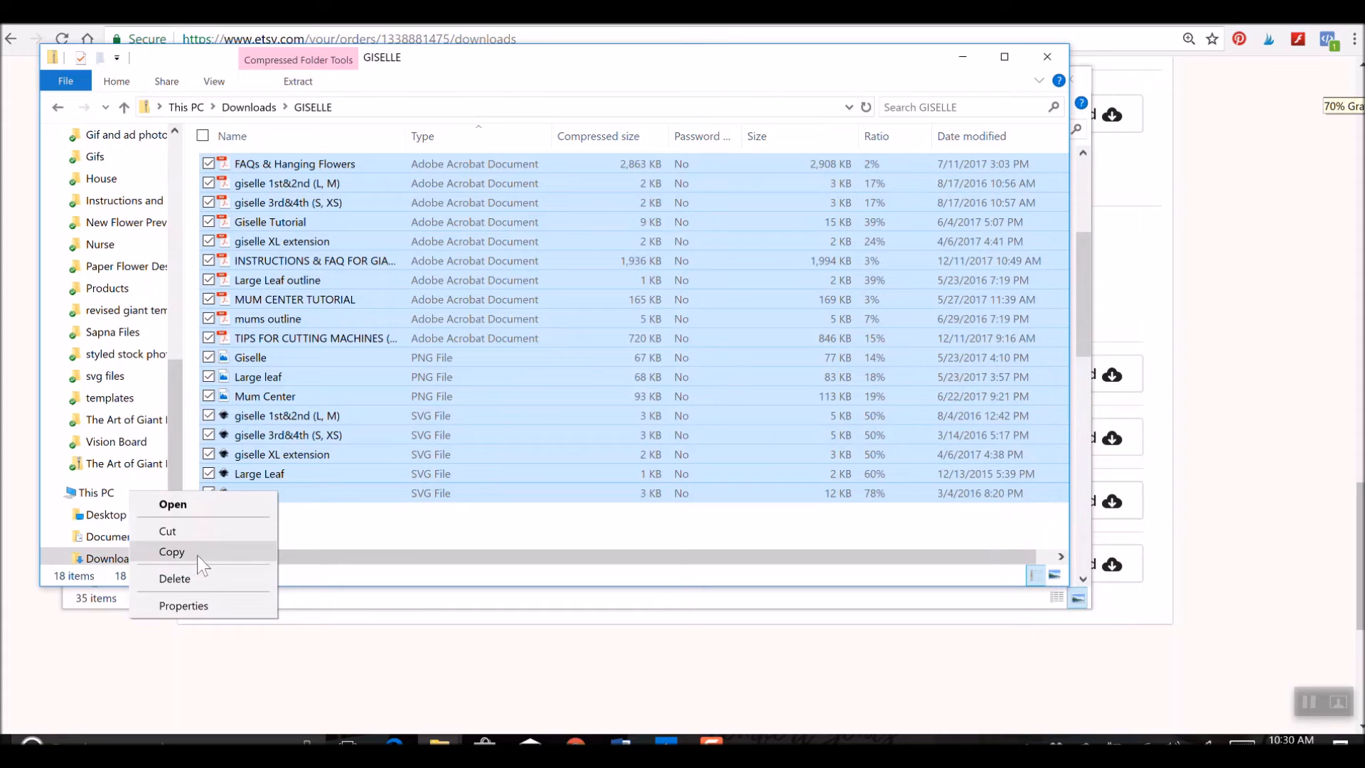
- Copy the 18 selected template files and go to the Desktop holding Giselle Folder
left_click(172, 551)
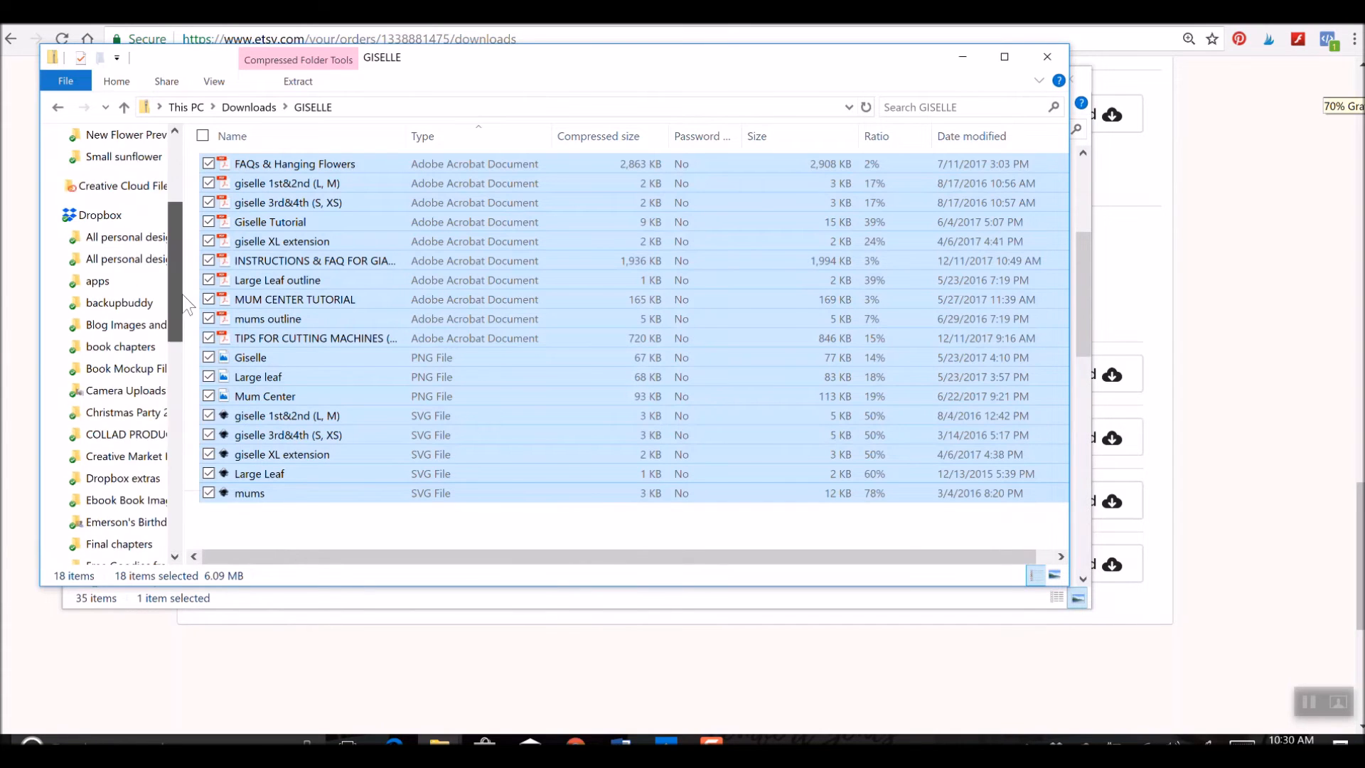
left_click(105, 171)
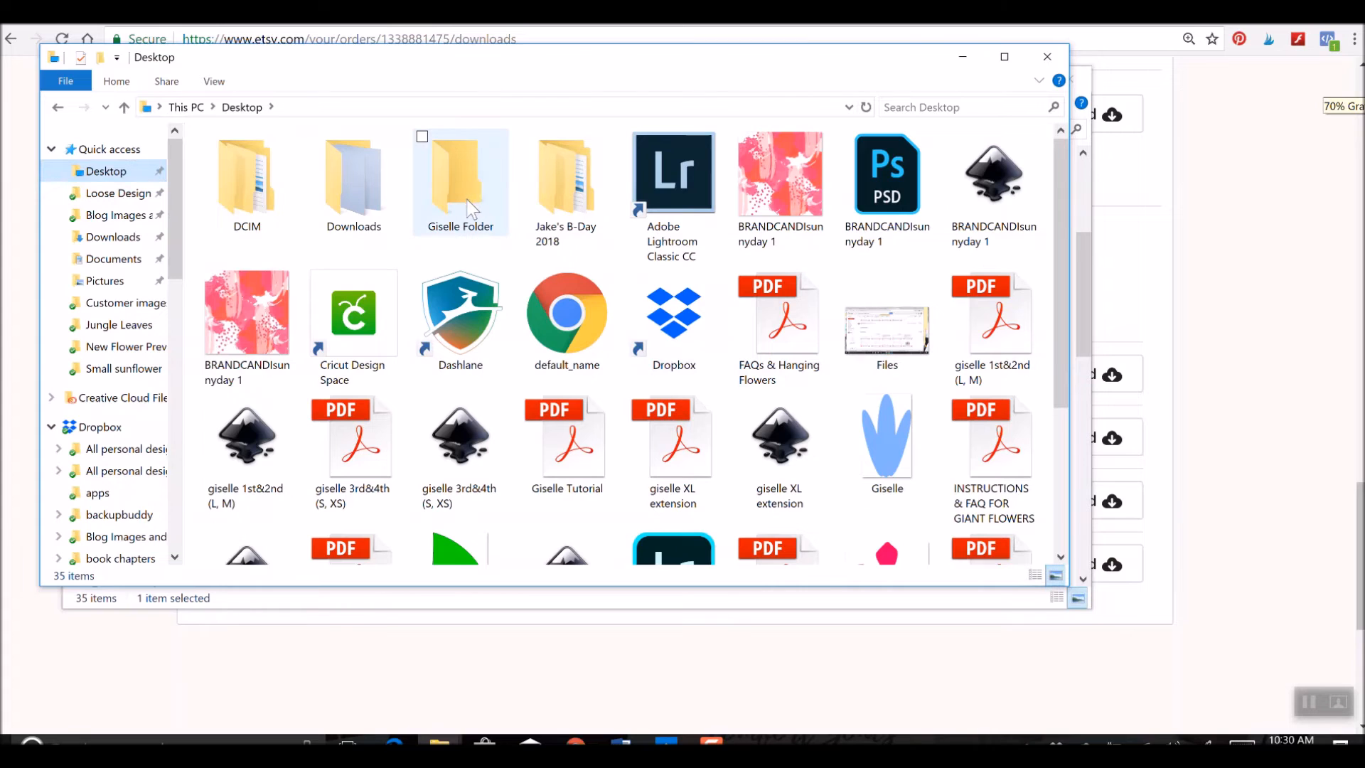
- Paste all 18 template files into Giselle Folder and sort them by type
double_click(459, 173)
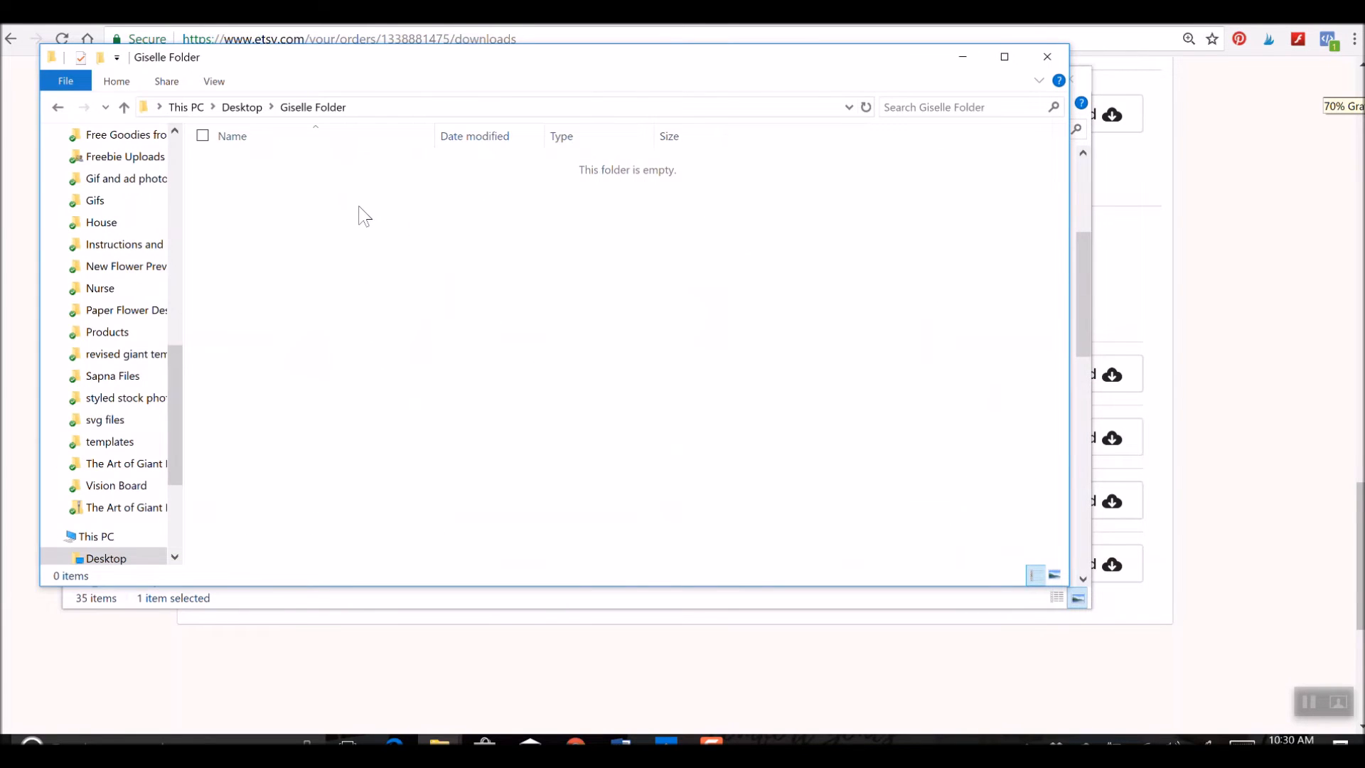
right_click(364, 215)
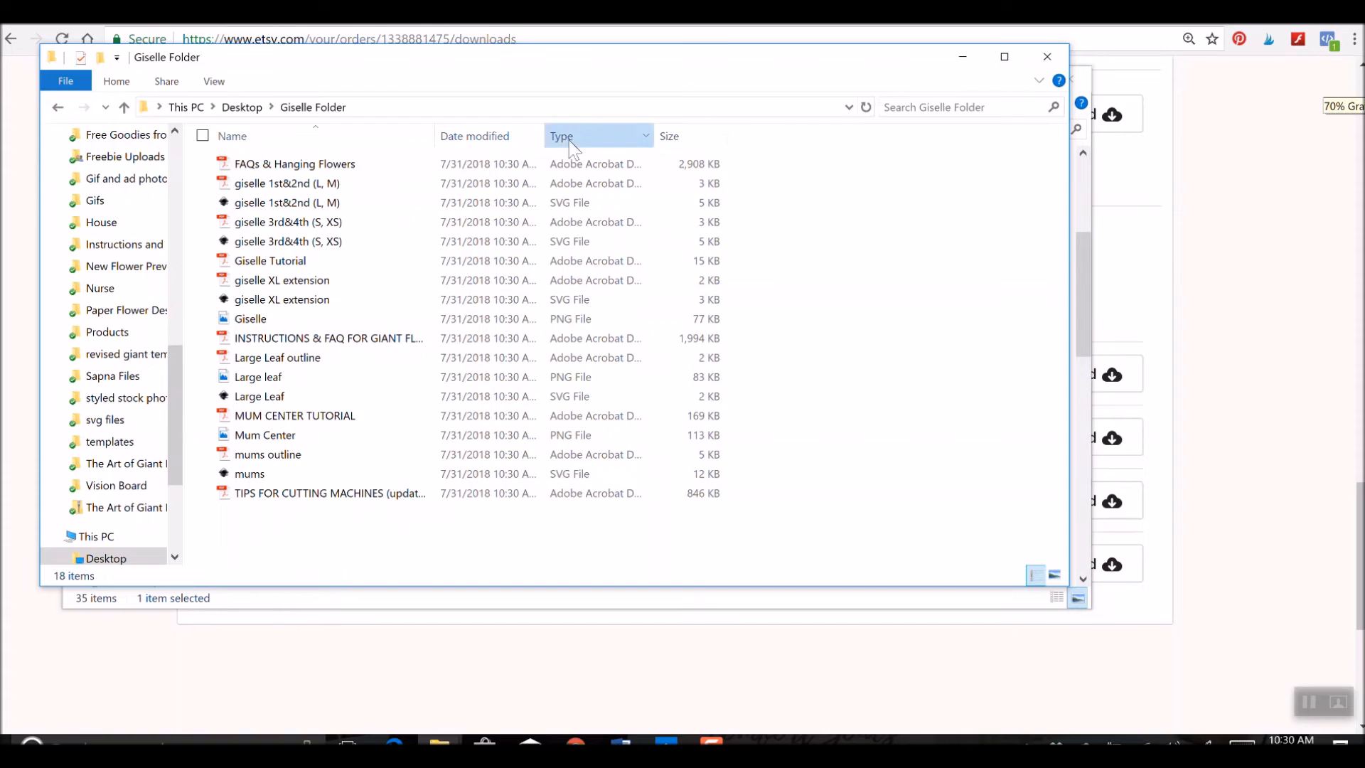
left_click(562, 137)
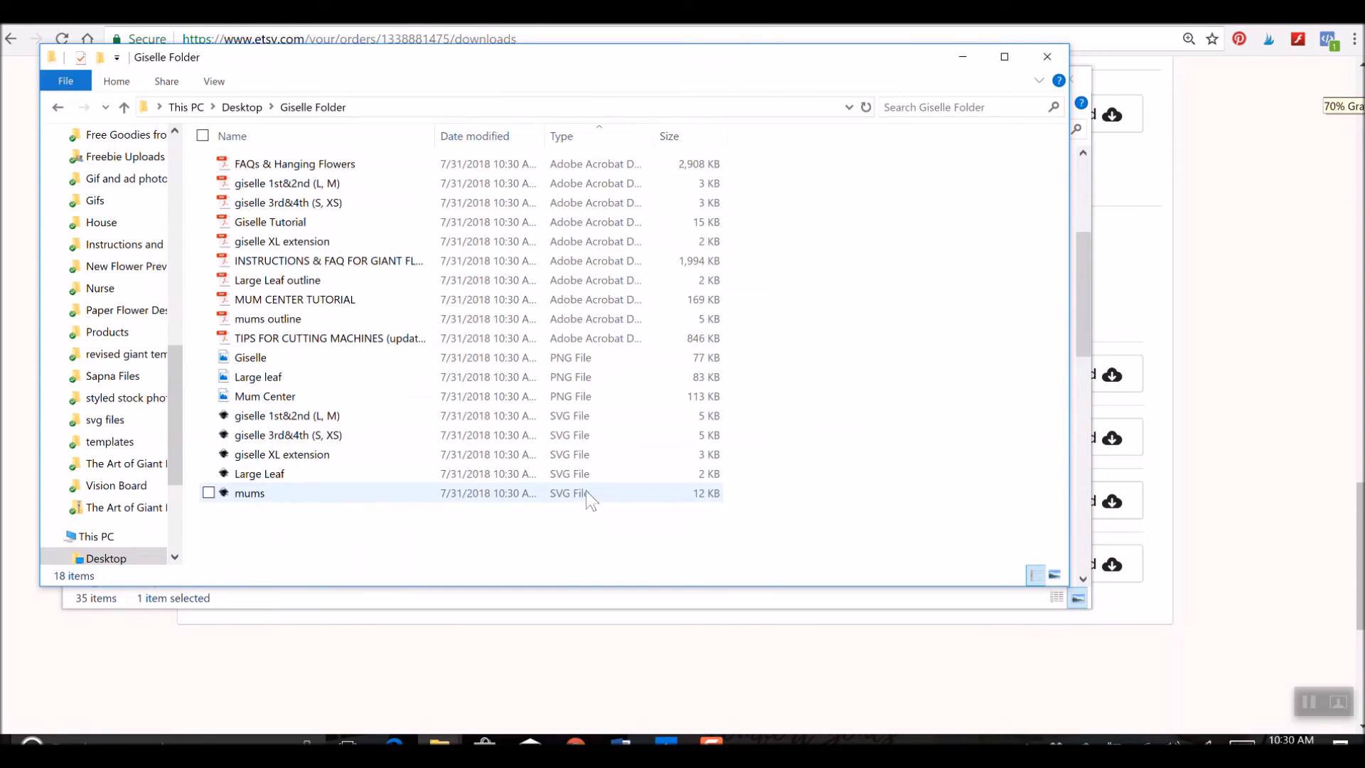
left_click(919, 422)
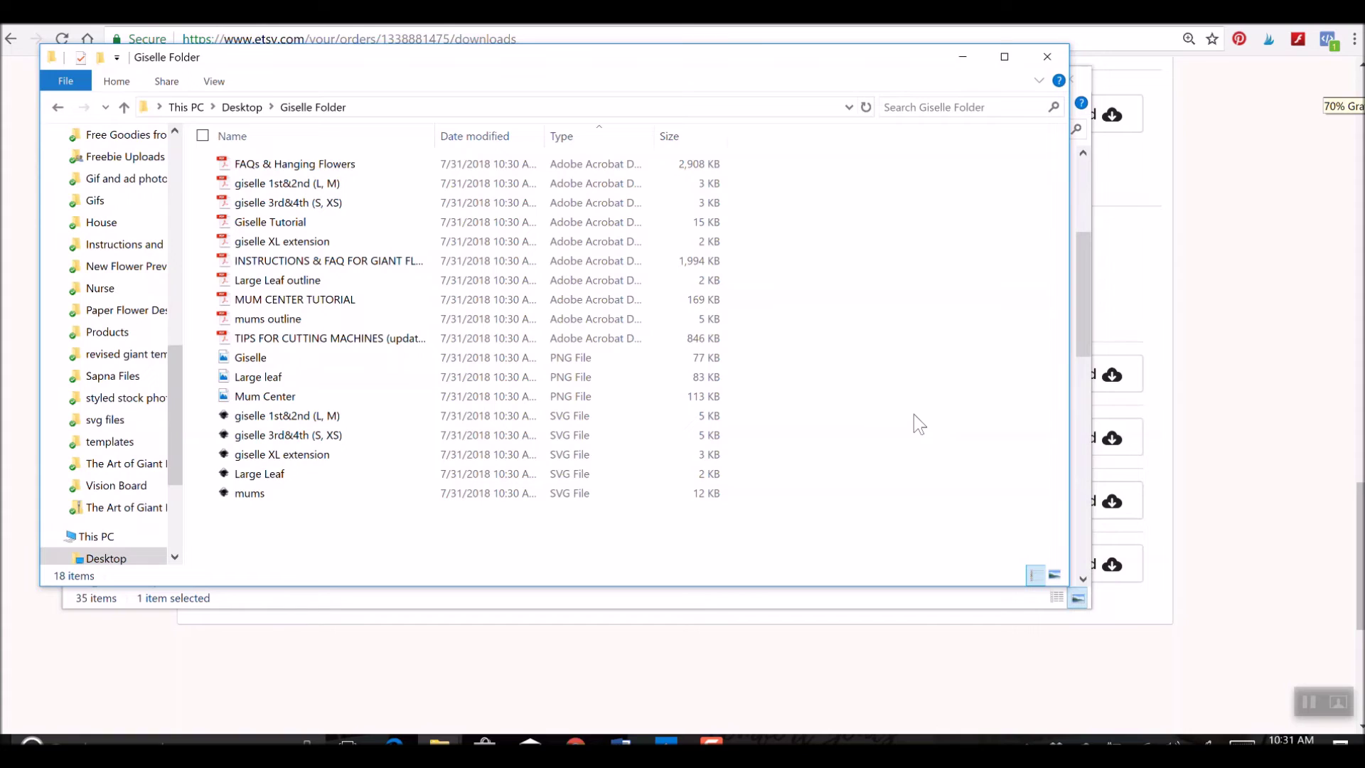
mouse_move(254, 126)
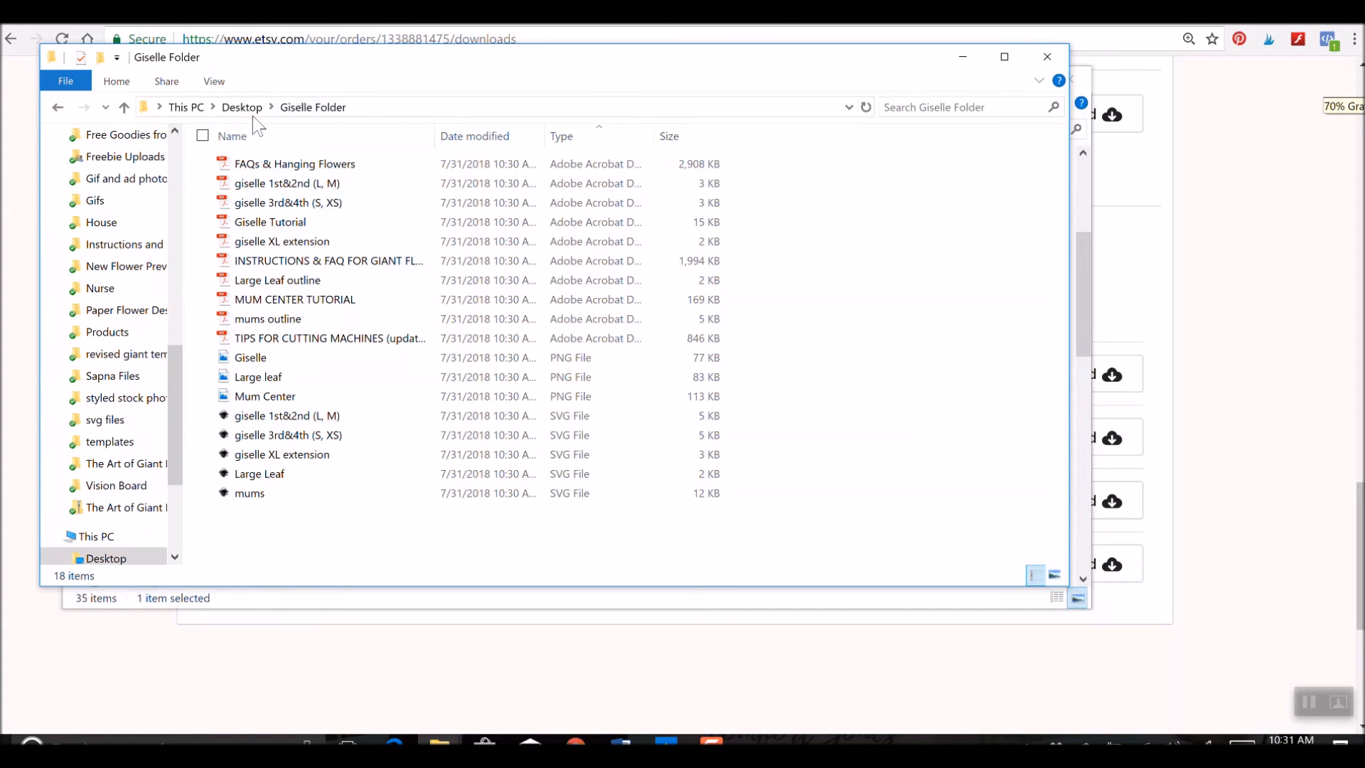
mouse_move(982, 217)
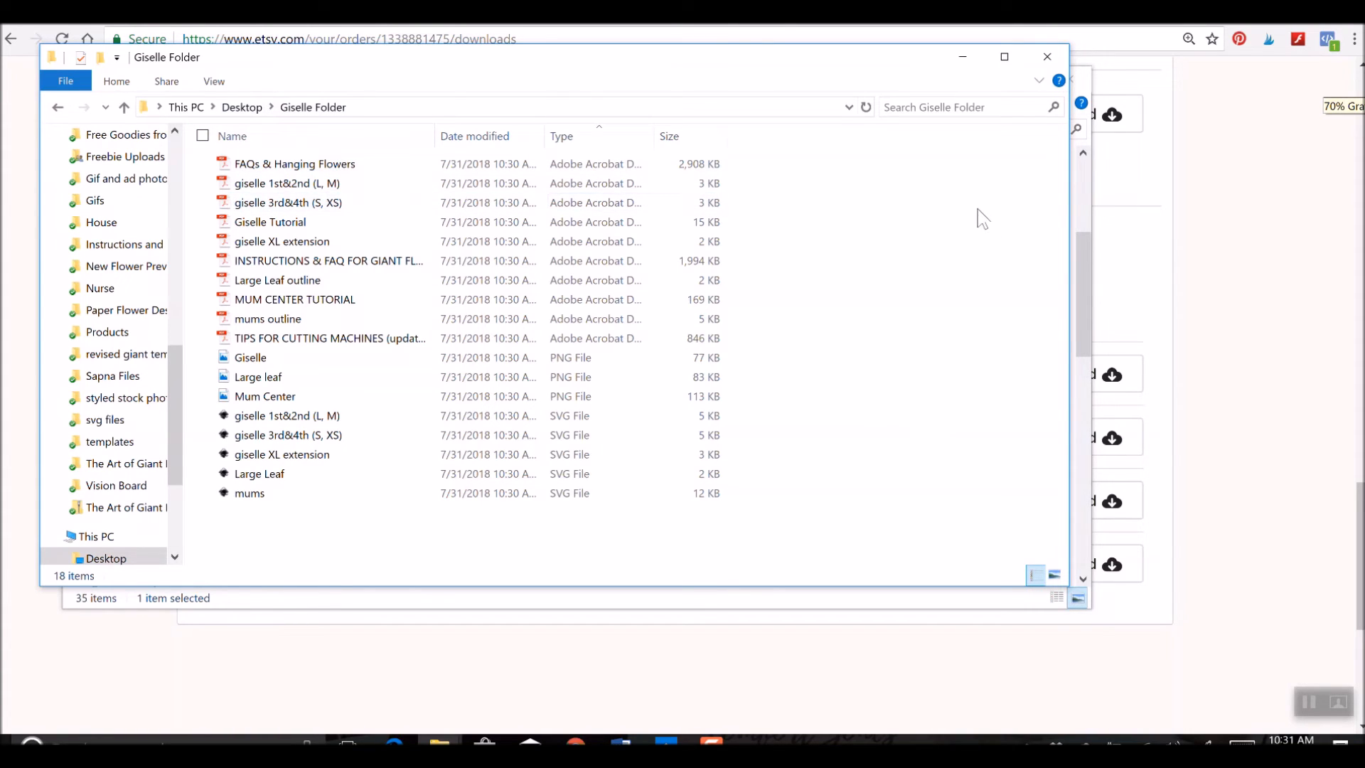
mouse_move(331, 280)
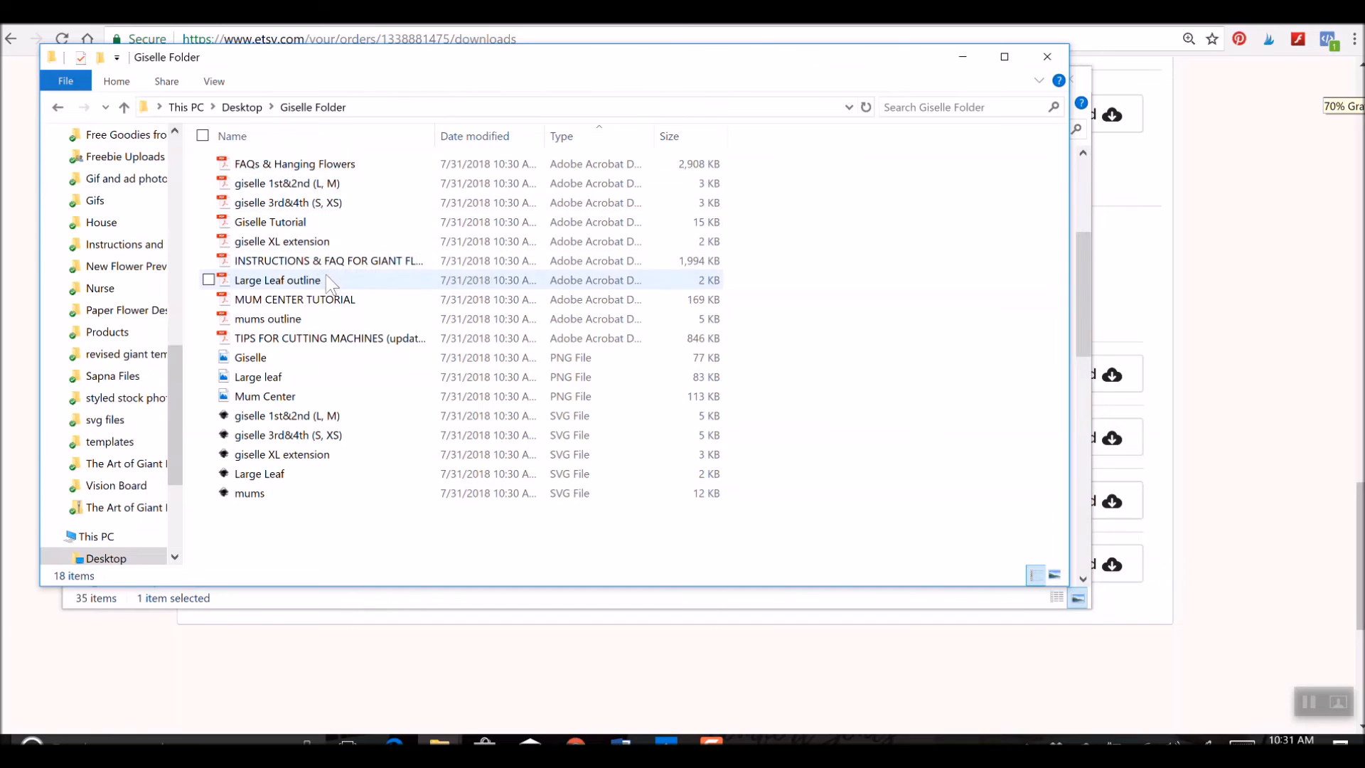
left_click(328, 260)
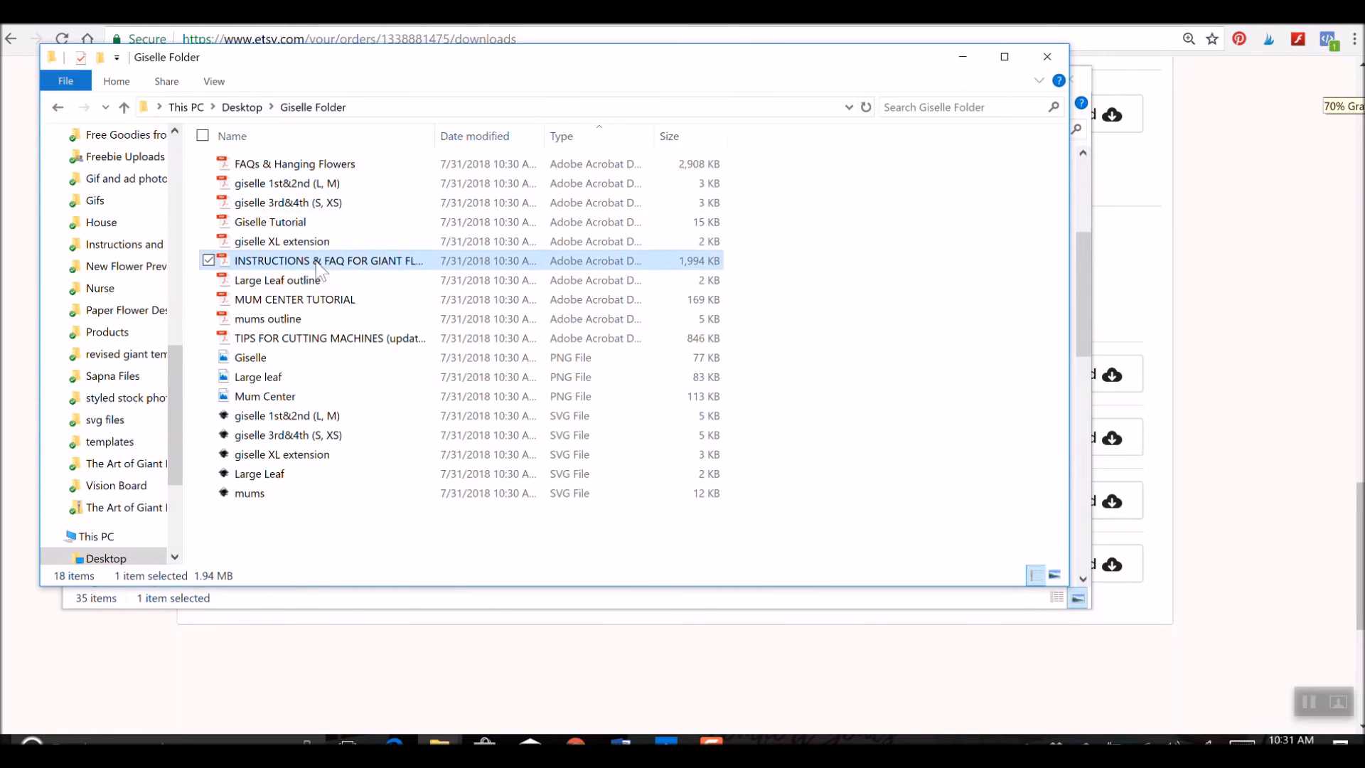
- View the Easy Universal Paper Flower Instructions & FAQ PDF in Acrobat Reader, paging through it
double_click(329, 260)
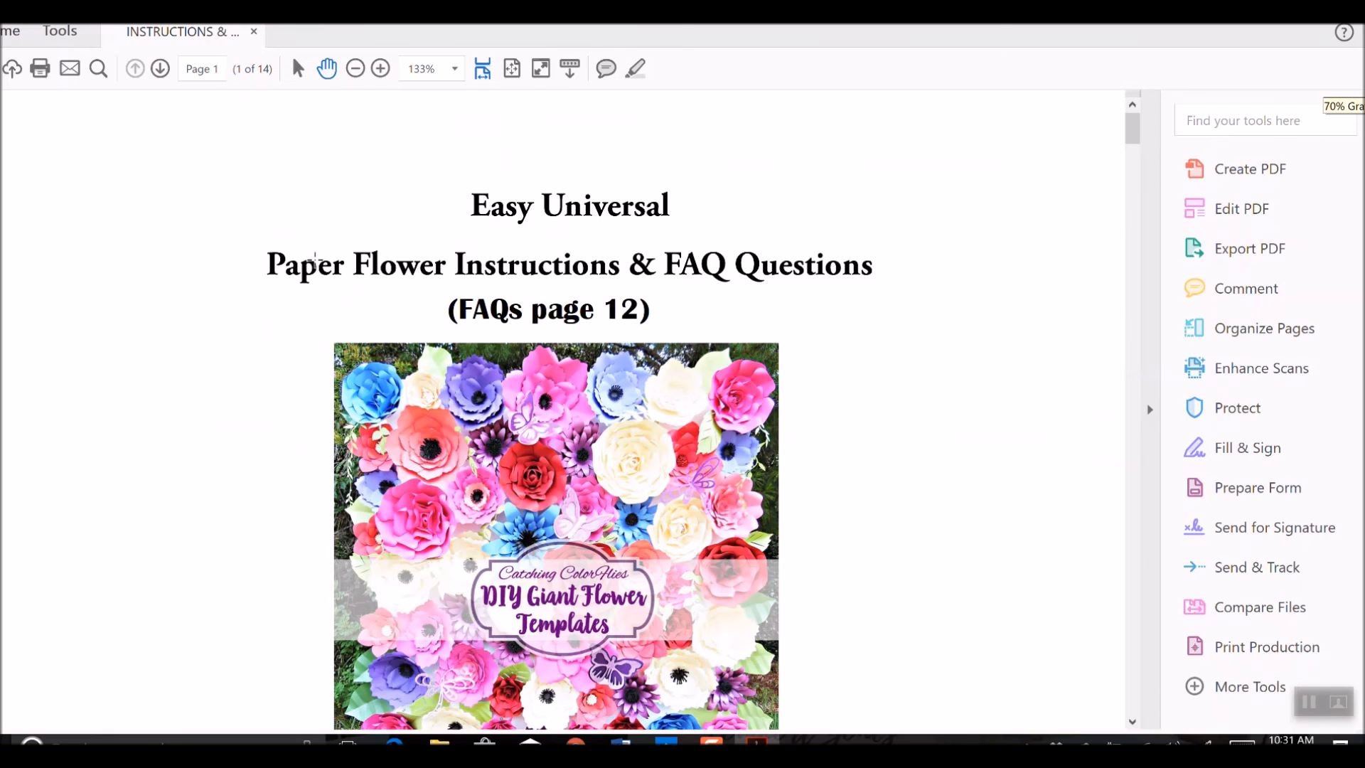
scroll("down", 3)
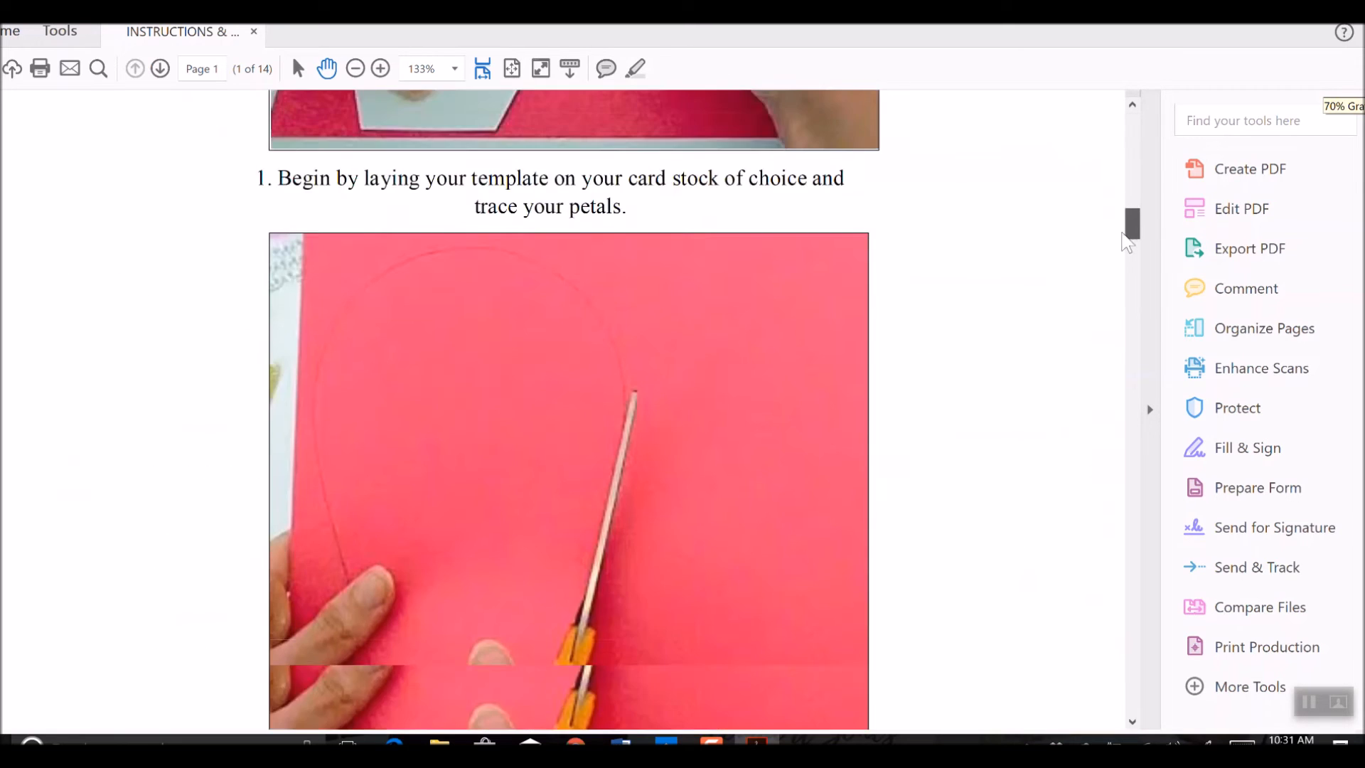
scroll("up", 3)
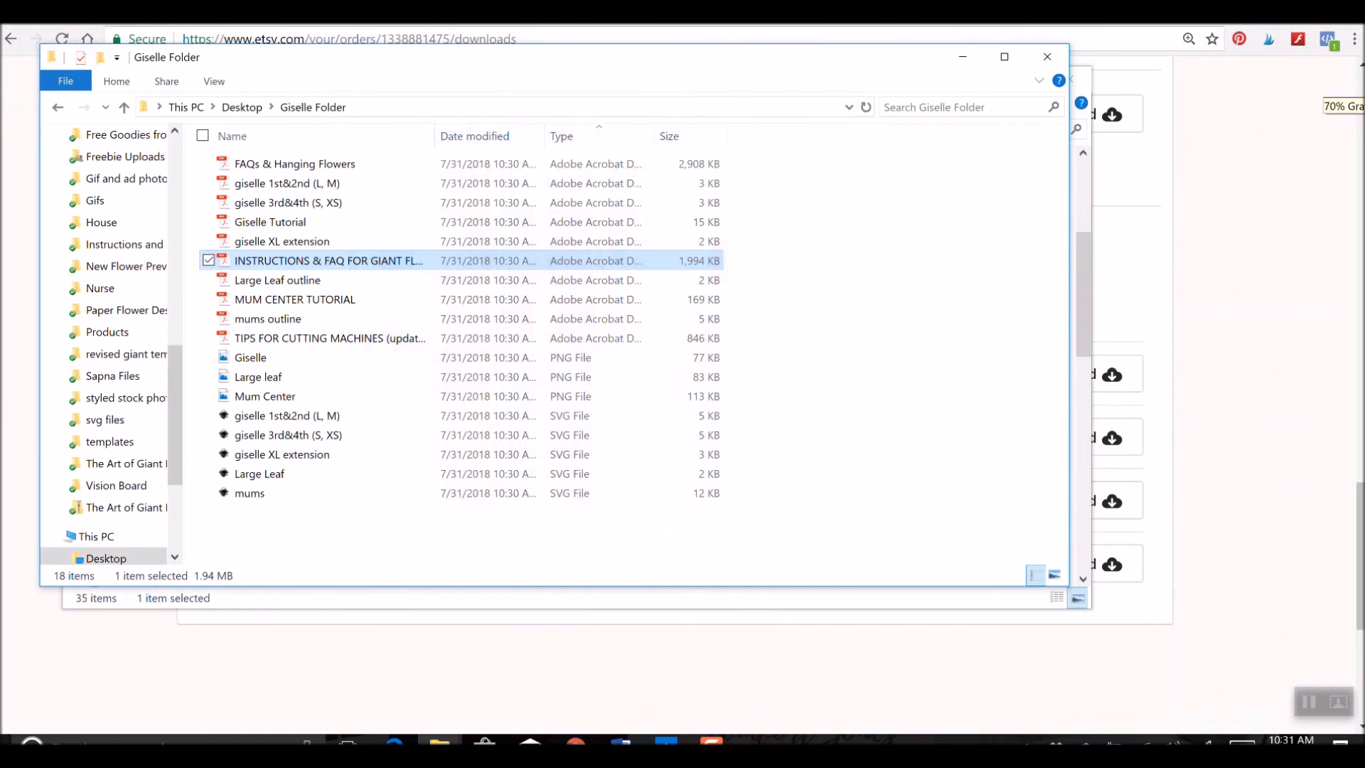
mouse_move(287, 415)
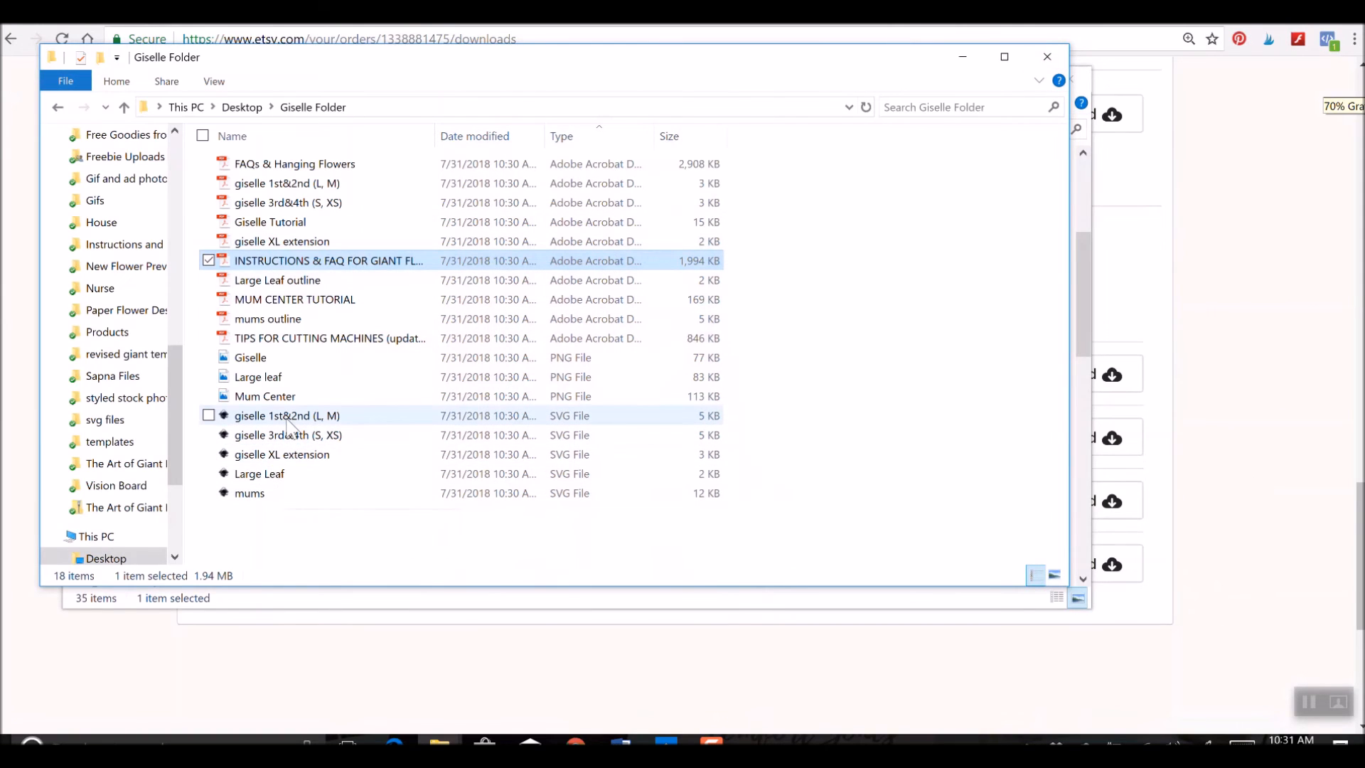
mouse_move(408, 434)
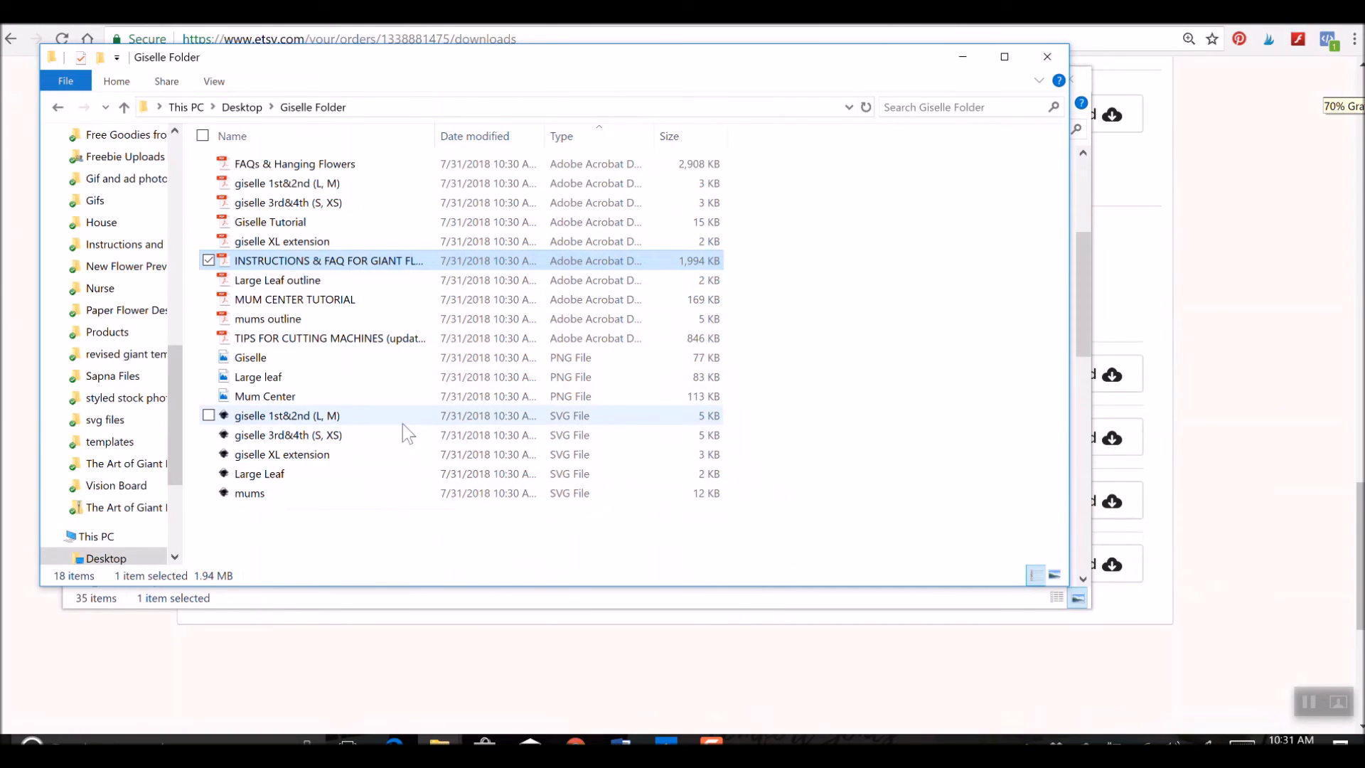
mouse_move(405, 431)
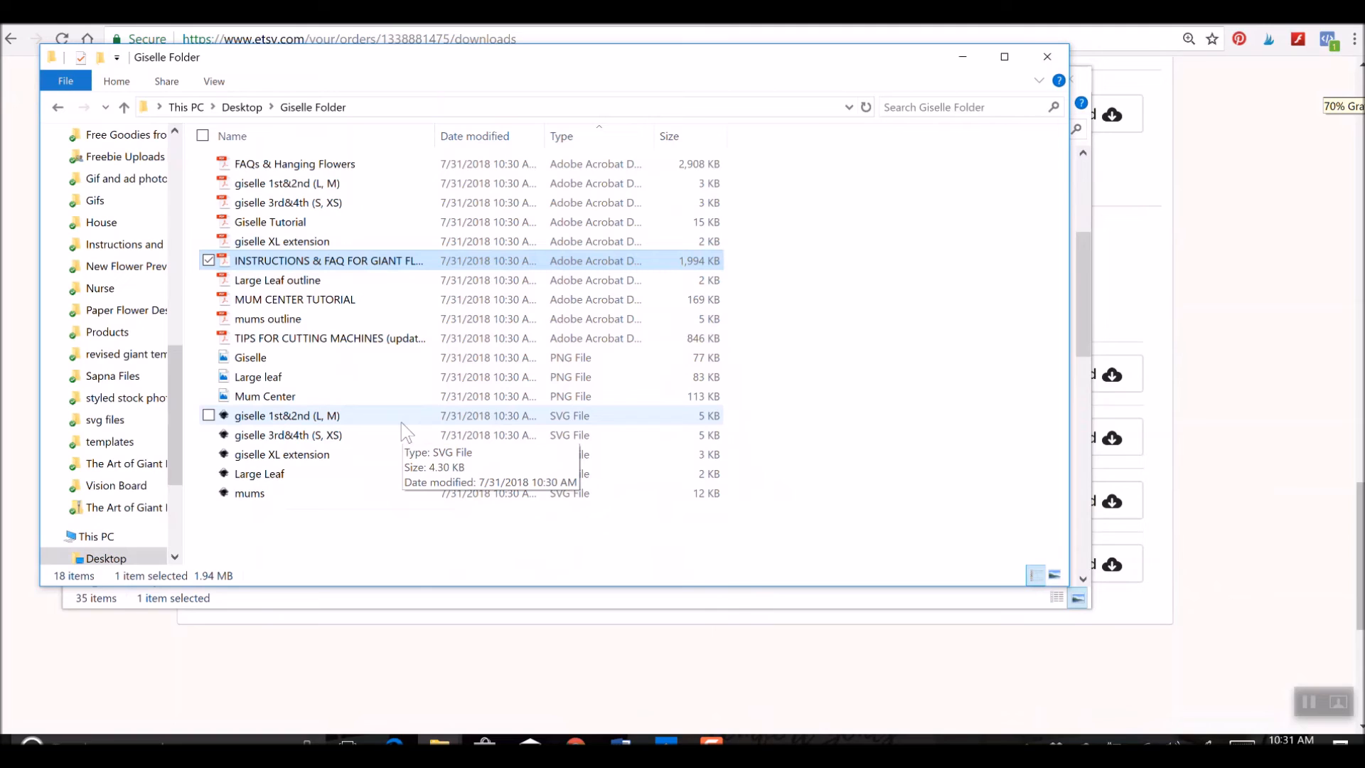
mouse_move(250, 493)
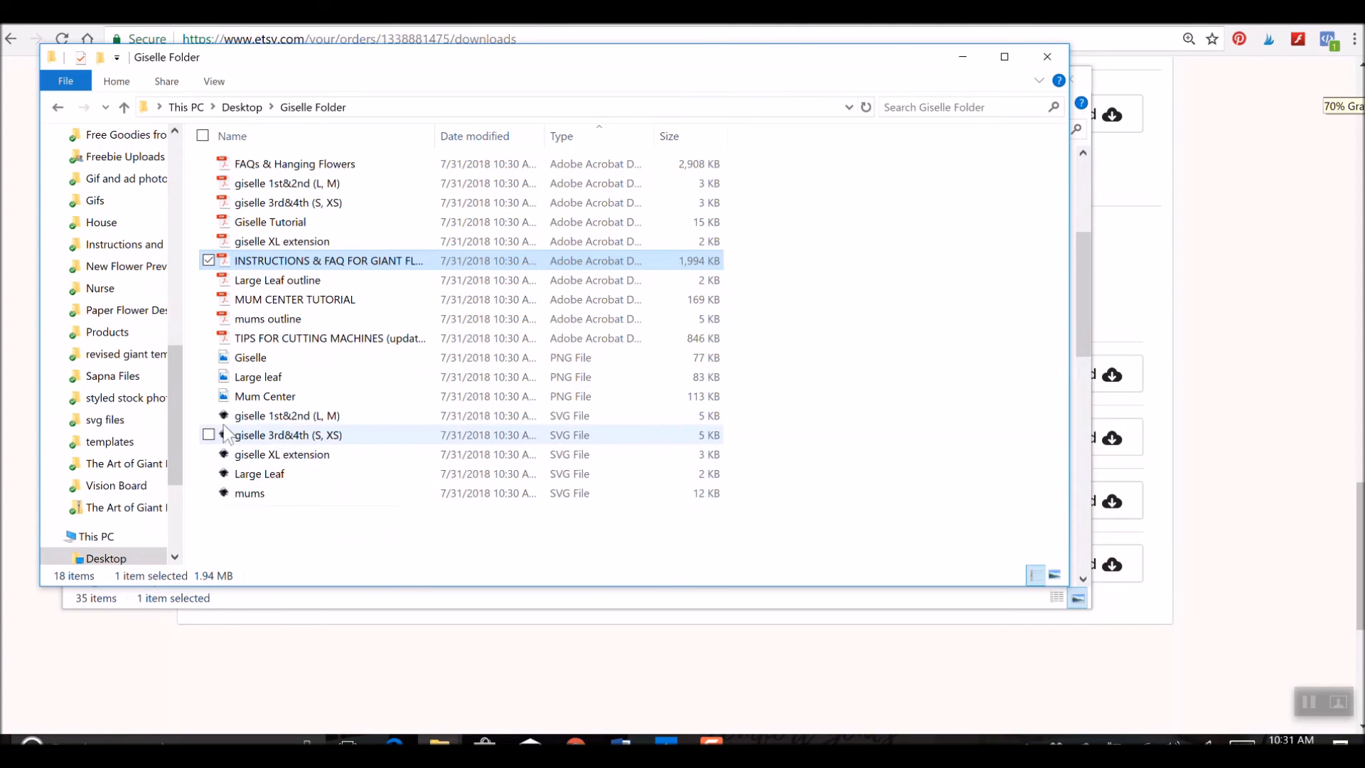
mouse_move(287, 415)
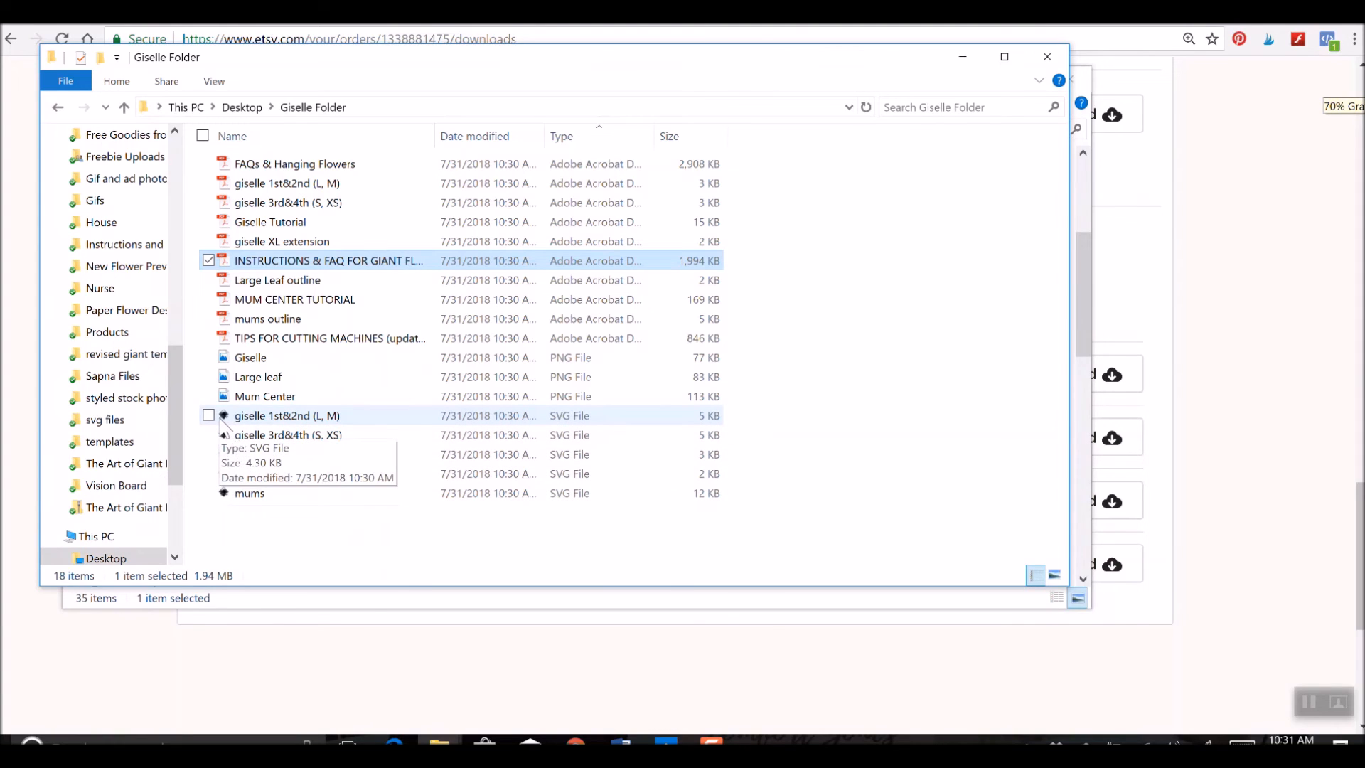
mouse_move(390, 313)
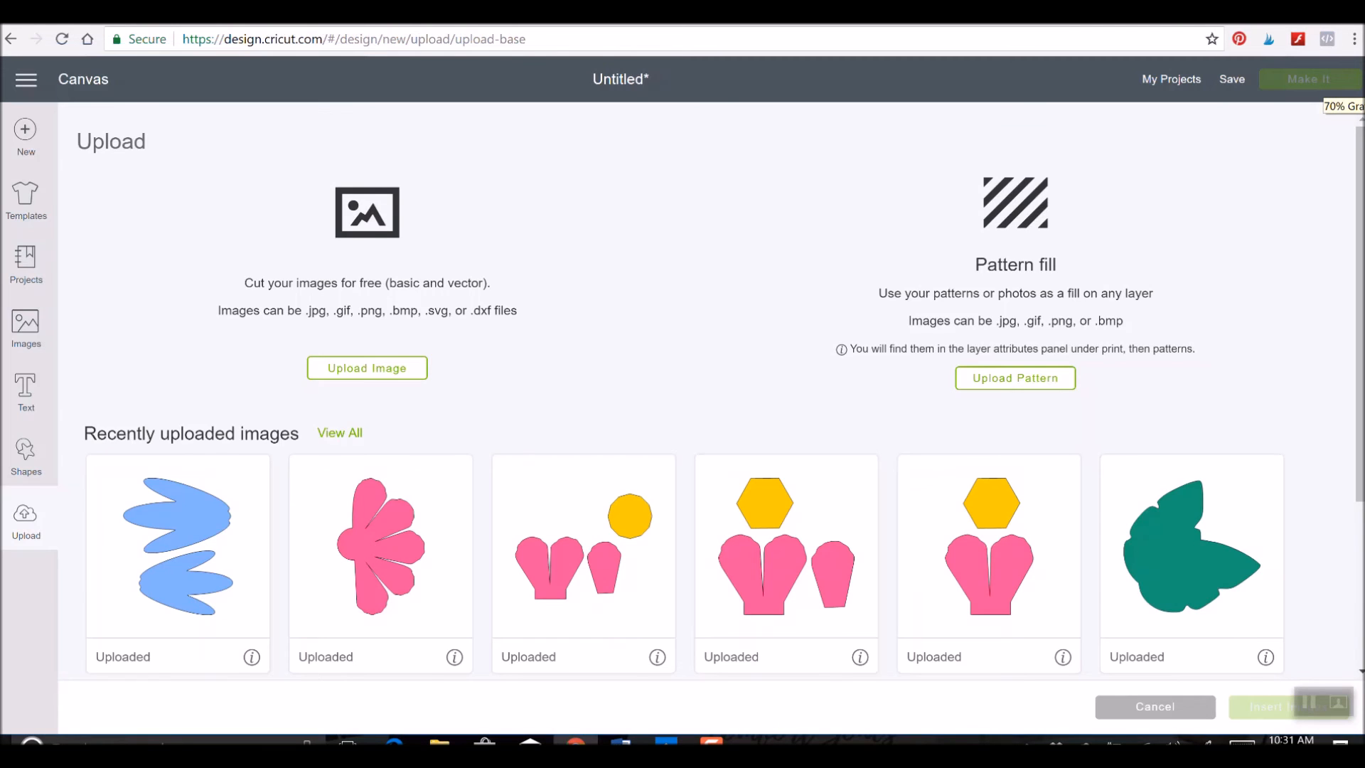
mouse_move(691, 349)
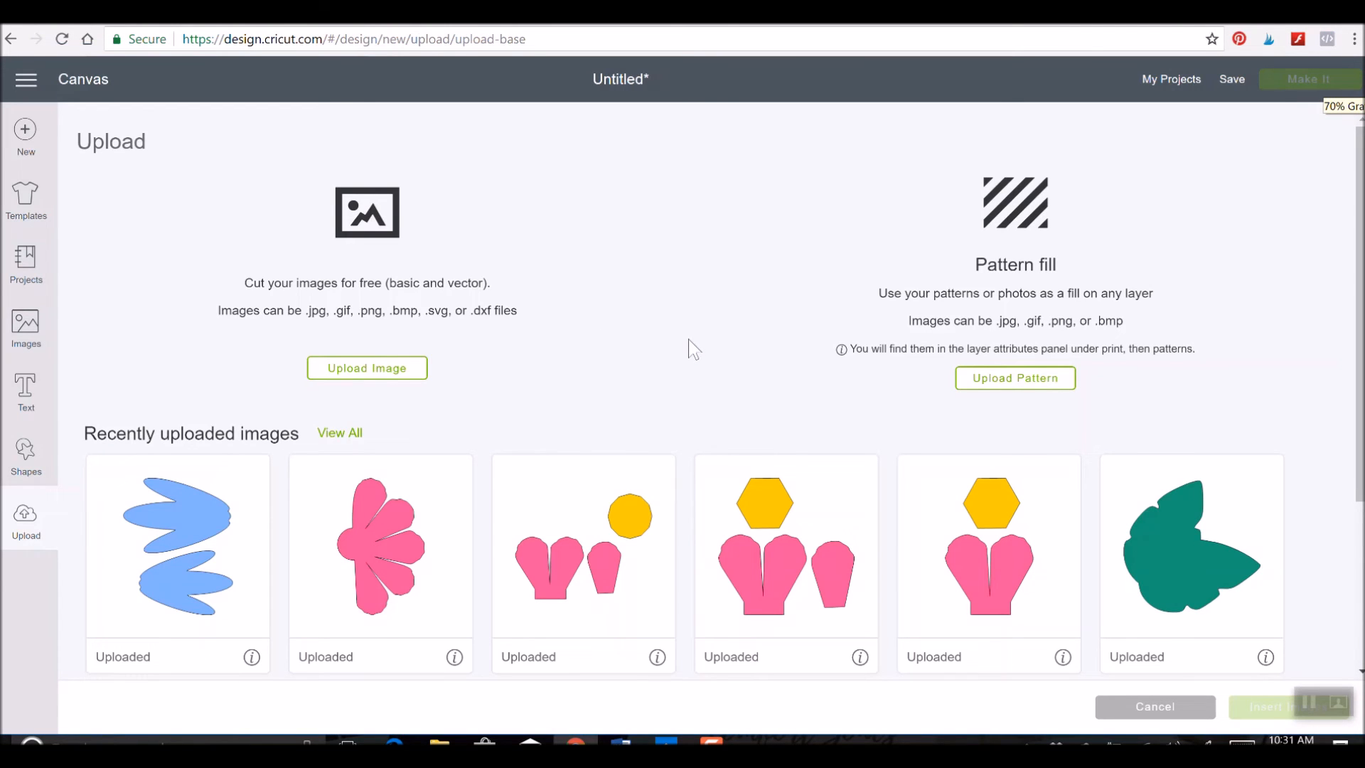
- Start an image upload and browse to the Downloads folder, where the chosen file type is rejected
left_click(367, 367)
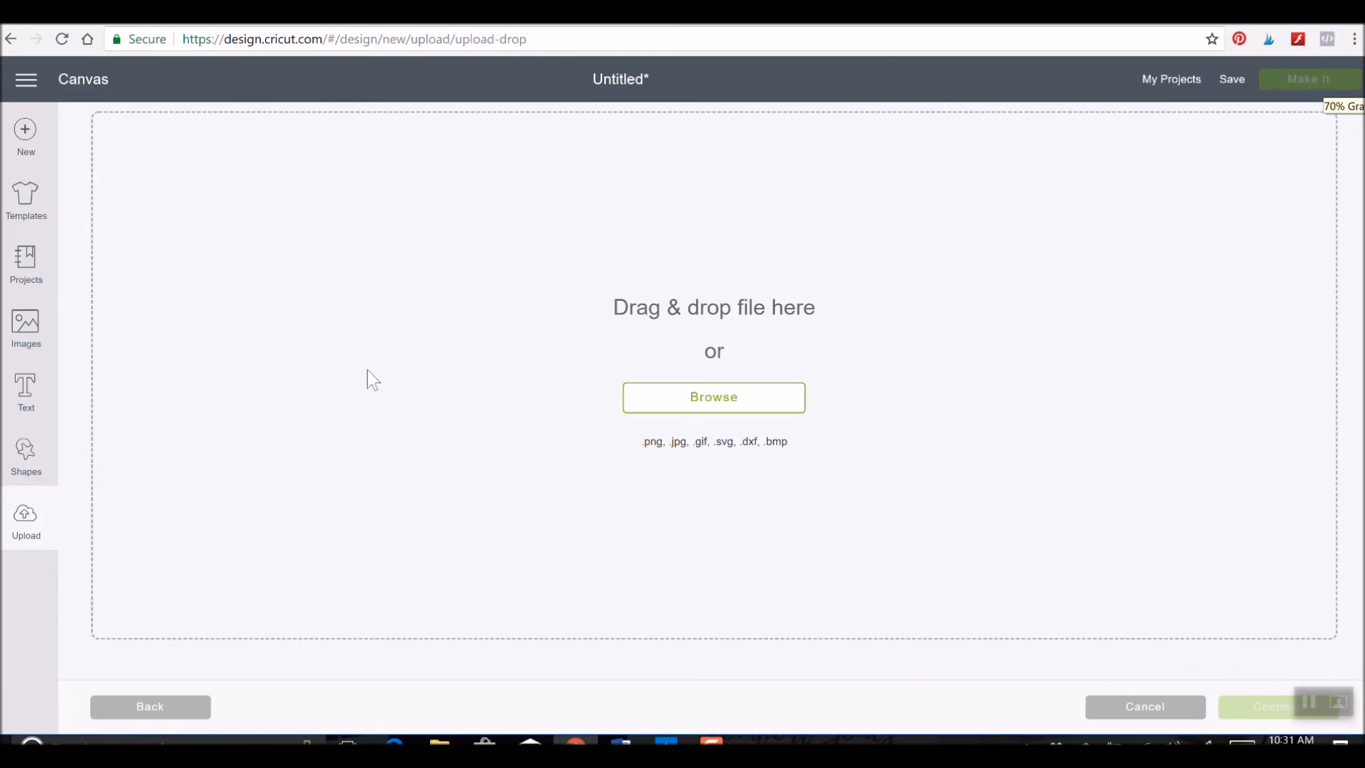
mouse_move(729, 430)
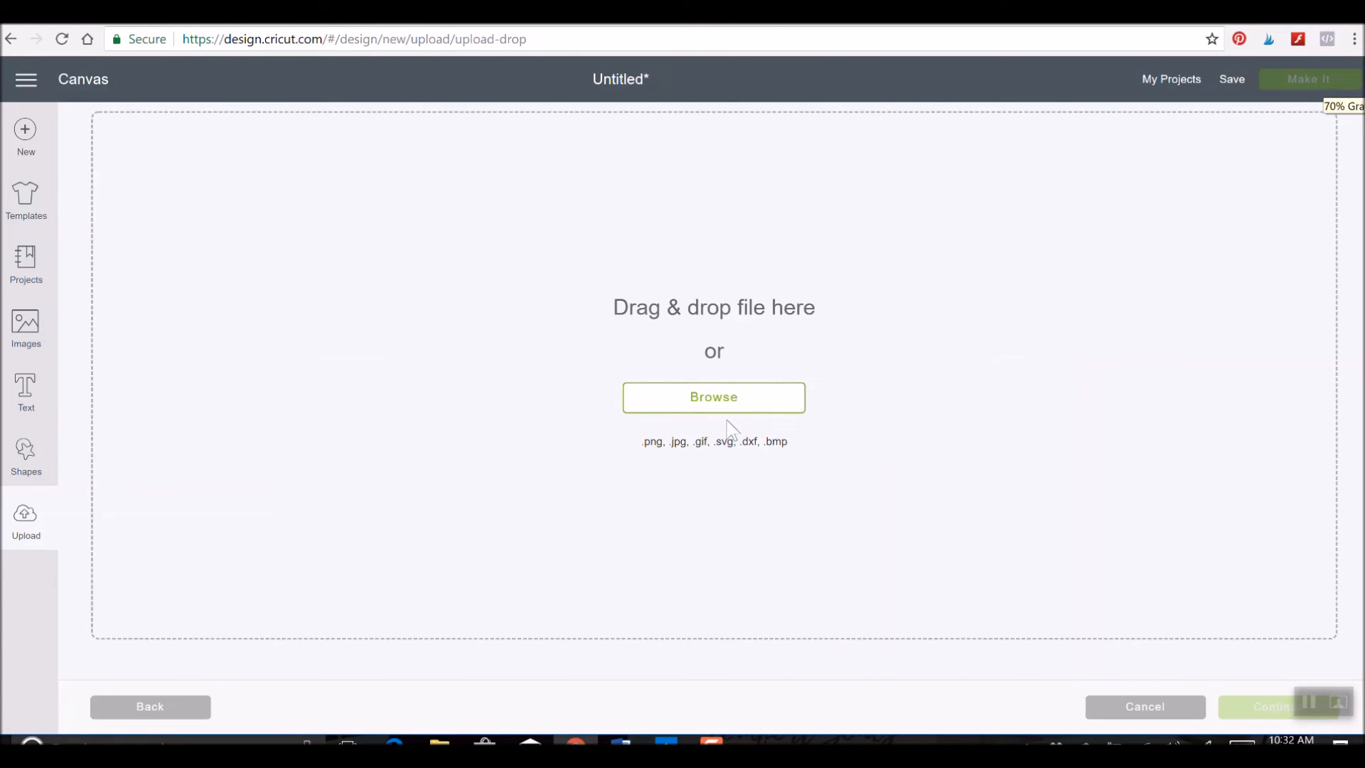
mouse_move(688, 418)
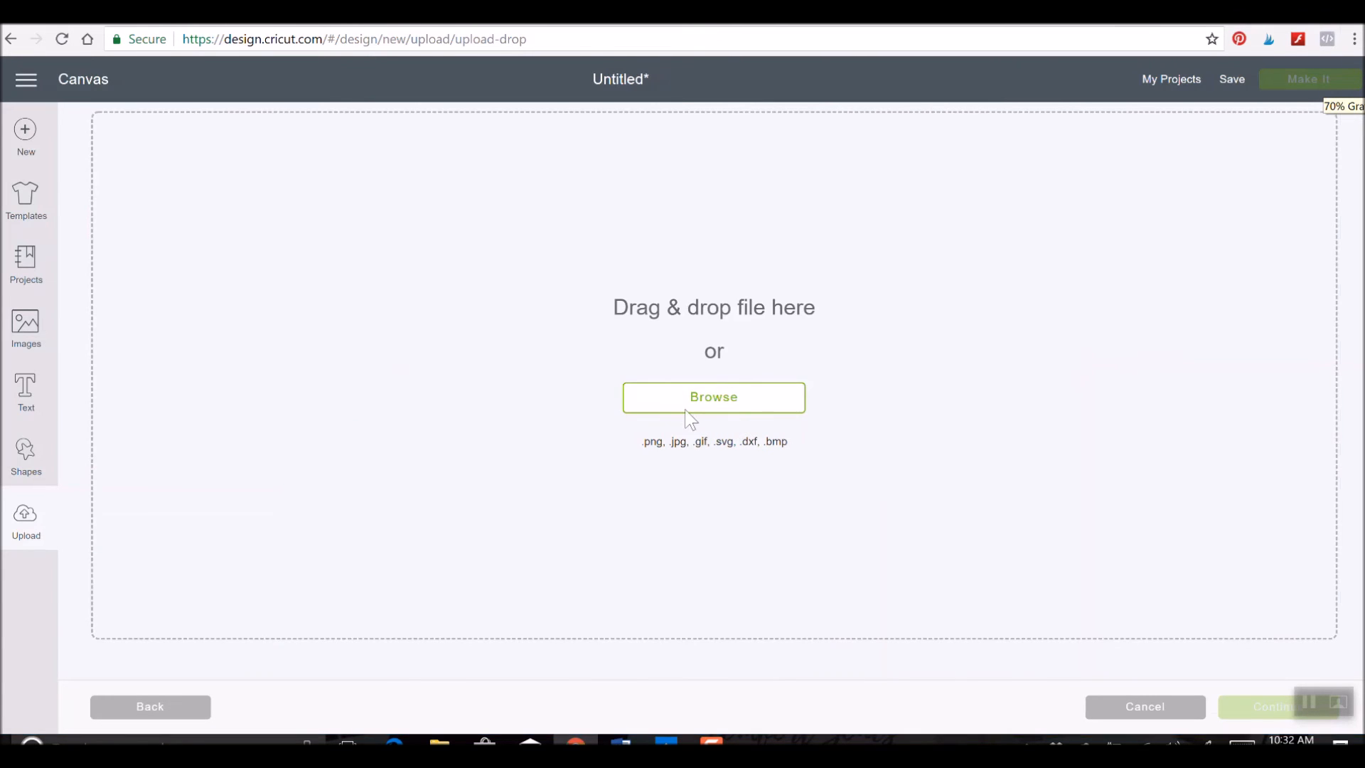
left_click(712, 397)
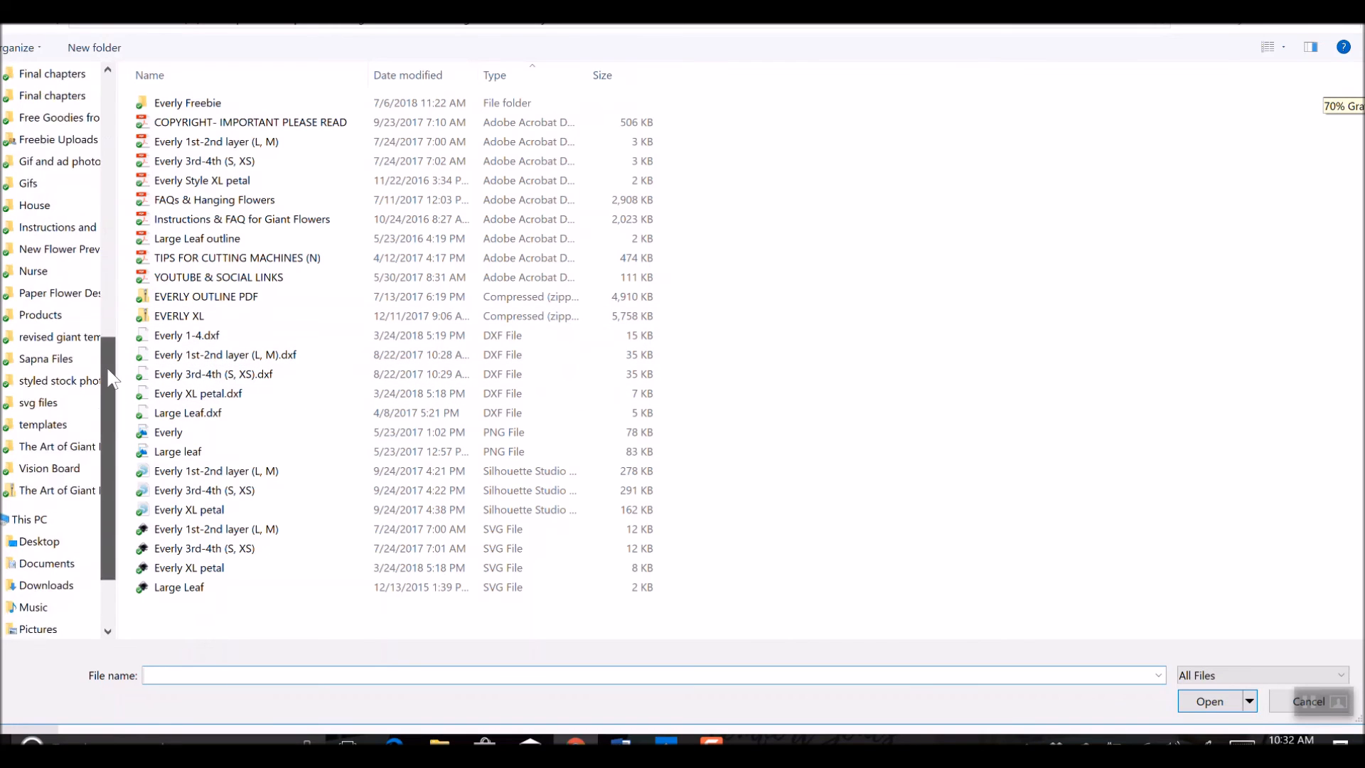
scroll("up", 3)
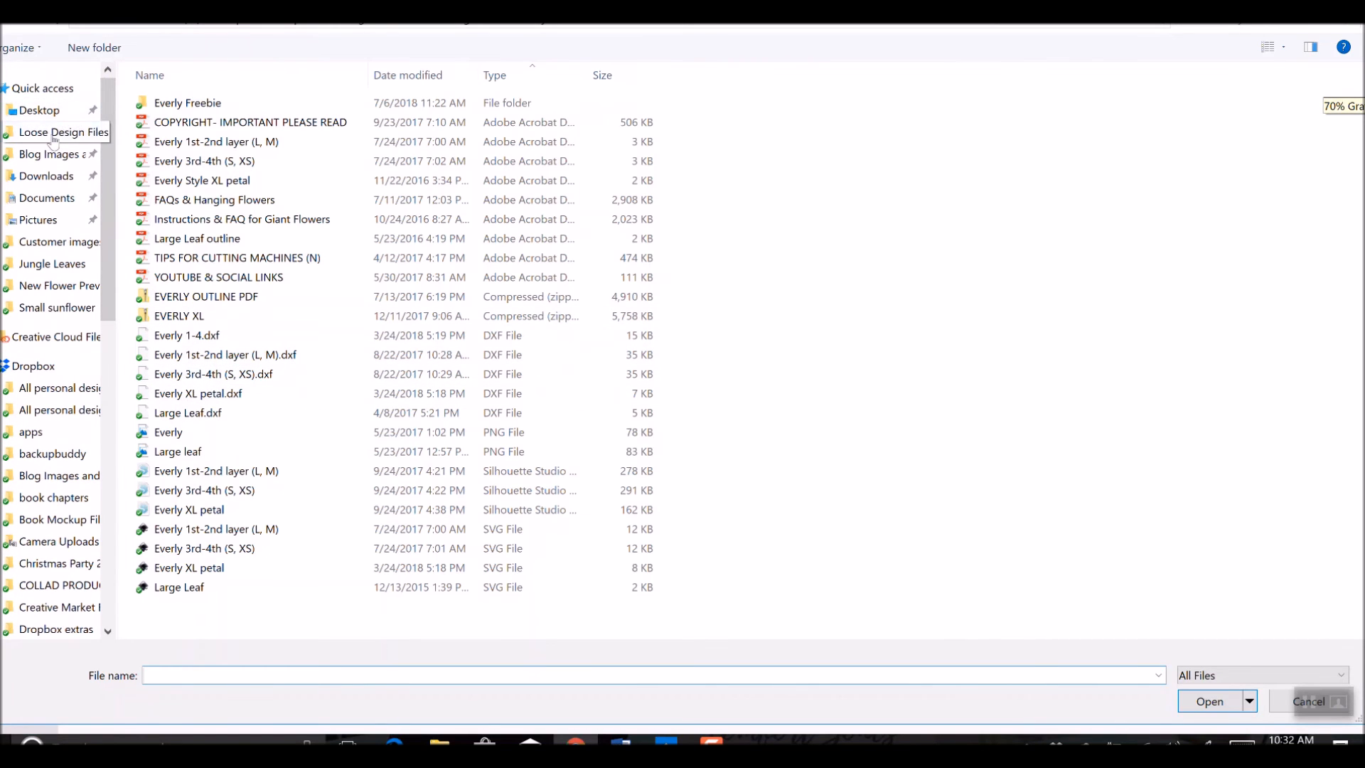
left_click(46, 176)
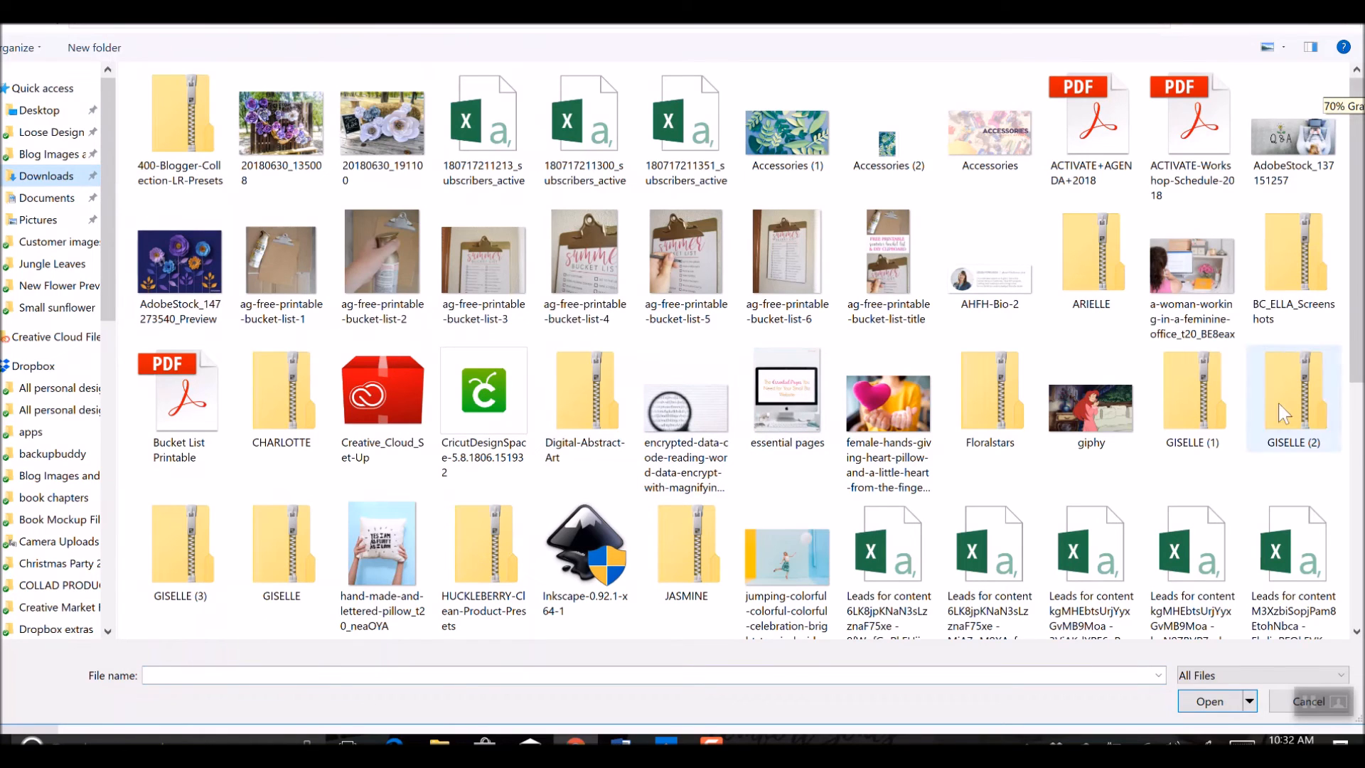
mouse_move(1191, 401)
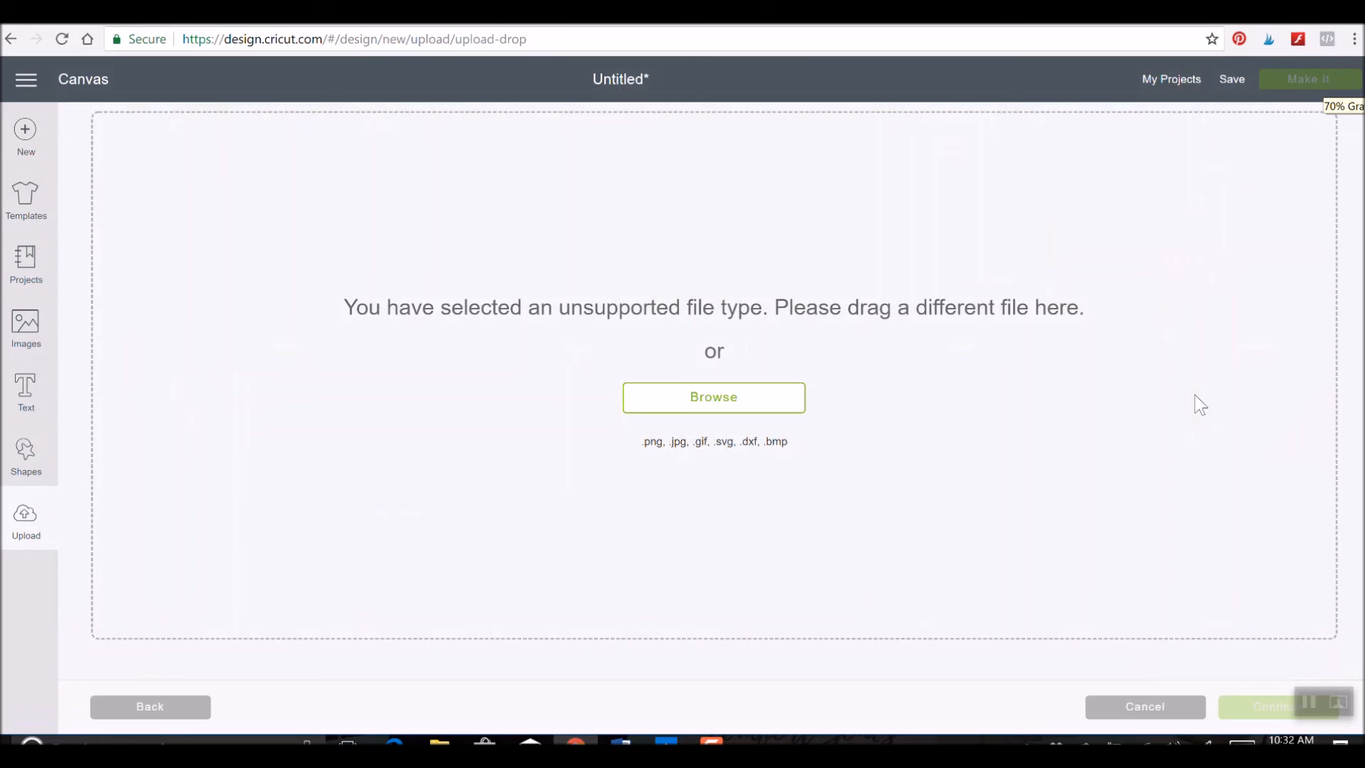
mouse_move(760, 392)
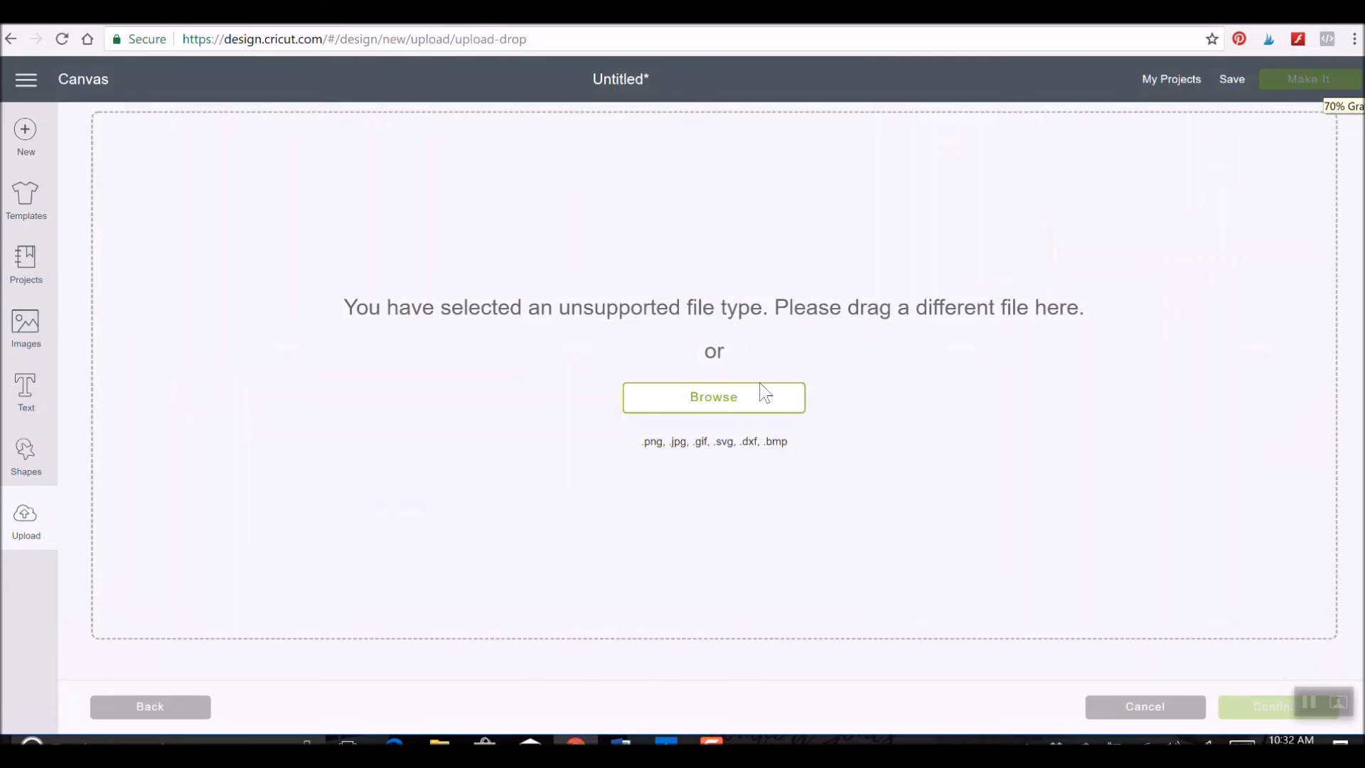
- Browse again to Desktop > Giselle Folder and sort its files by type
left_click(712, 397)
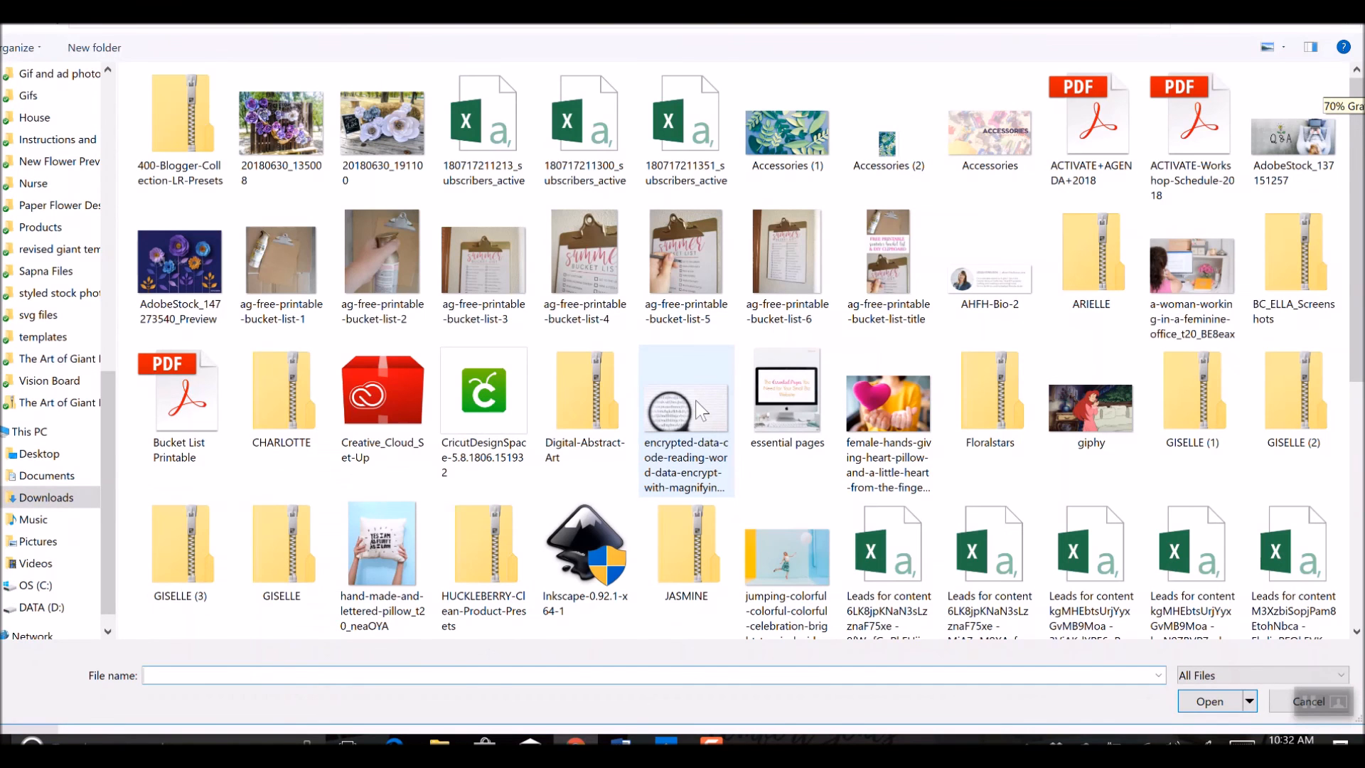
scroll("up", 3)
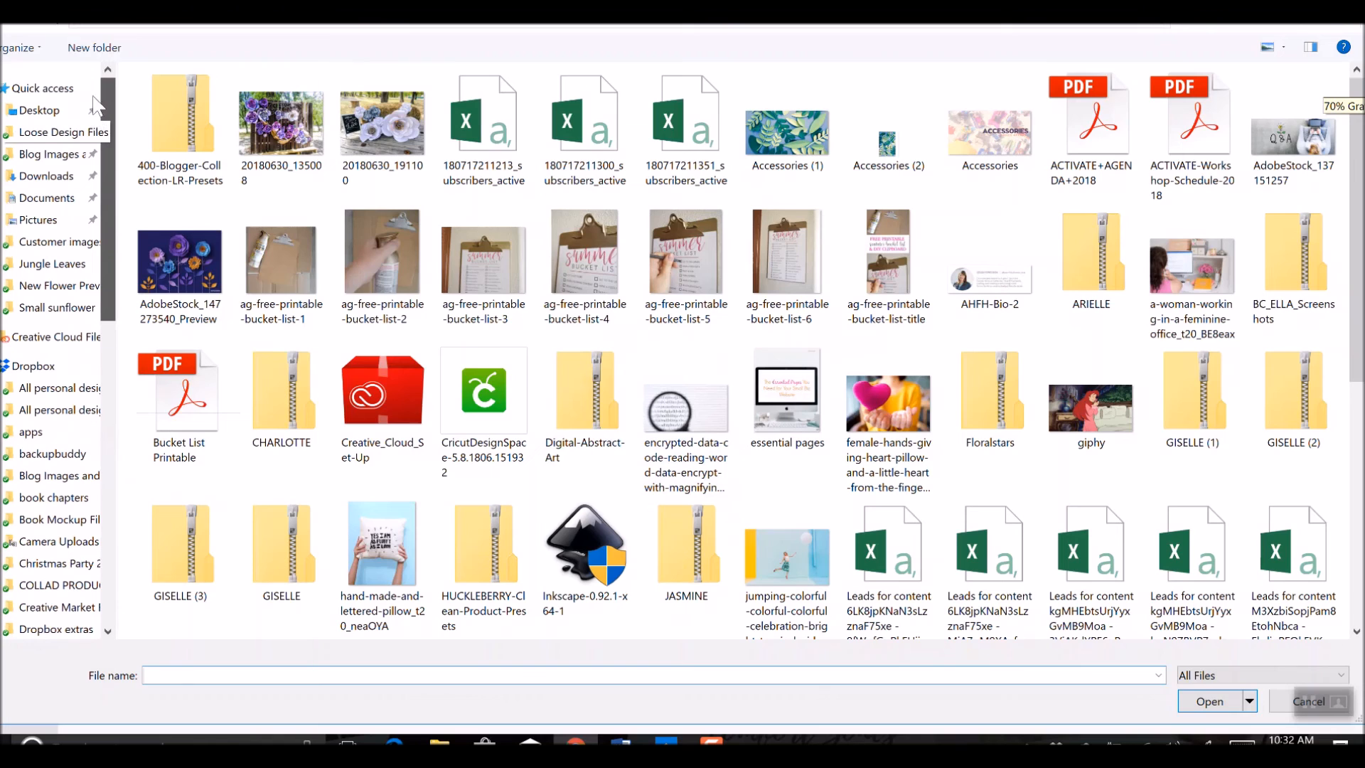
left_click(40, 109)
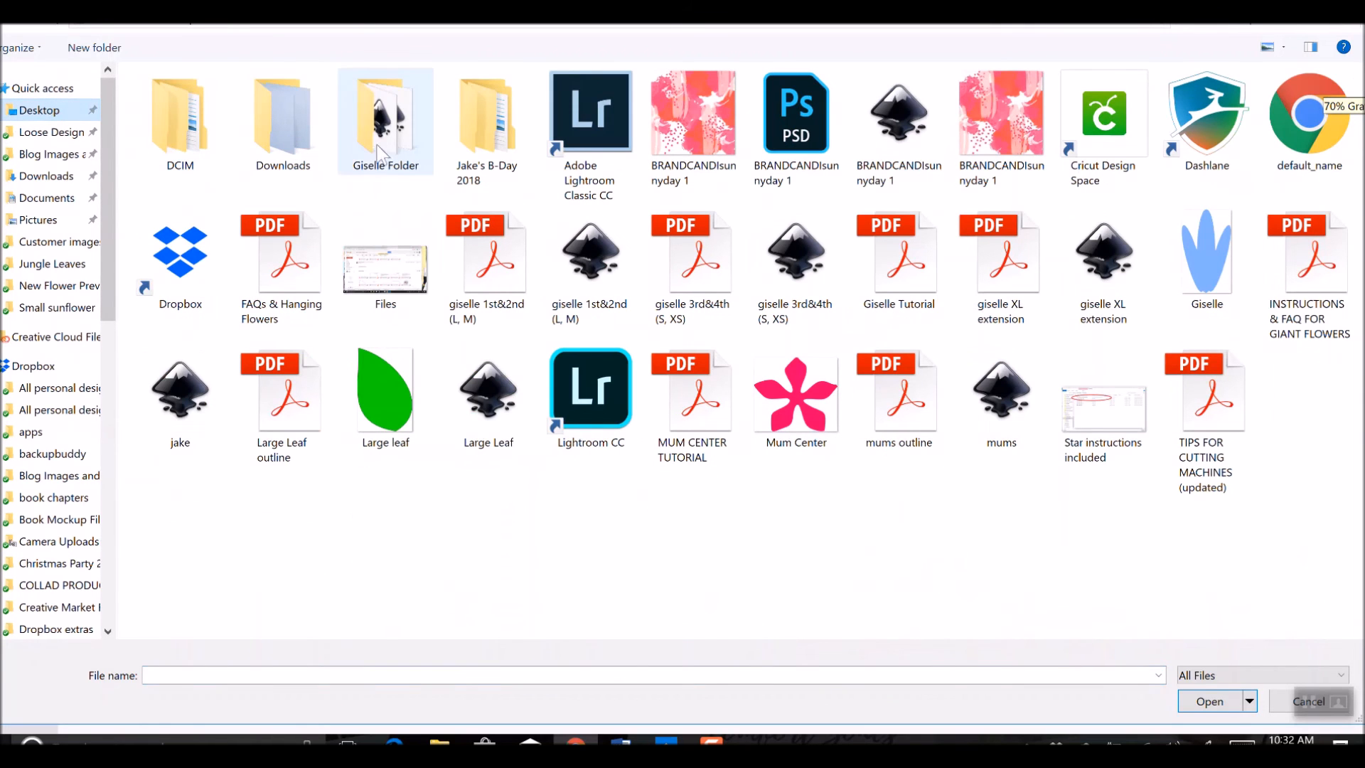
double_click(385, 123)
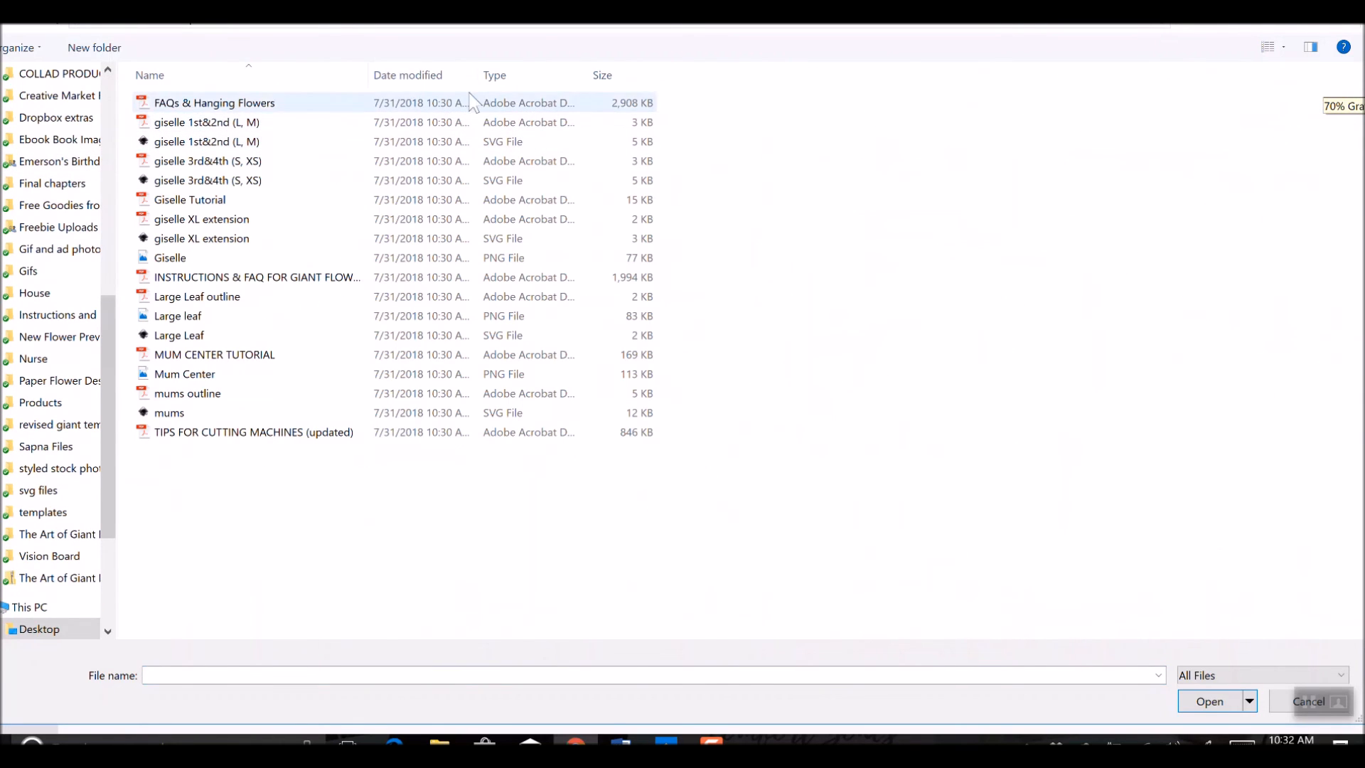
left_click(495, 75)
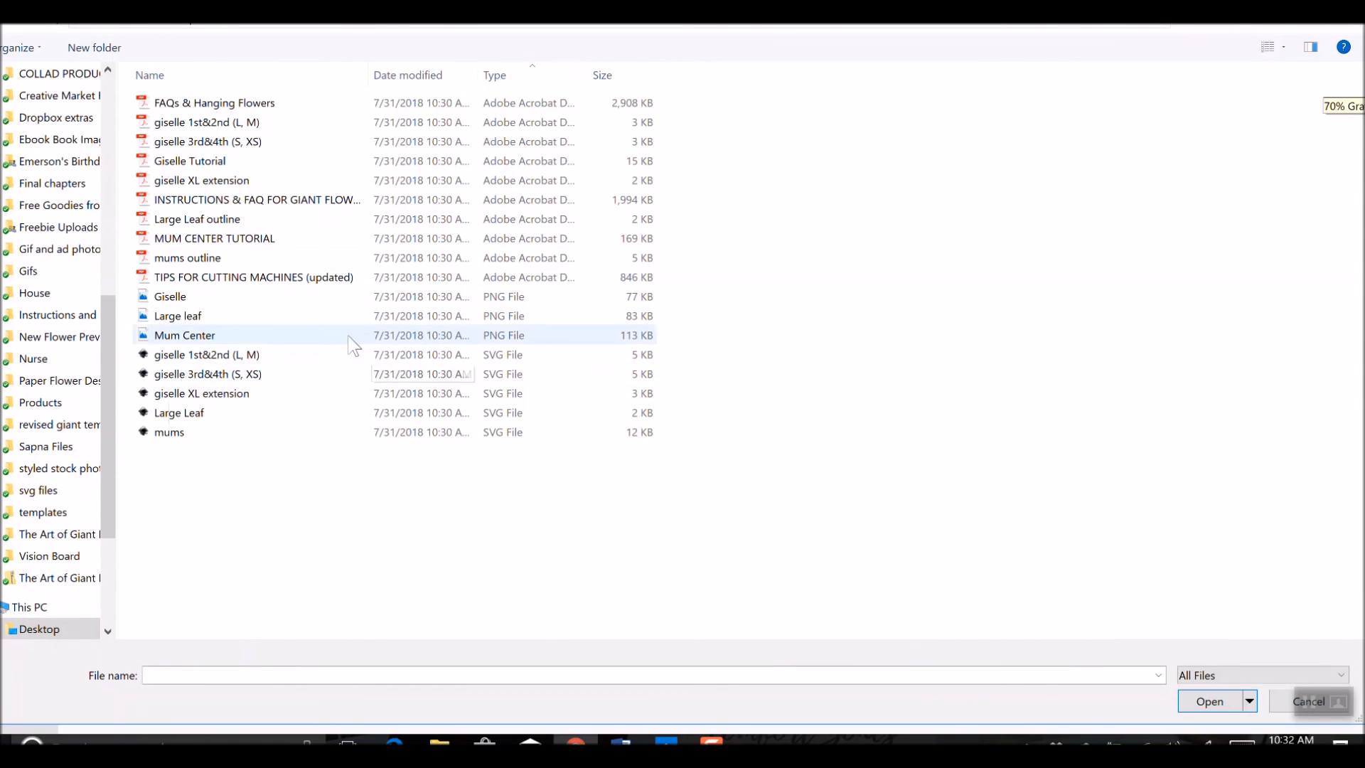
- Load the giselle 1st&2nd (L, M) SVG into the Cricut upload preview
left_click(207, 354)
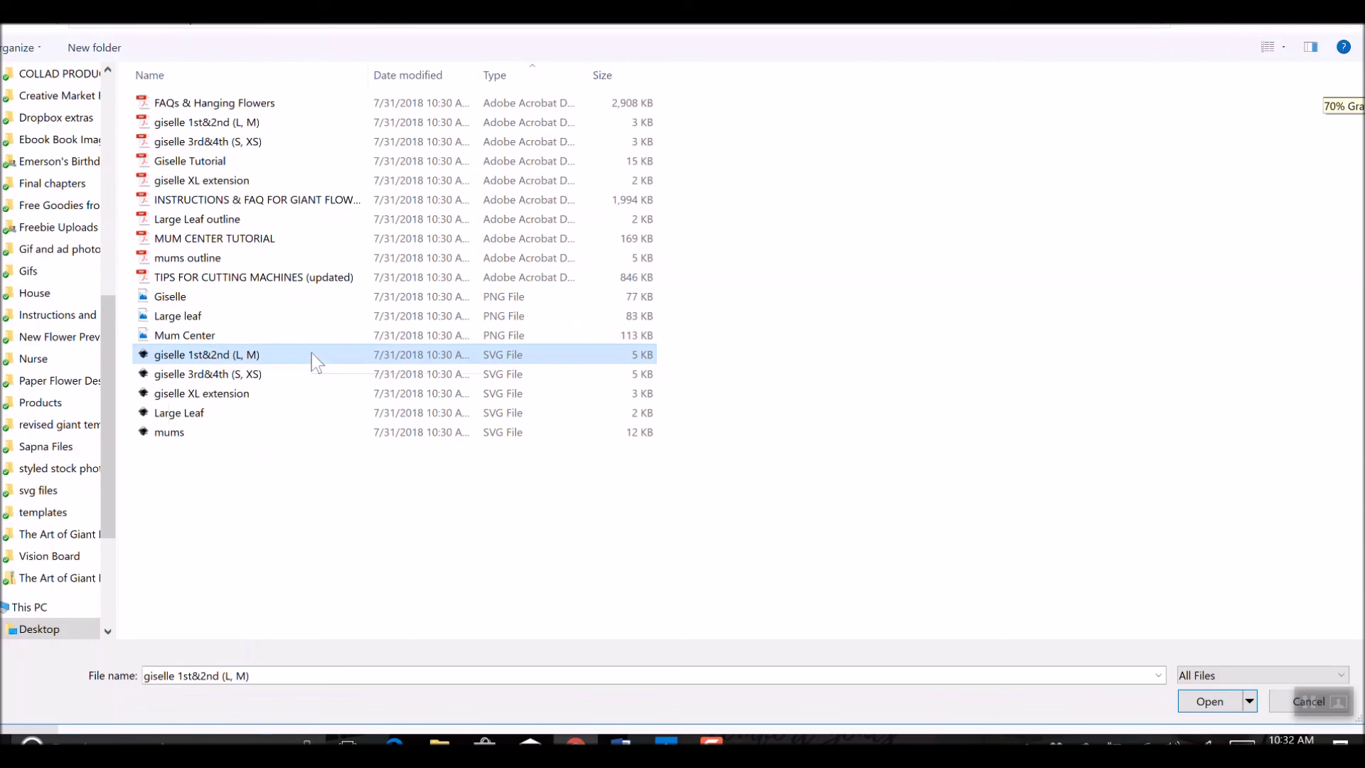
left_click(1209, 701)
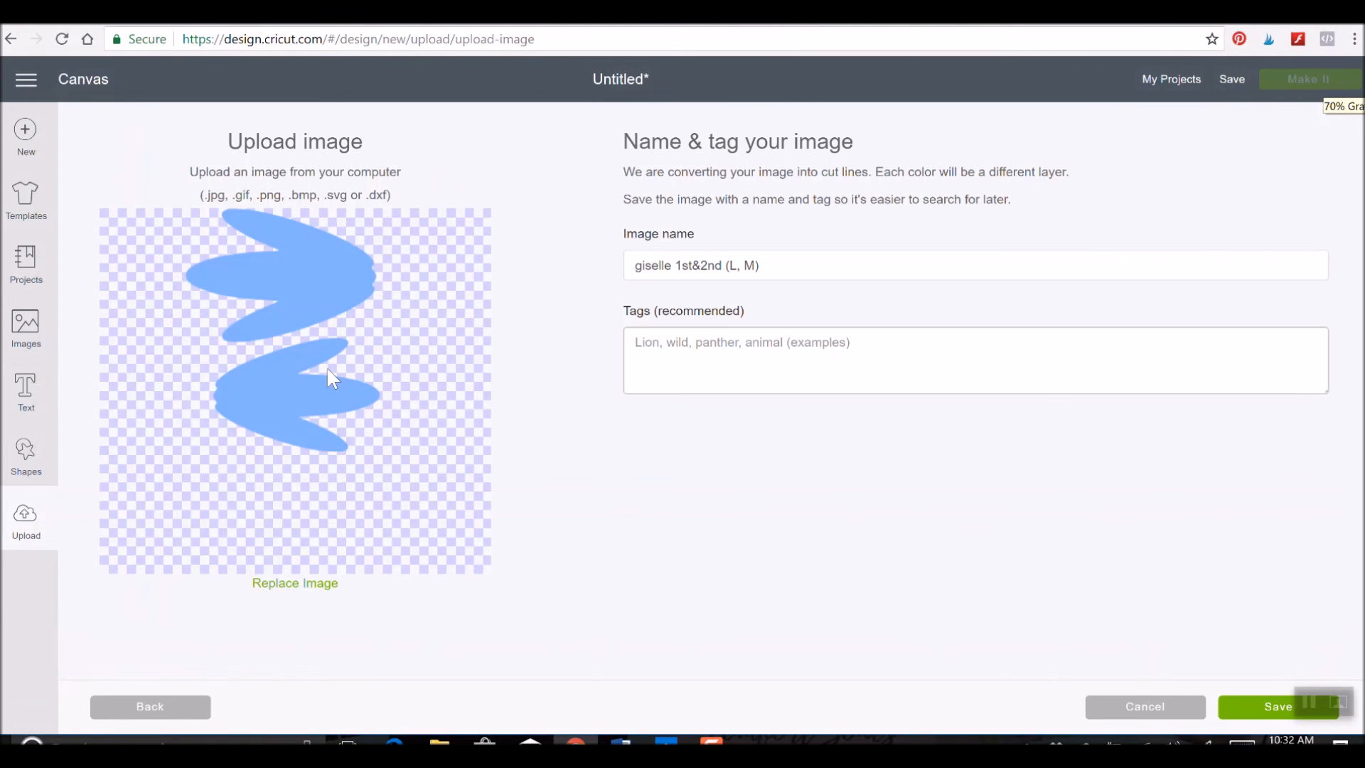
mouse_move(430, 431)
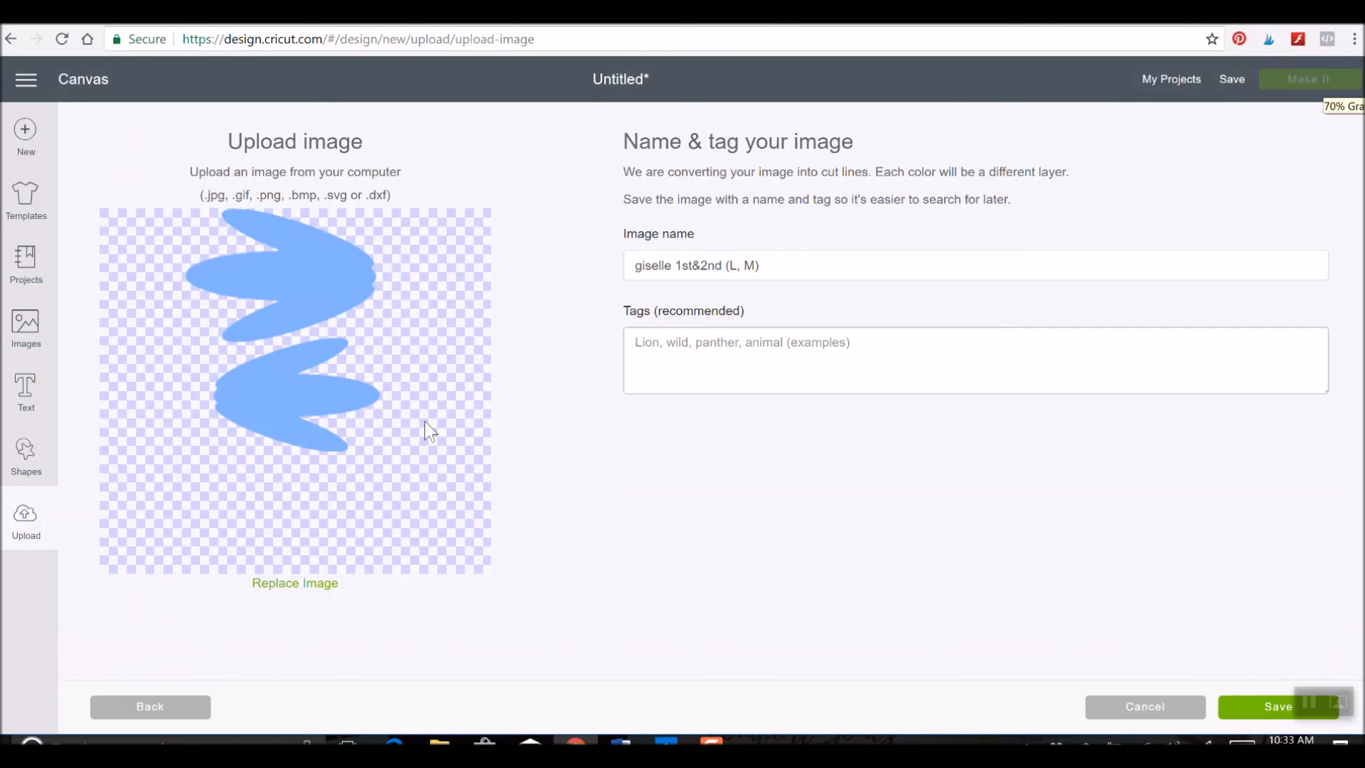
mouse_move(447, 216)
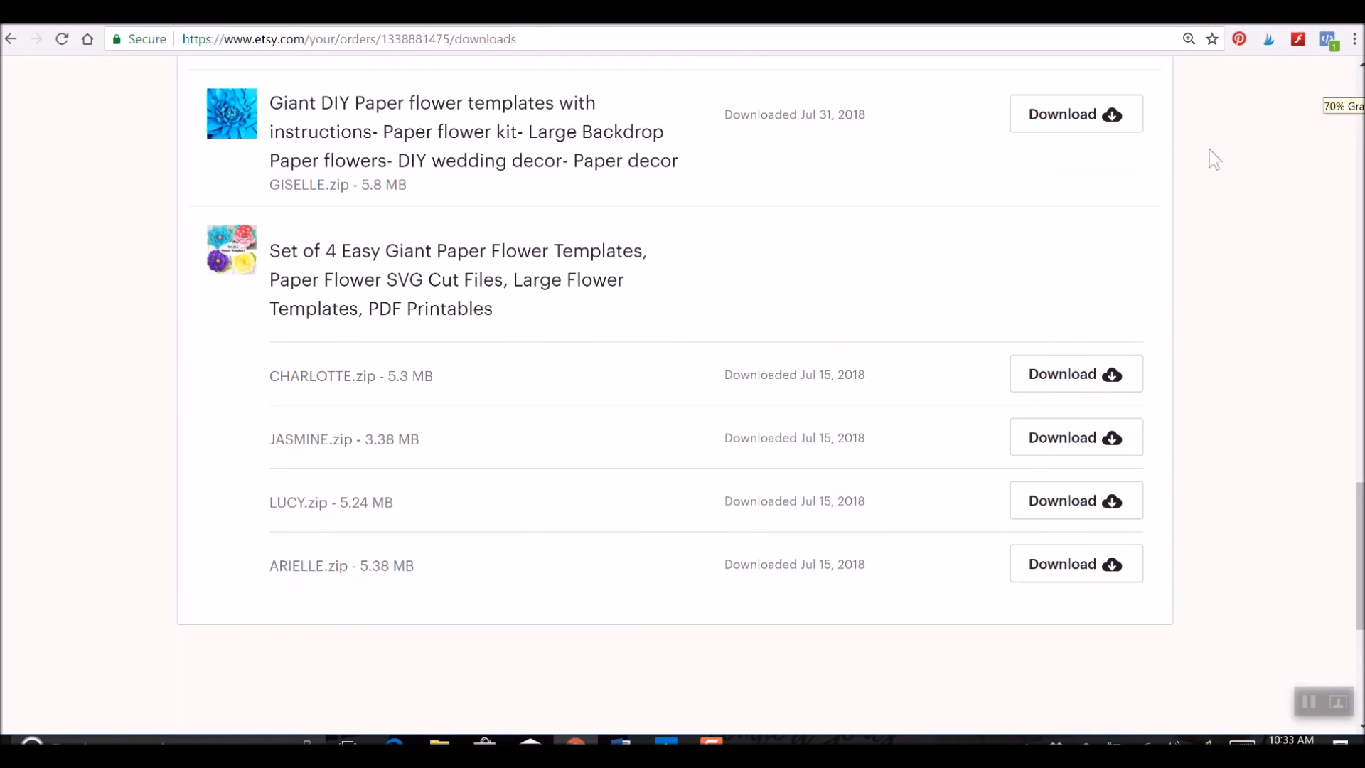
mouse_move(1075, 130)
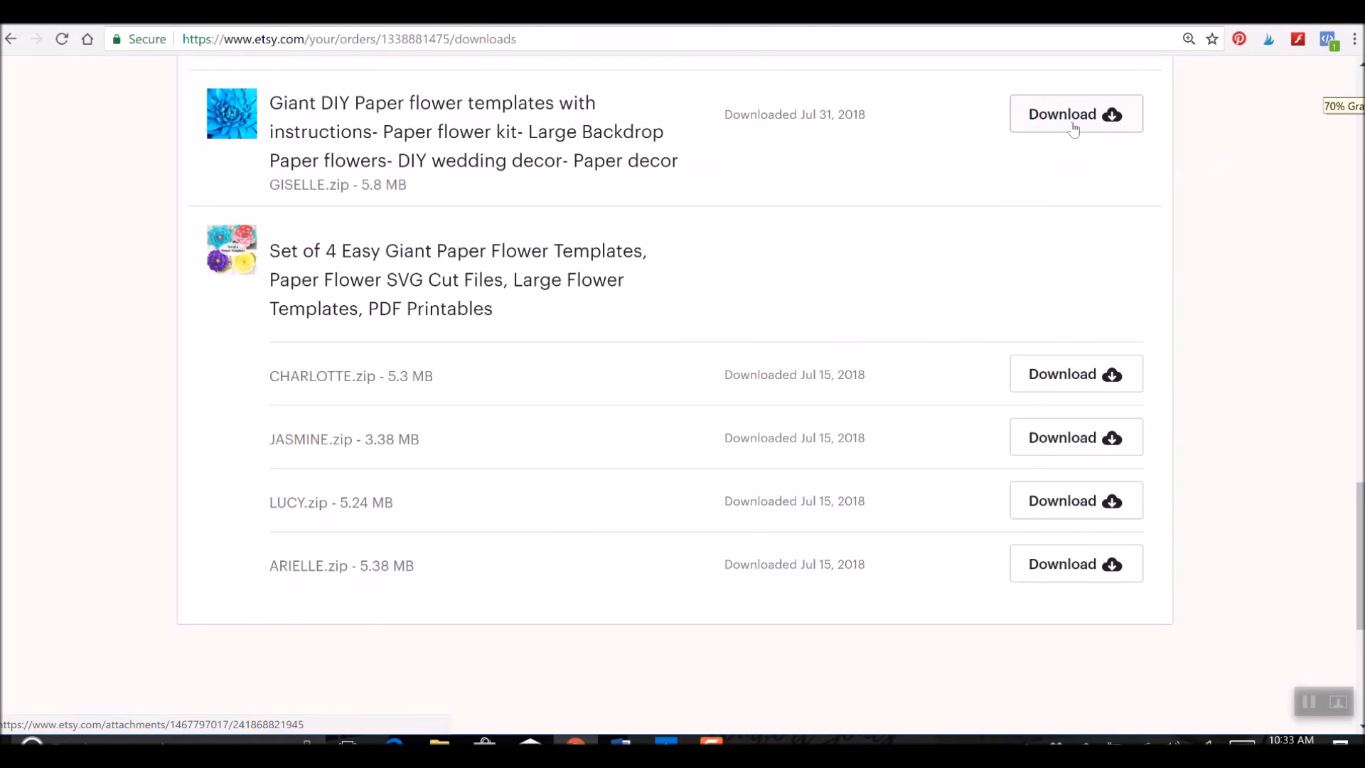
mouse_move(56, 731)
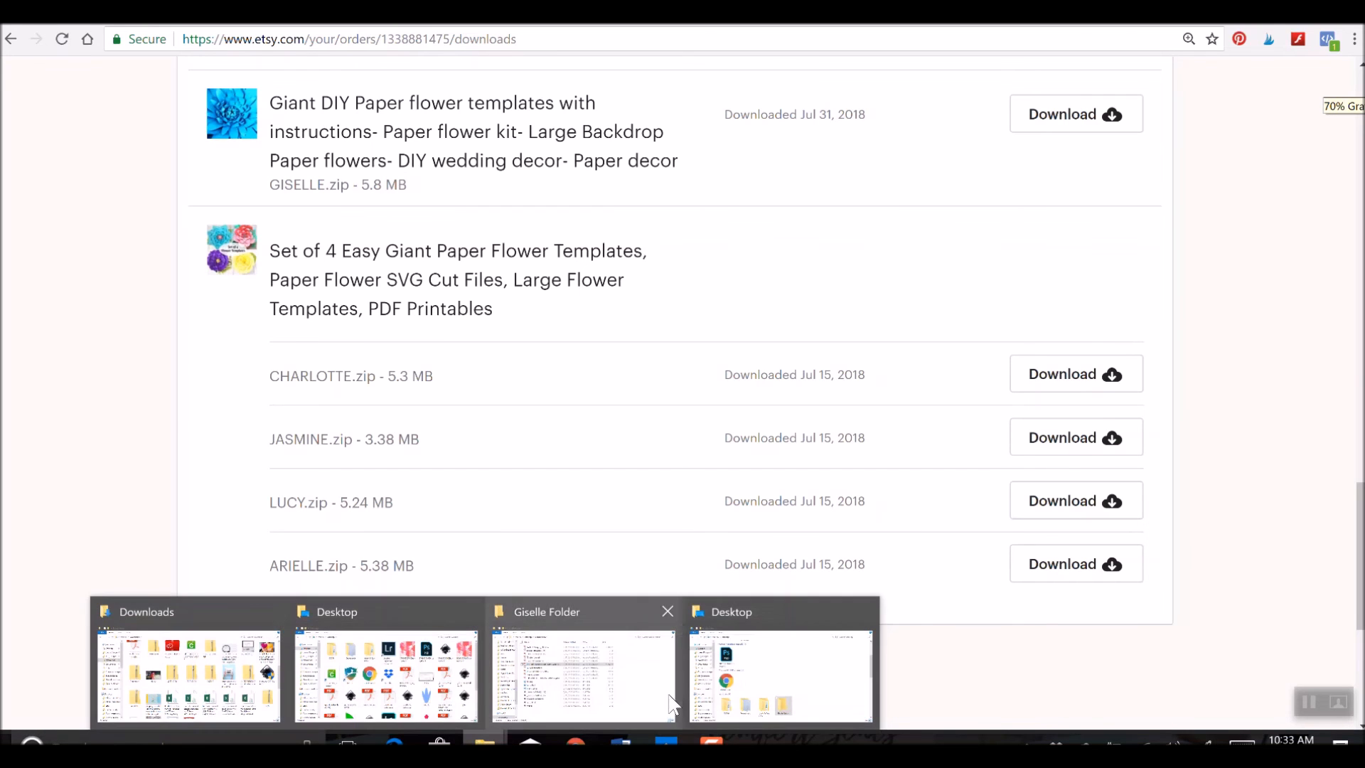
- Bring the Giselle Folder window back to the front via the taskbar thumbnail
left_click(781, 674)
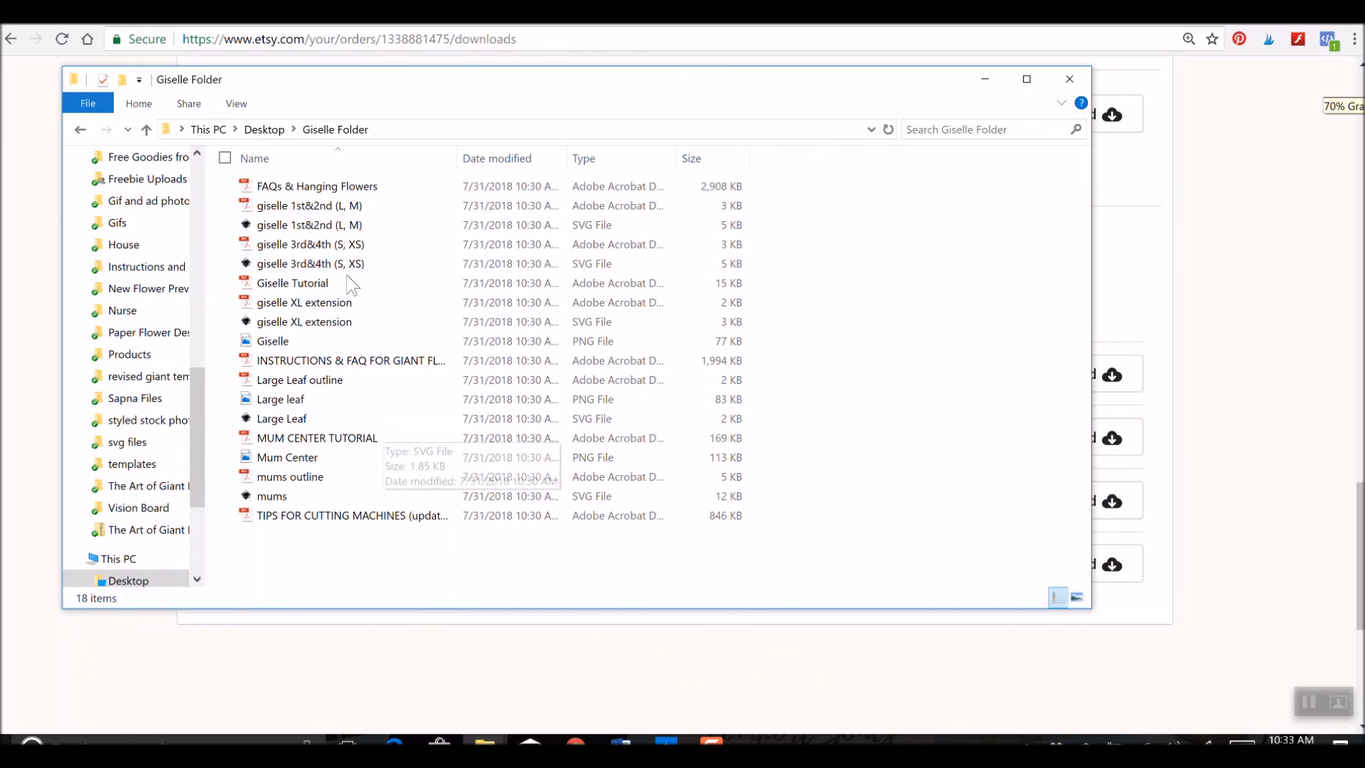
mouse_move(812, 428)
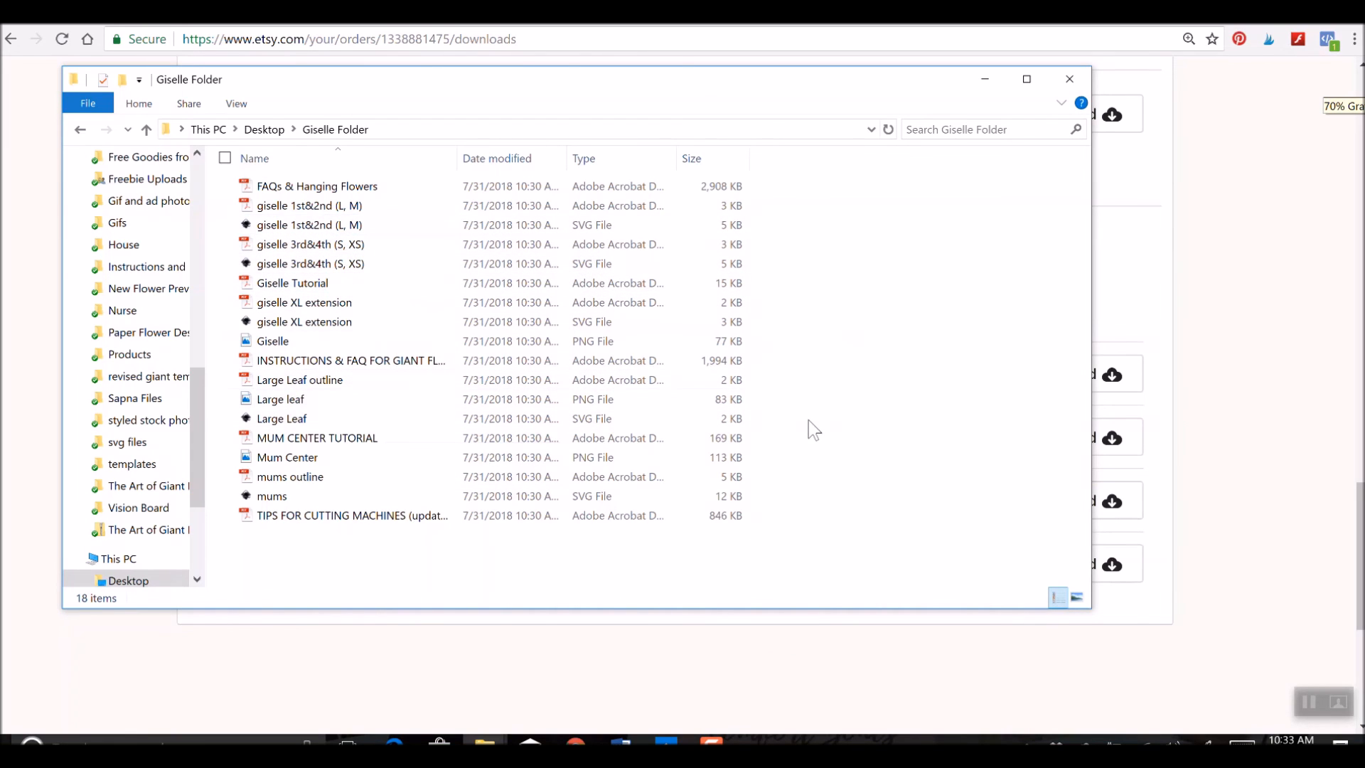
mouse_move(340, 321)
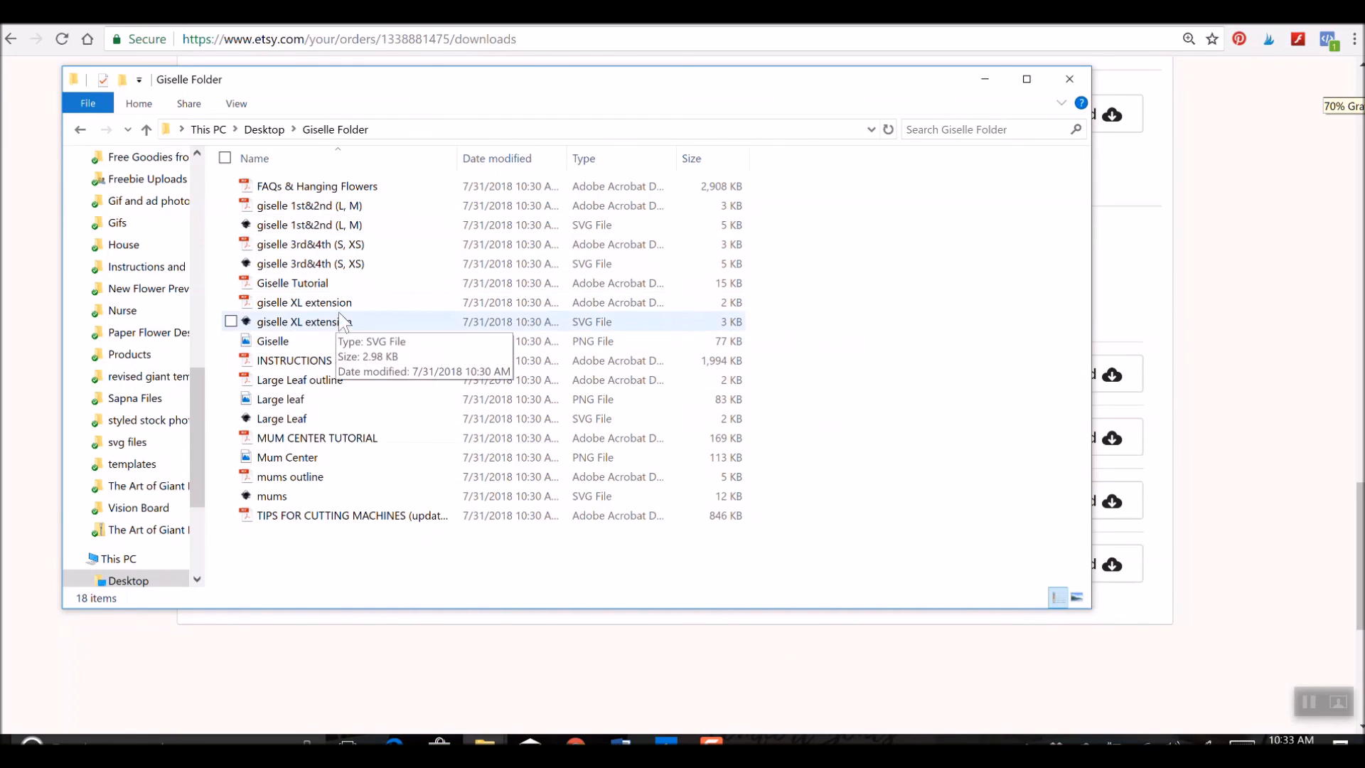
mouse_move(510, 243)
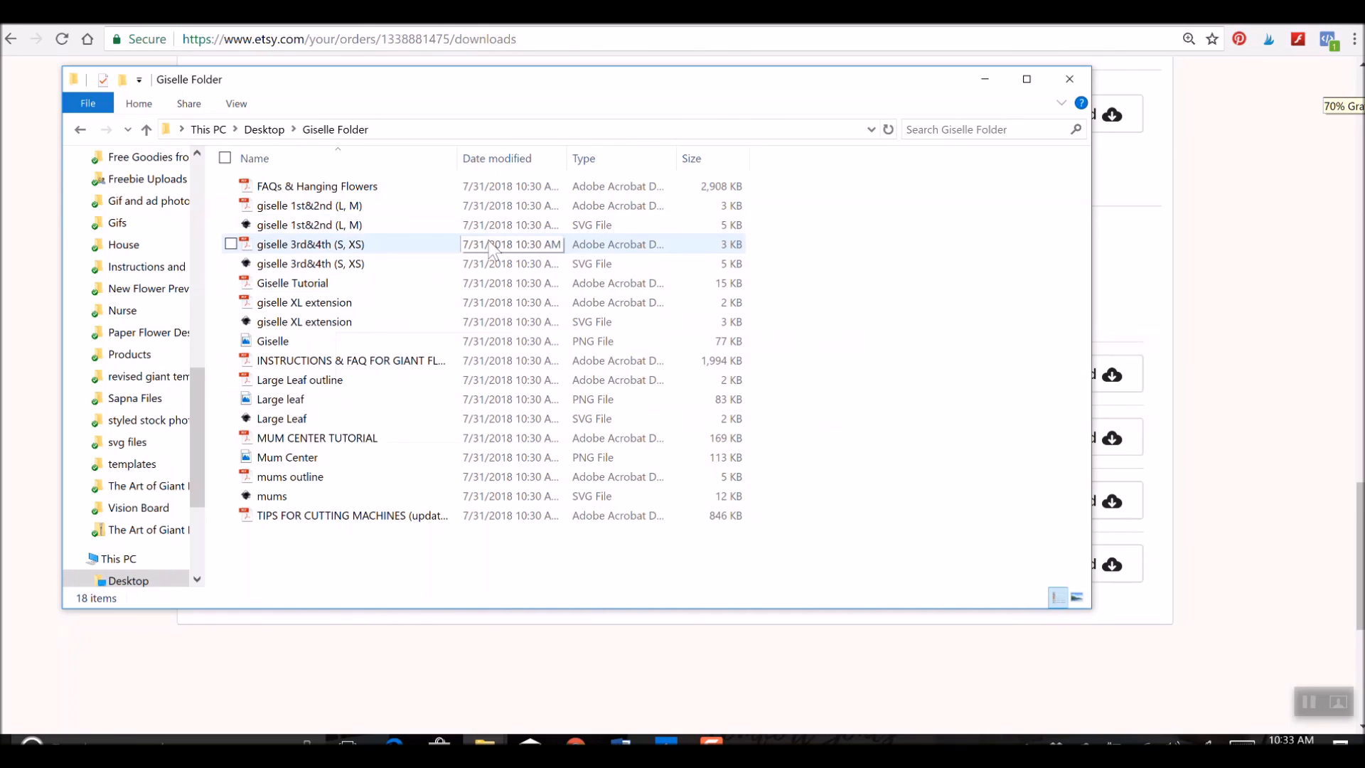
left_click(936, 243)
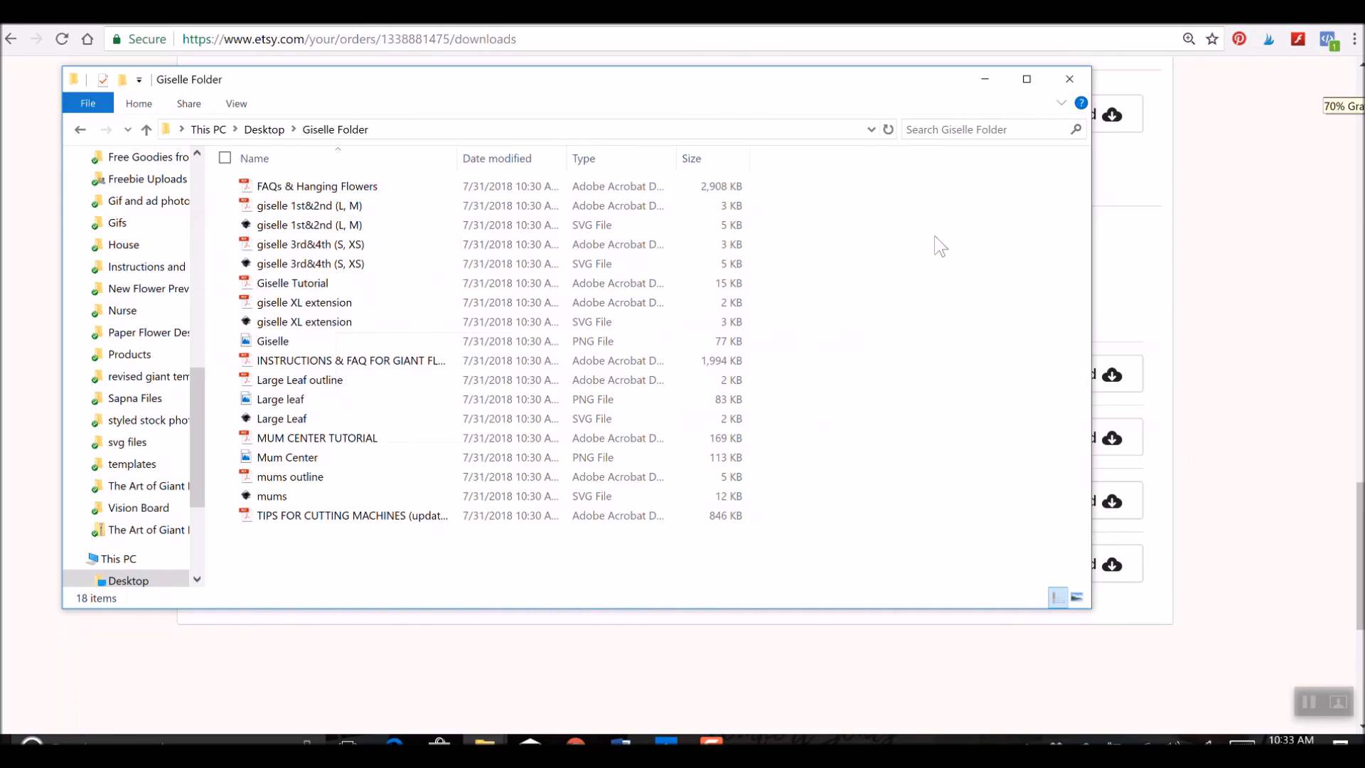
mouse_move(940, 242)
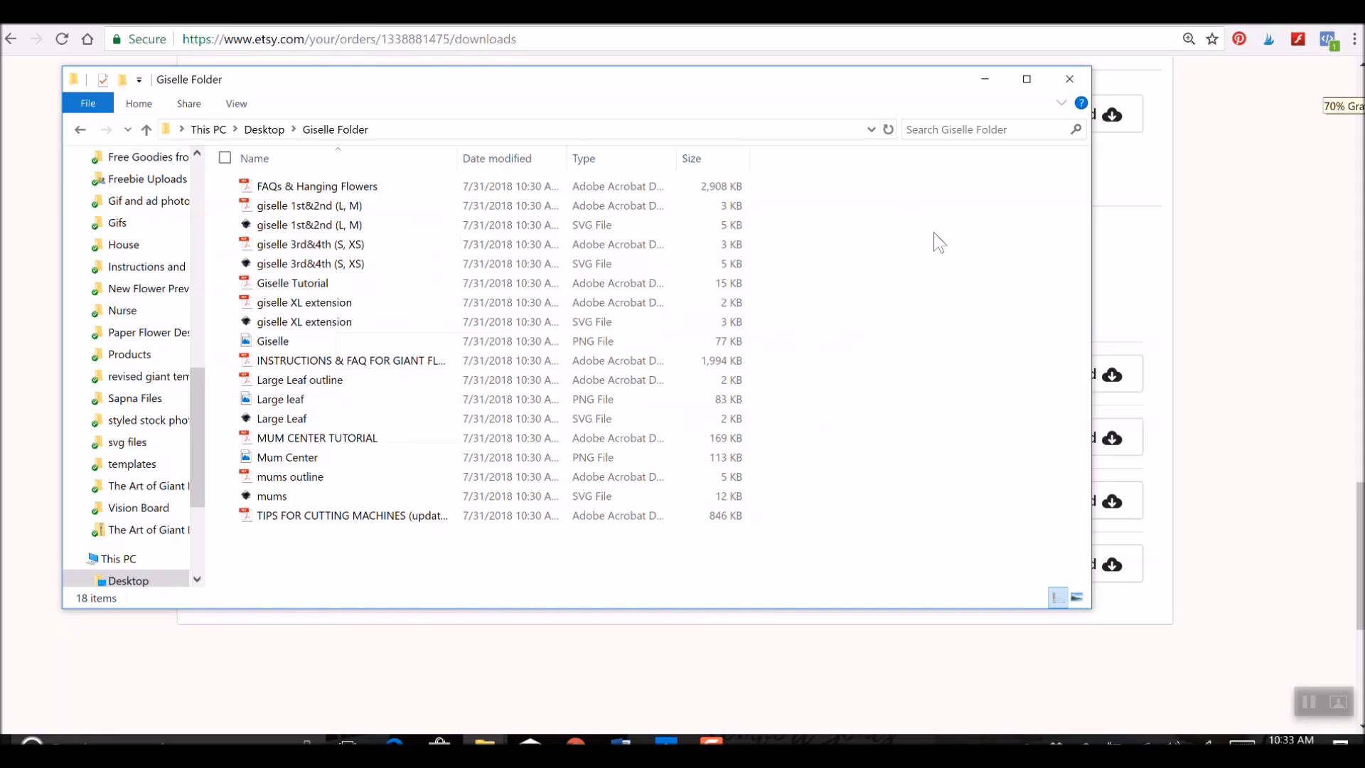